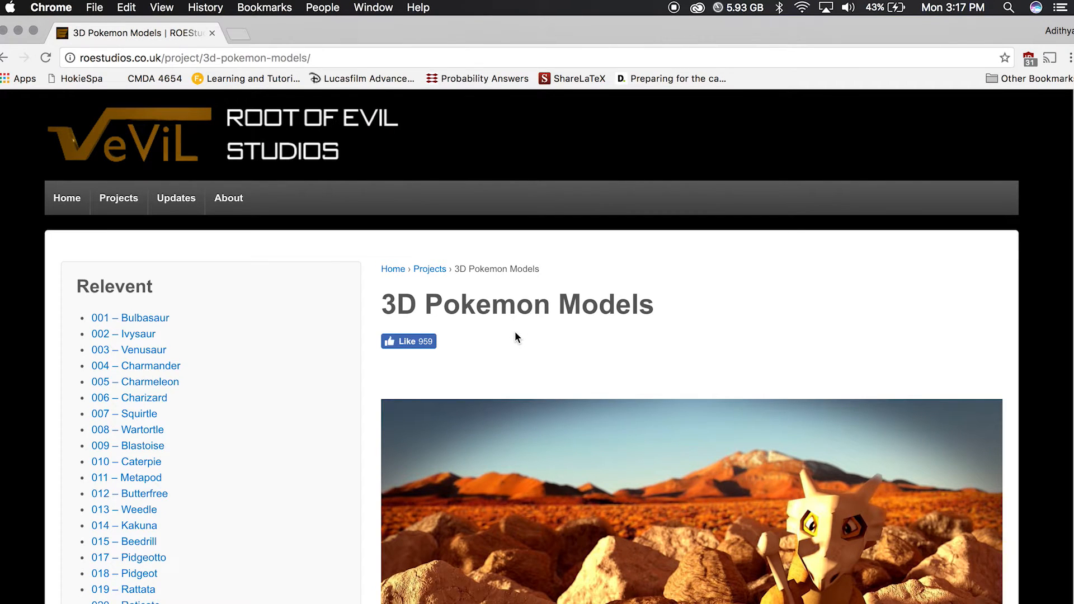
- Scroll the 3D Pokemon Models list and open the 025 – Pikachu download page
{"action": "scroll", "scroll_direction": "down", "scroll_amount": 3}
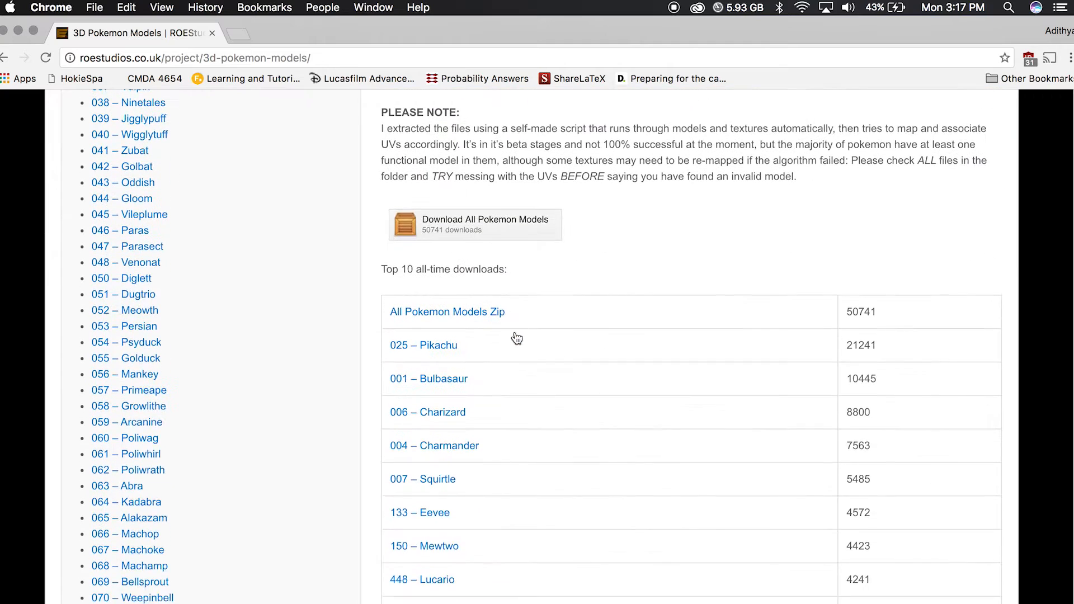
{"action": "scroll", "scroll_direction": "down", "scroll_amount": 3}
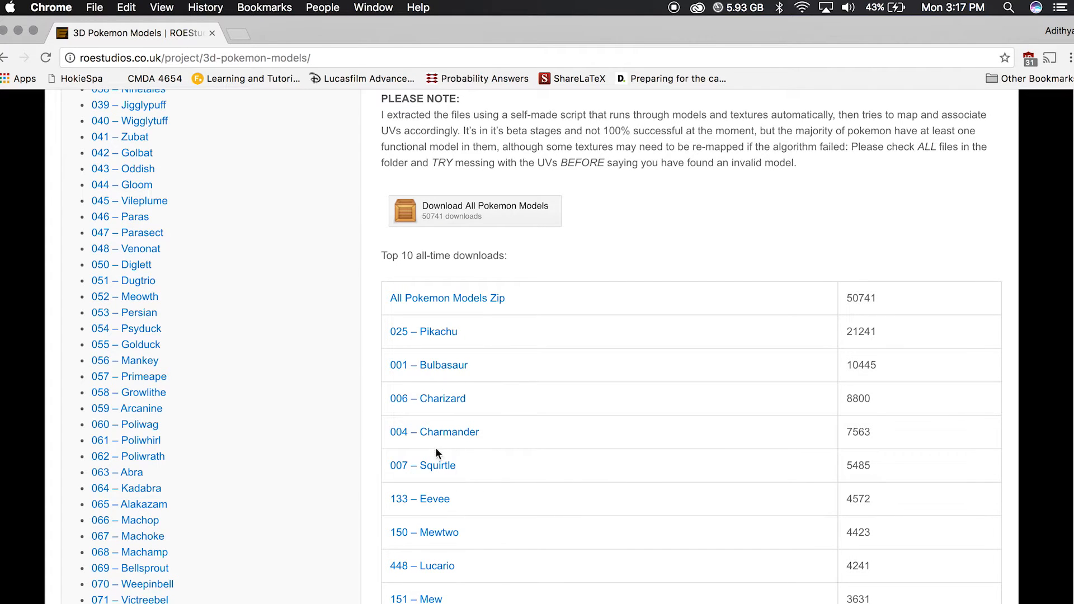
{"action": "left_click", "coordinate": [423, 332]}
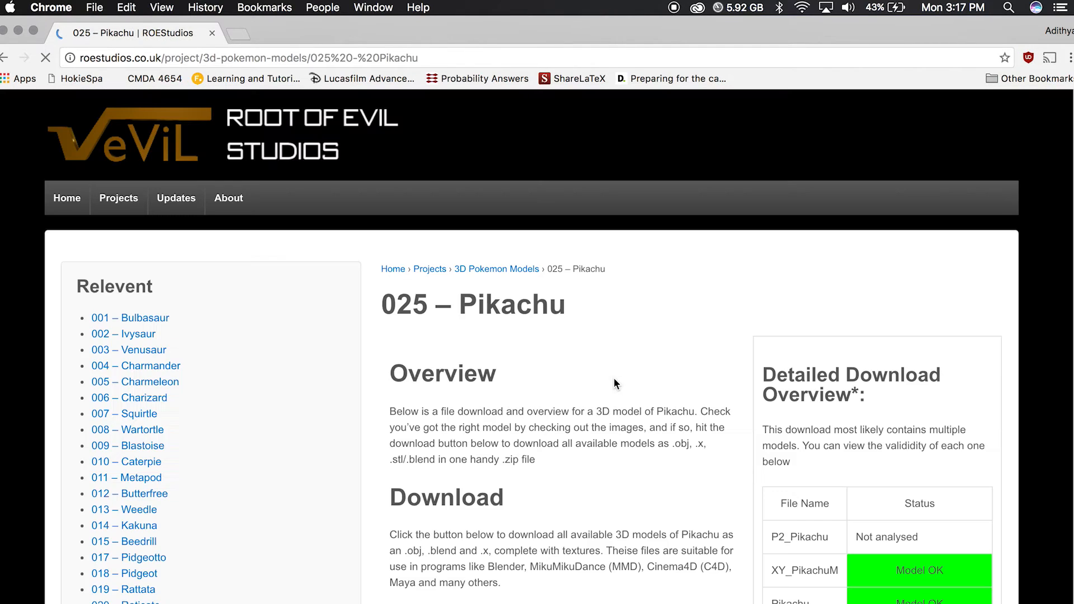
{"action": "scroll", "scroll_direction": "down", "scroll_amount": 3}
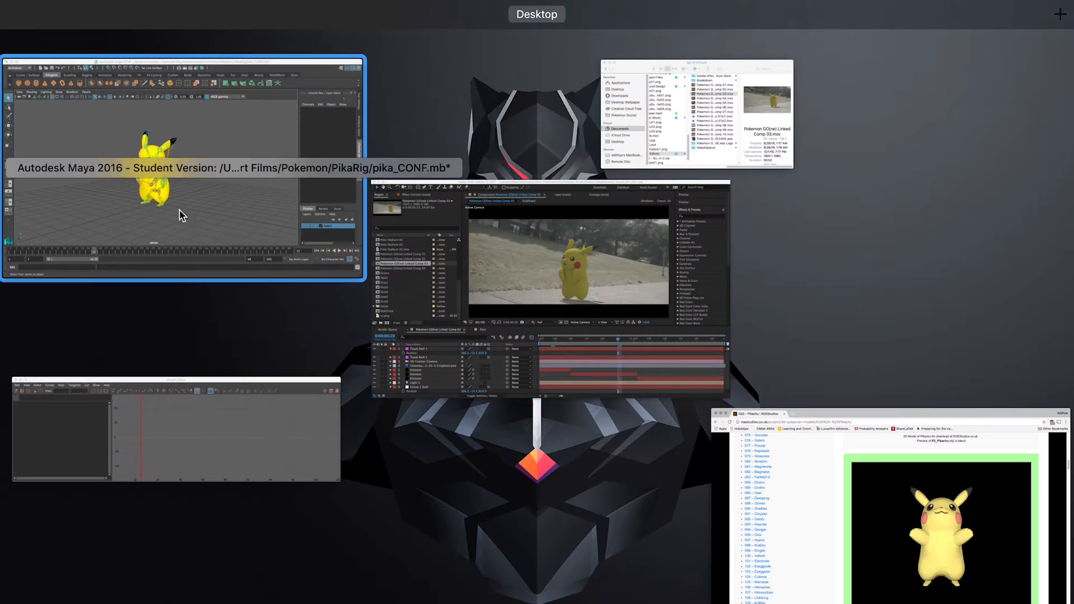
- Switch to the Maya Pikachu rig and reshape the neck rotation curves in the Graph Editor
{"action": "left_click", "coordinate": [183, 168]}
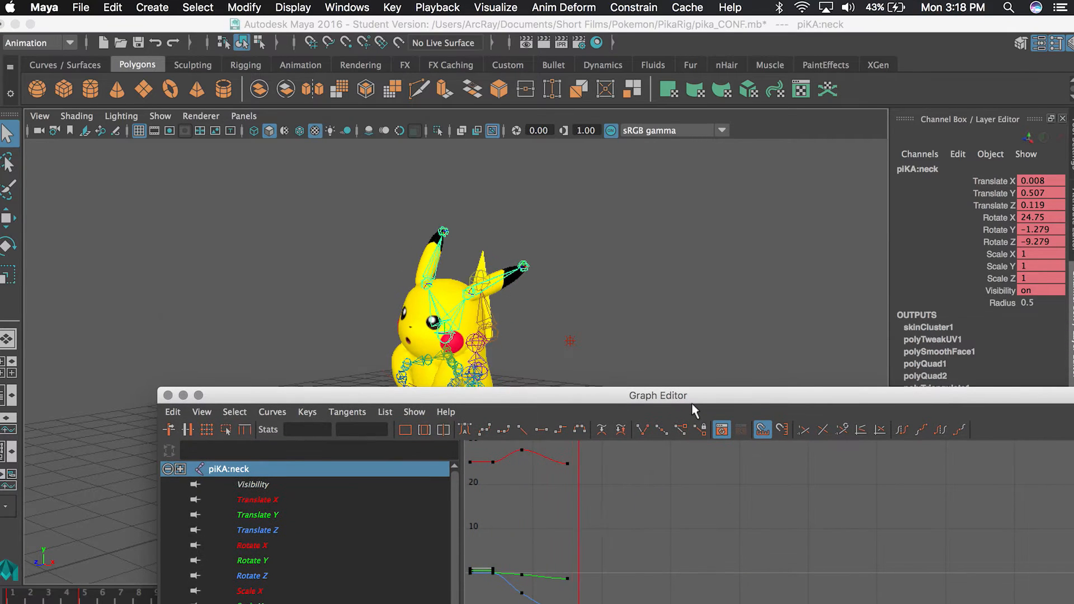
{"action": "left_click_drag", "start_coordinate": [658, 395], "coordinate": [601, 128]}
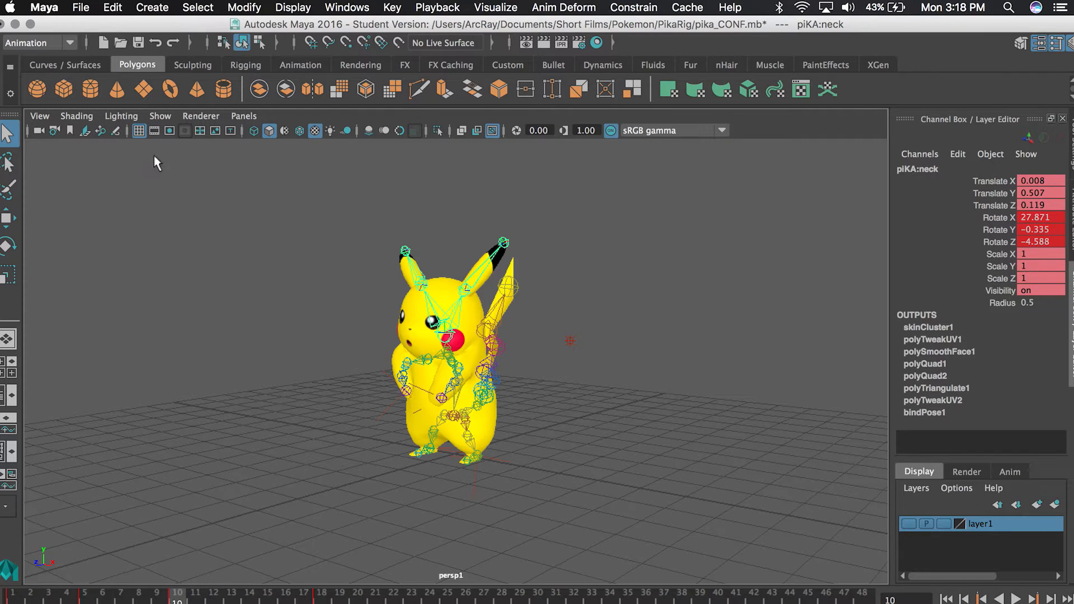
{"action": "mouse_move", "coordinate": [598, 381]}
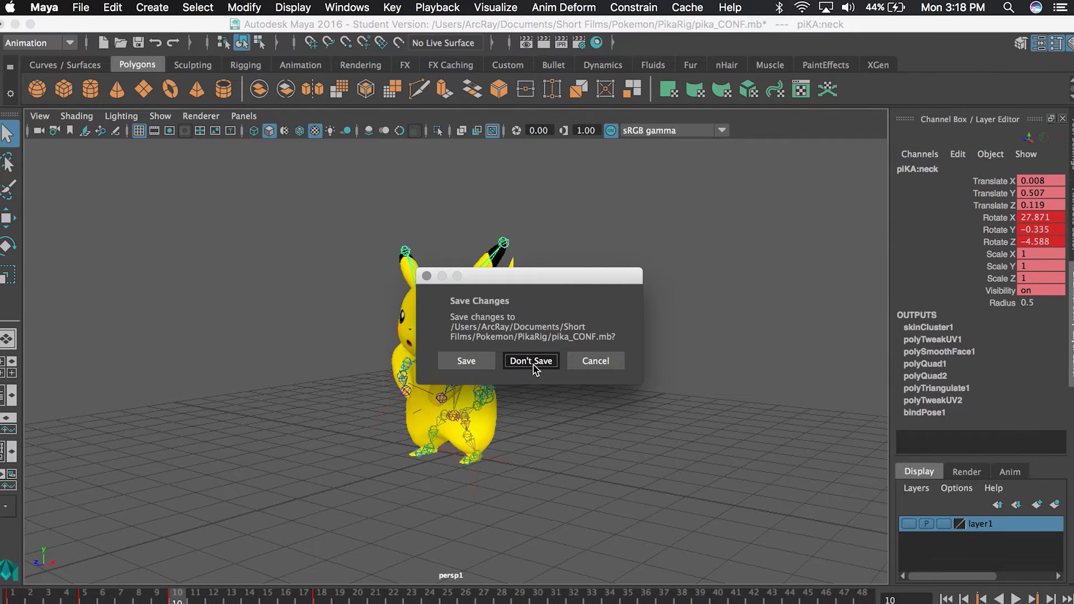
- Close the Maya rig file without saving changes
{"action": "left_click", "coordinate": [530, 360]}
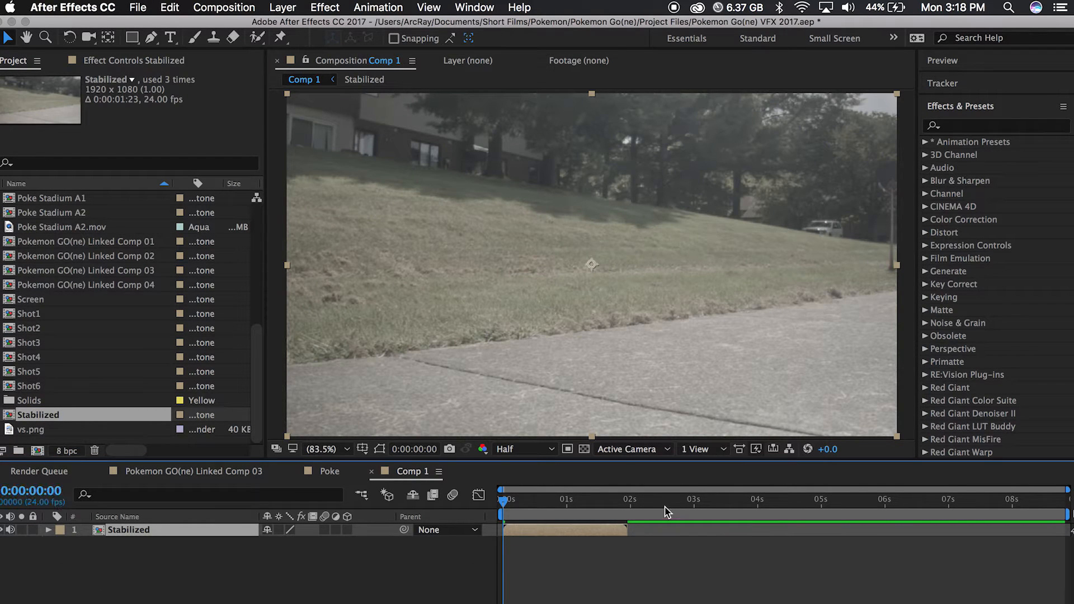
- Create a solid named Element and bring up its menu to apply Element 3D
{"action": "left_click", "coordinate": [282, 7]}
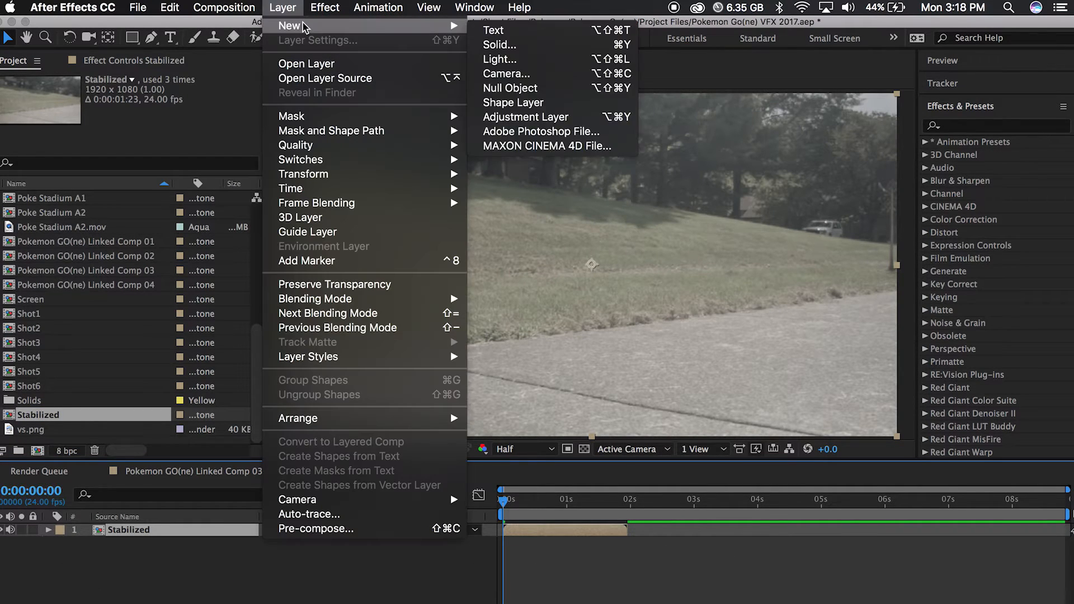
{"action": "left_click", "coordinate": [500, 44]}
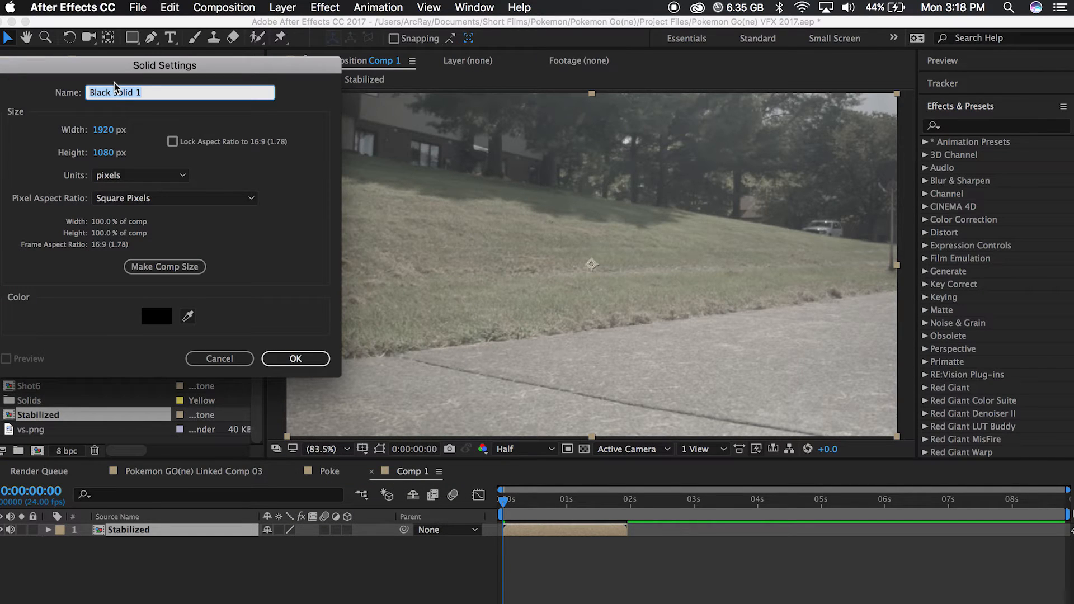
{"action": "left_click", "coordinate": [295, 358]}
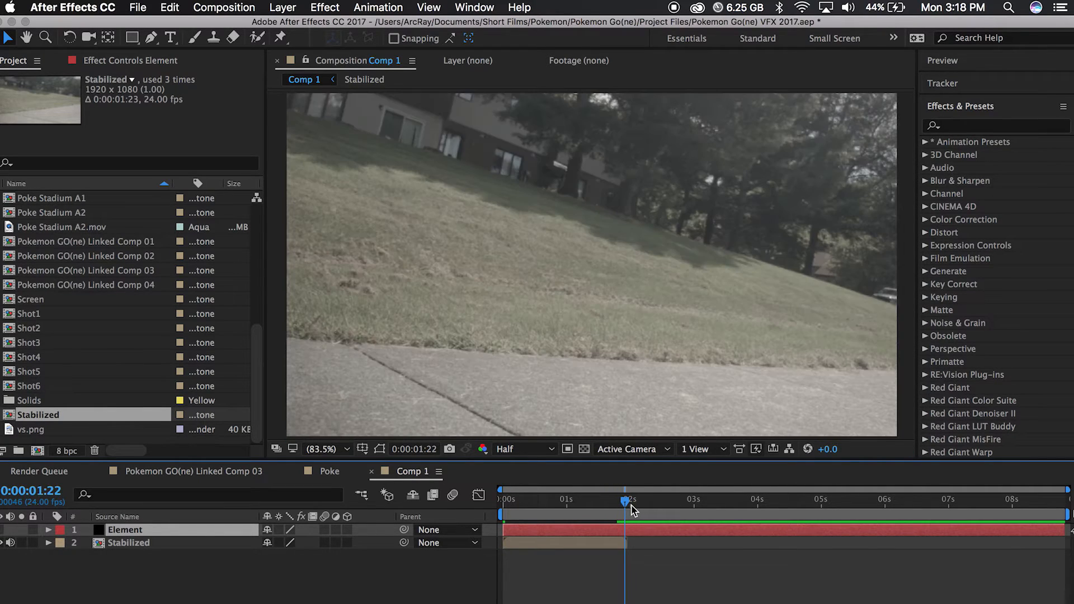
{"action": "right_click", "coordinate": [596, 512]}
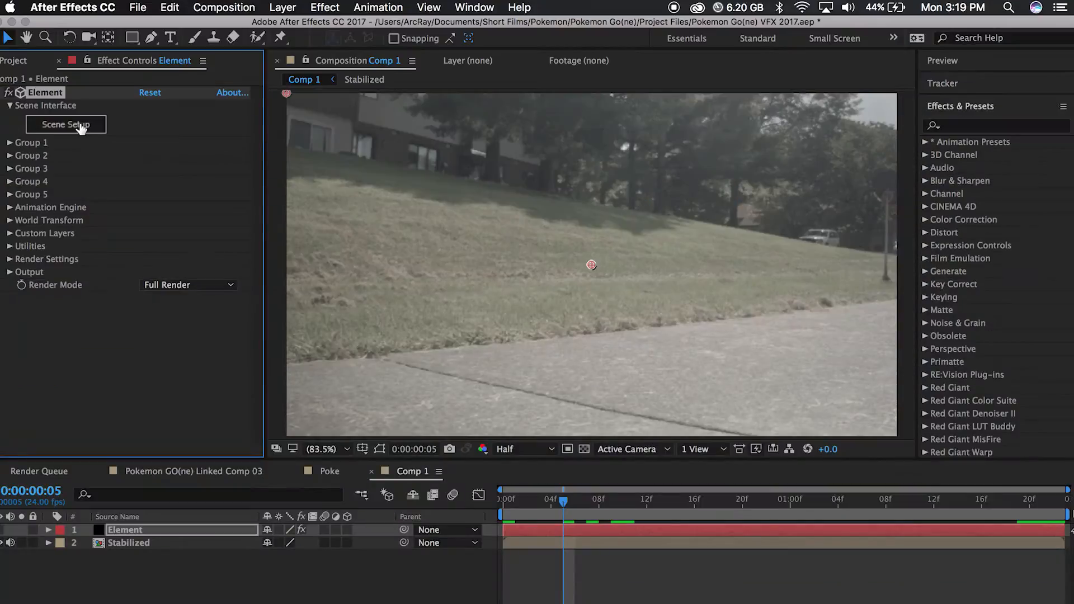
- In Scene Setup, import pika_CONFZ.0001.obj as a 3D Sequence from the Pokemon Go(ne) folder
{"action": "left_click", "coordinate": [66, 124]}
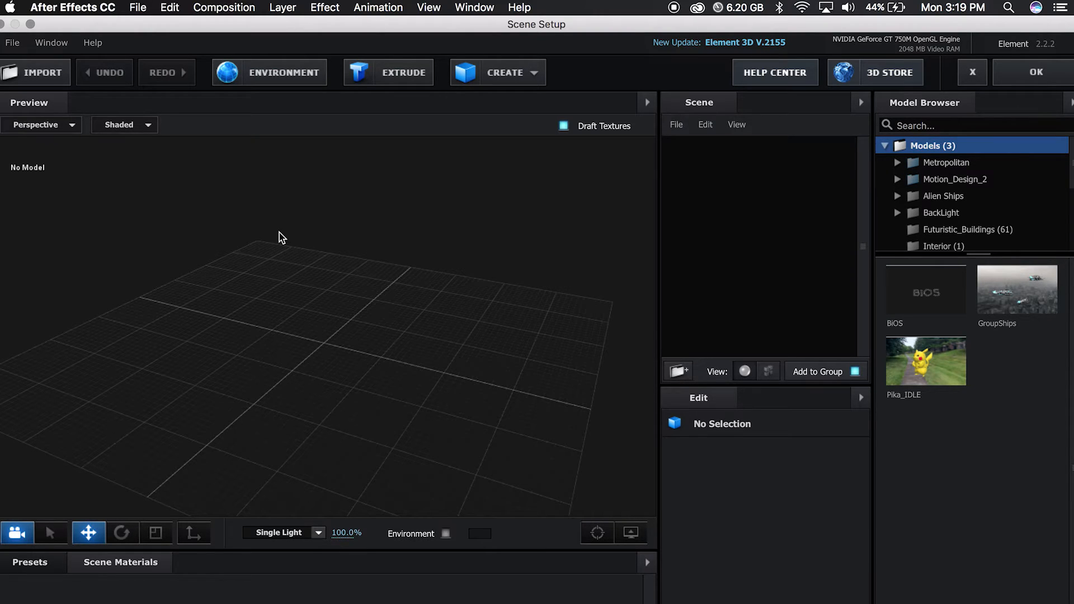
{"action": "mouse_move", "coordinate": [86, 110]}
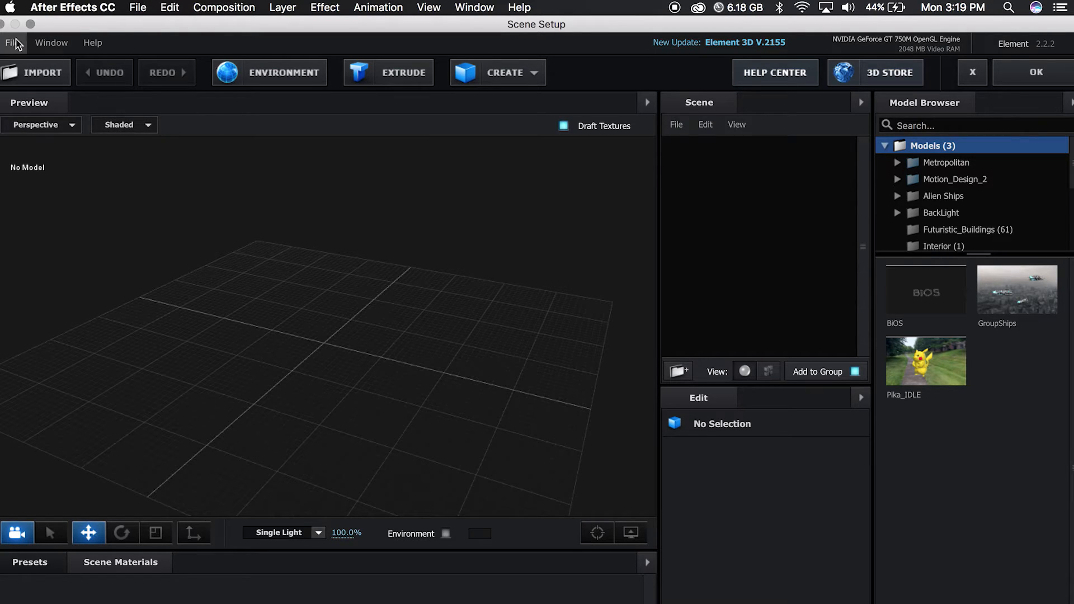
{"action": "left_click", "coordinate": [12, 42]}
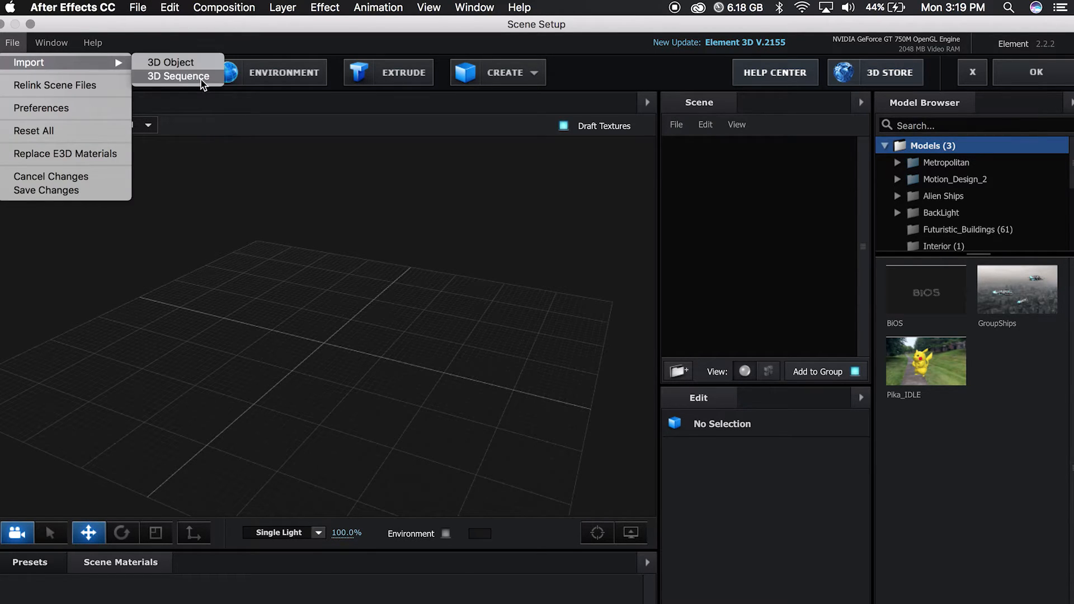
{"action": "left_click", "coordinate": [170, 62]}
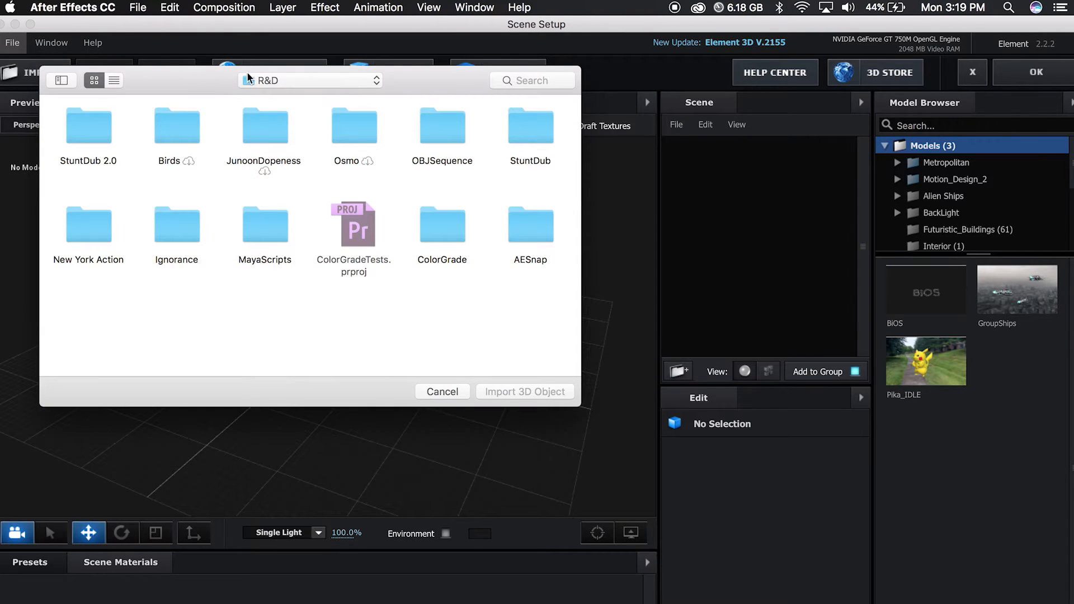
{"action": "left_click", "coordinate": [309, 80]}
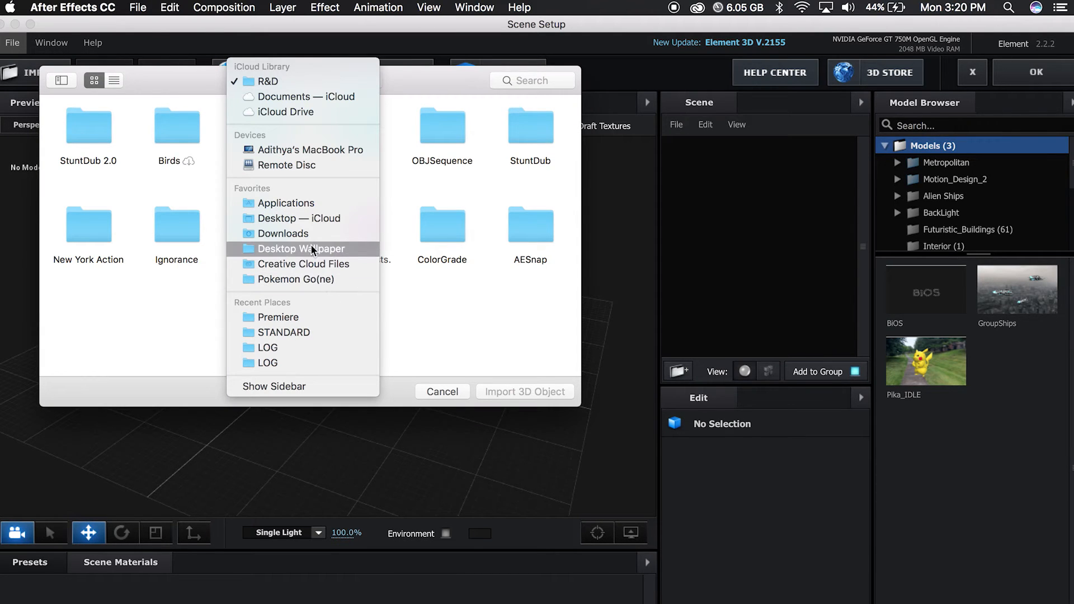
{"action": "left_click", "coordinate": [525, 390]}
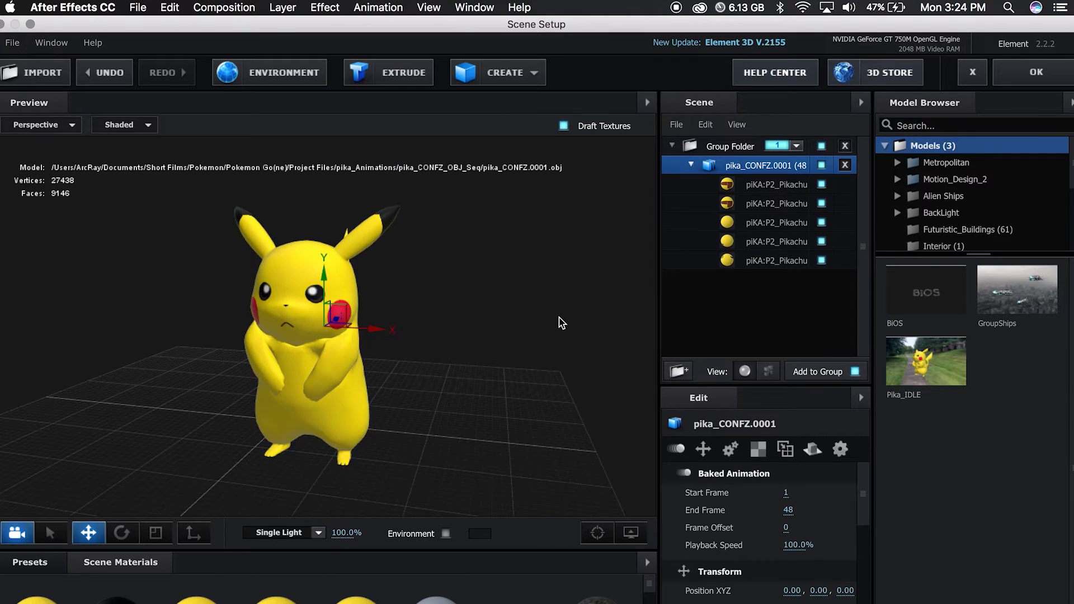
{"action": "mouse_move", "coordinate": [442, 339]}
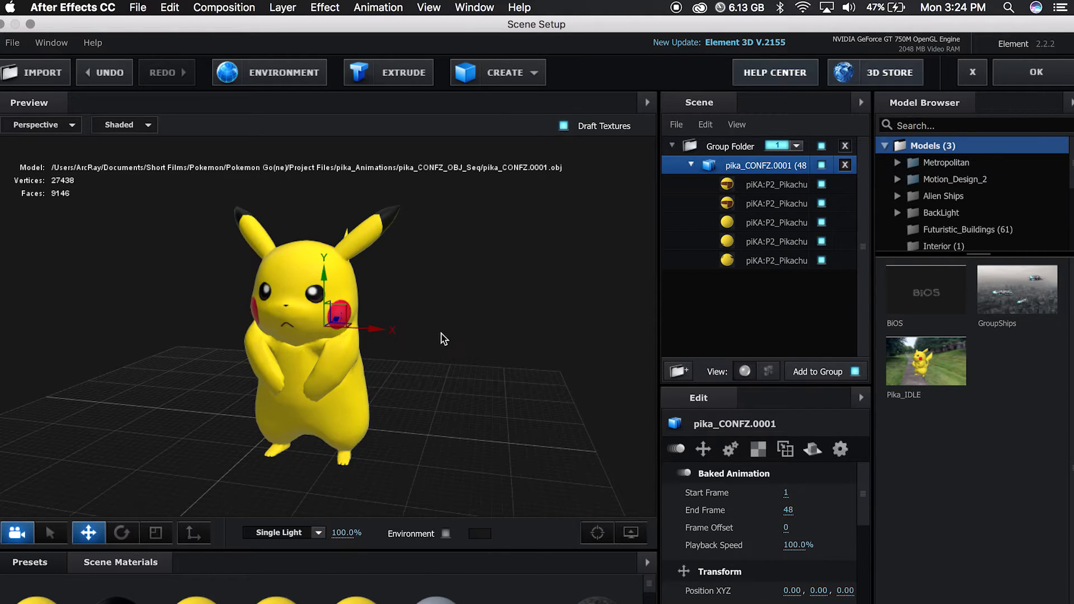
{"action": "mouse_move", "coordinate": [484, 396]}
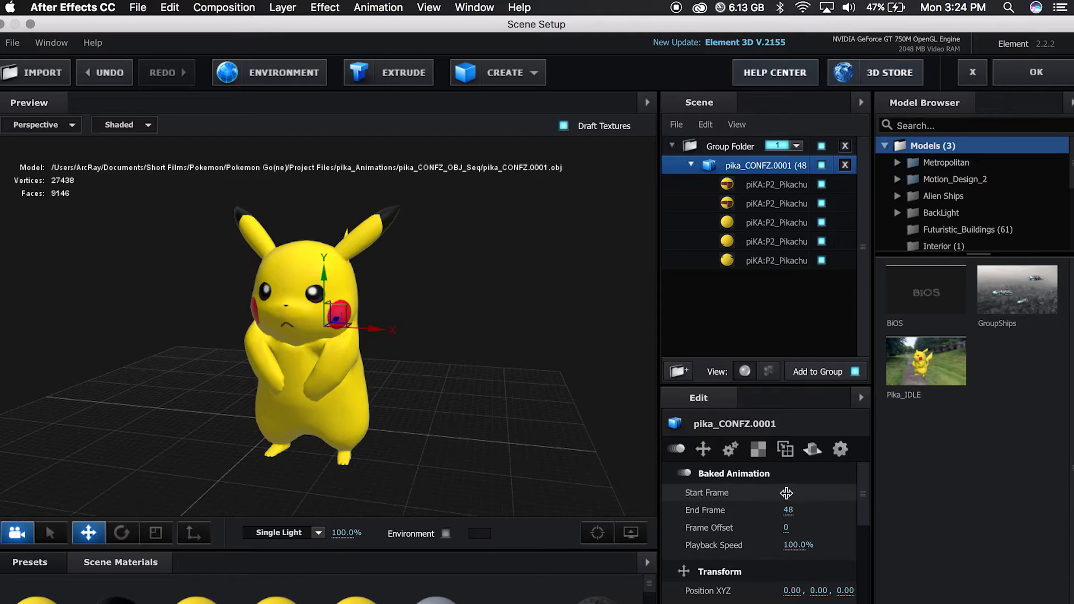
{"action": "mouse_move", "coordinate": [785, 492]}
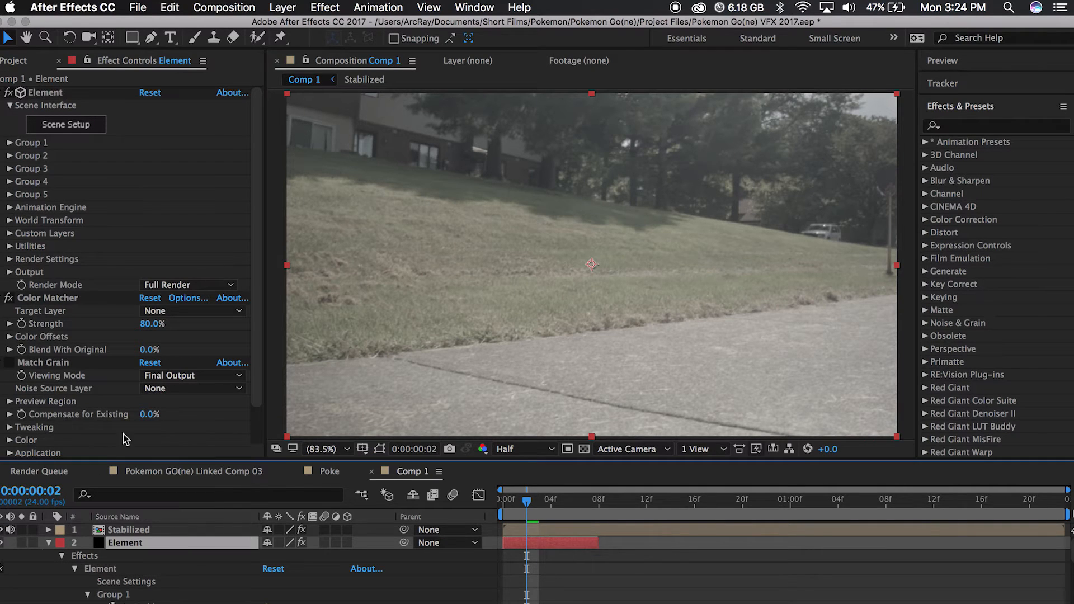
{"action": "mouse_move", "coordinate": [150, 549]}
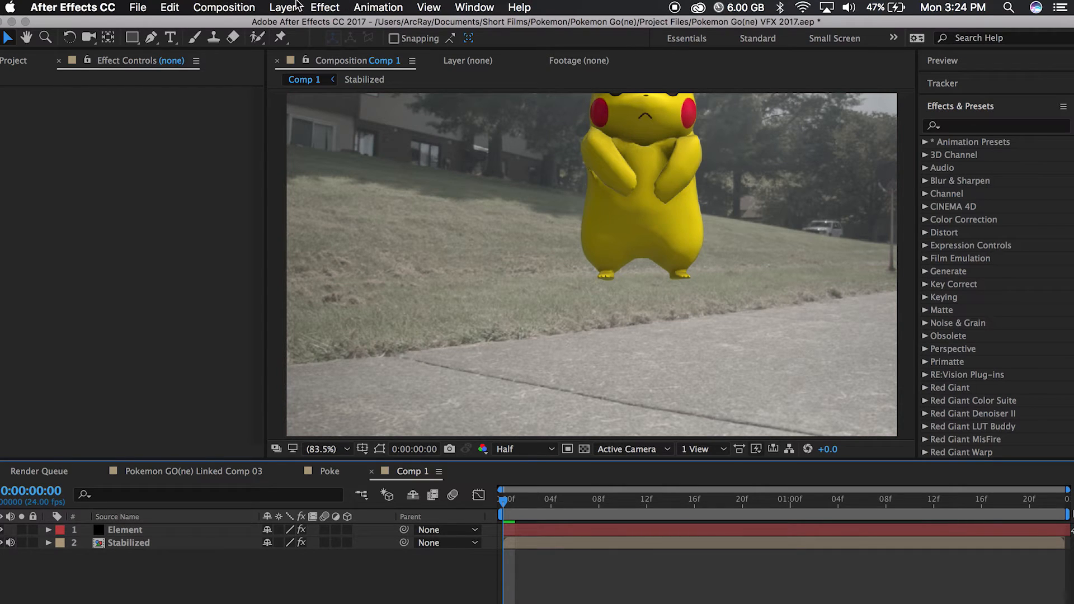
- Pick sidewalk track points on the solved camera track and create a Null and Camera there
{"action": "left_click", "coordinate": [129, 542]}
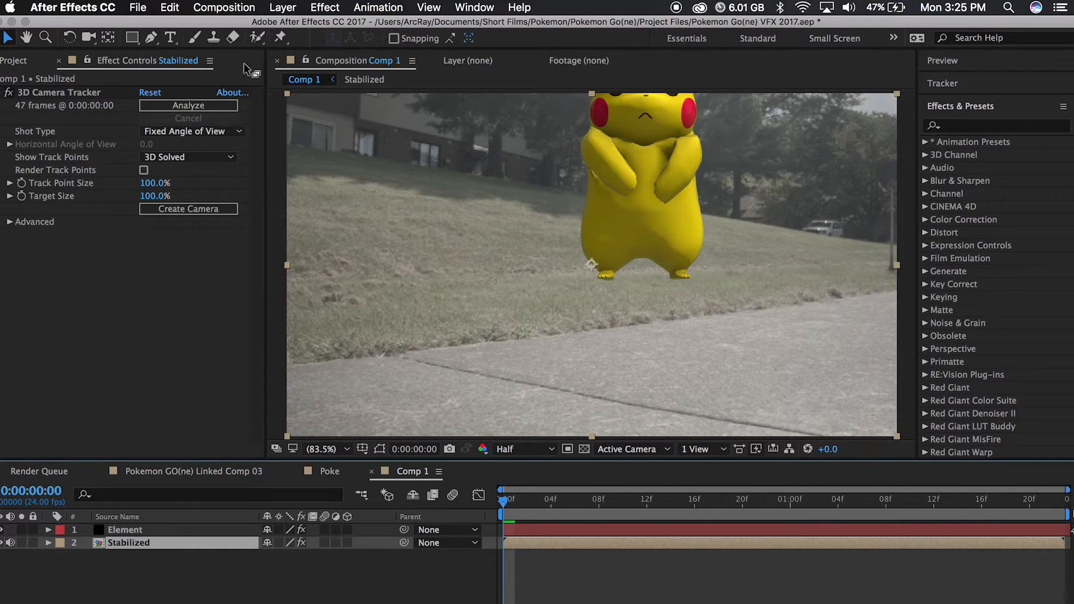
{"action": "mouse_move", "coordinate": [361, 269]}
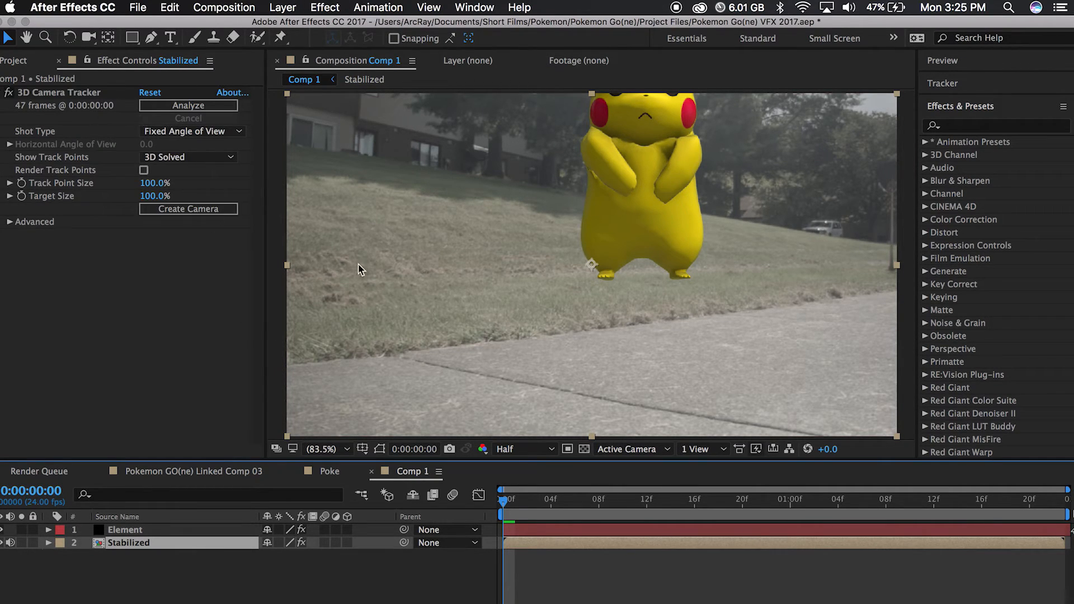
{"action": "left_click", "coordinate": [189, 106]}
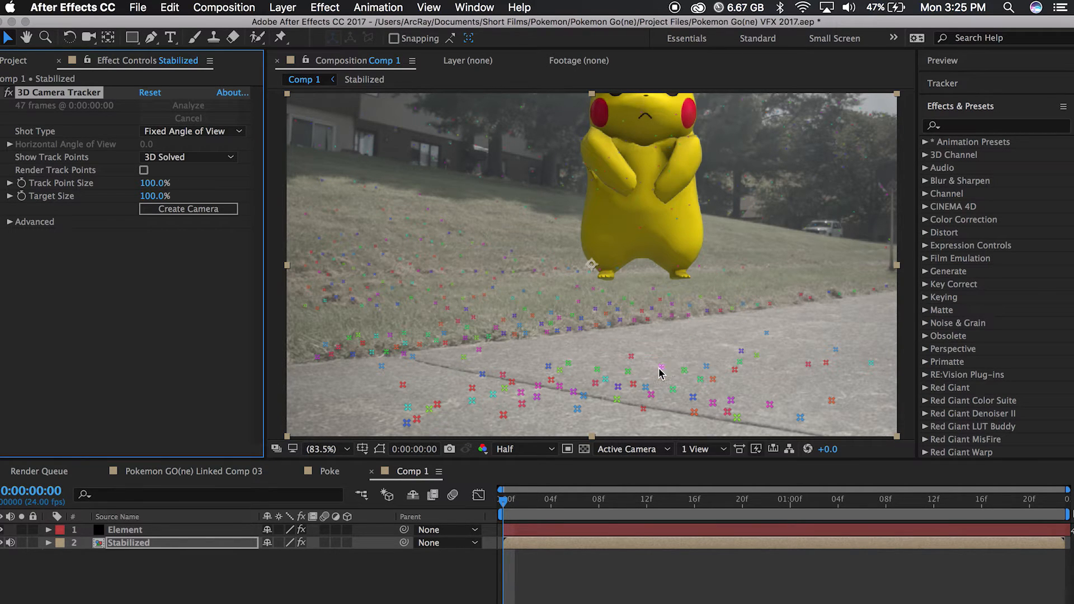
{"action": "left_click", "coordinate": [660, 371]}
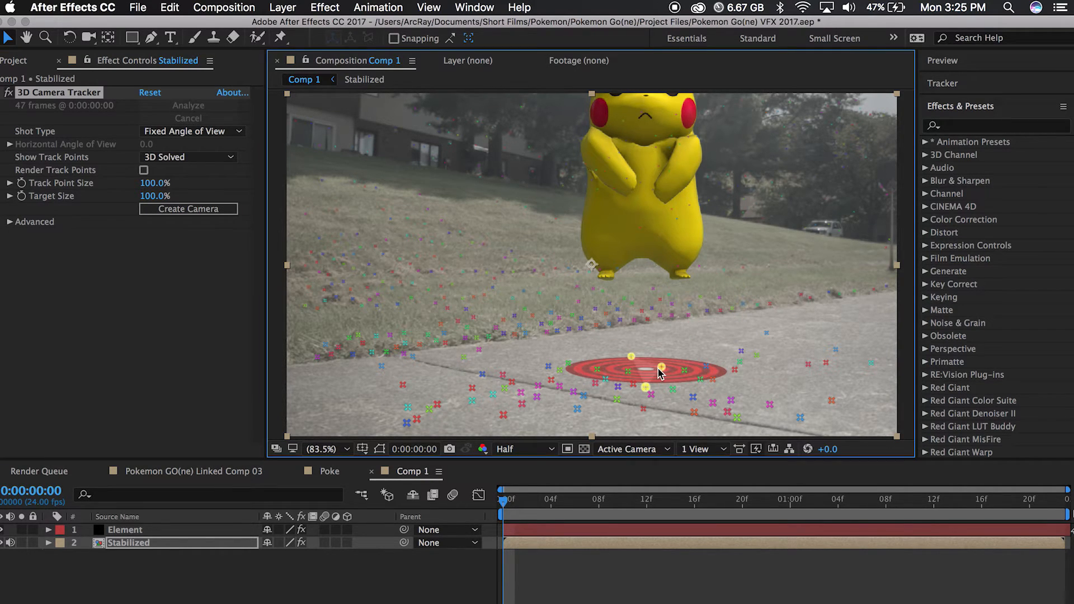
{"action": "right_click", "coordinate": [657, 370]}
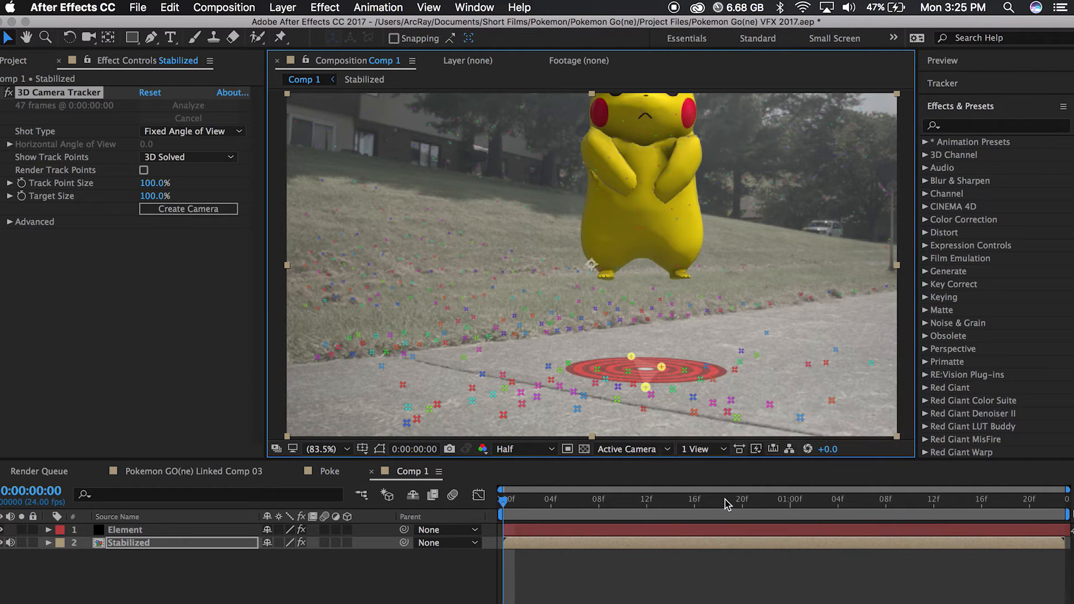
{"action": "right_click", "coordinate": [641, 376]}
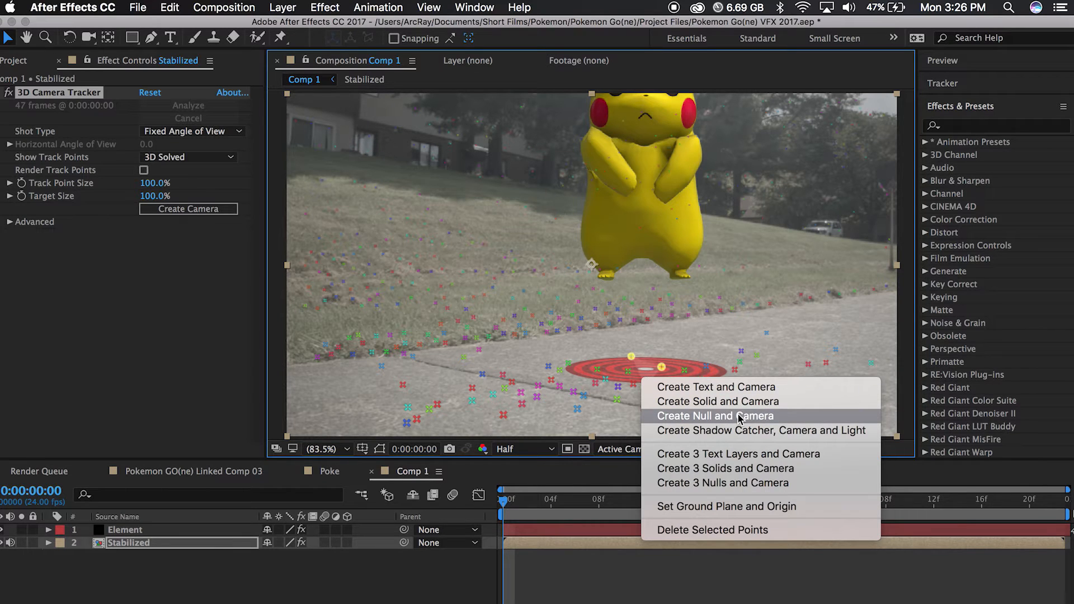
{"action": "left_click", "coordinate": [714, 415]}
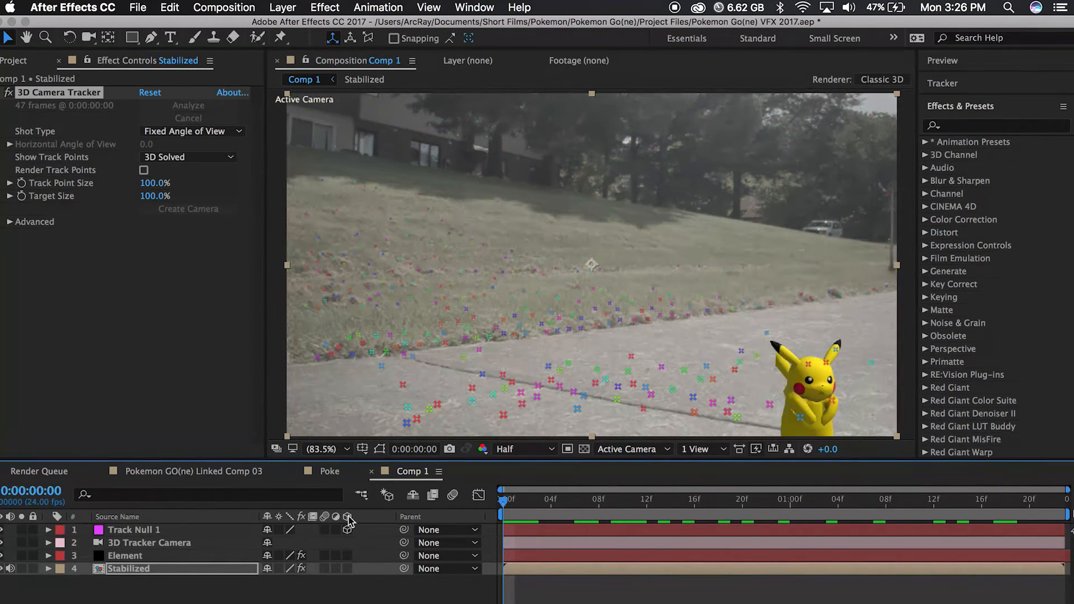
- Create a Group 1 Null through the Element effect's Group Utilities
{"action": "left_click", "coordinate": [126, 555]}
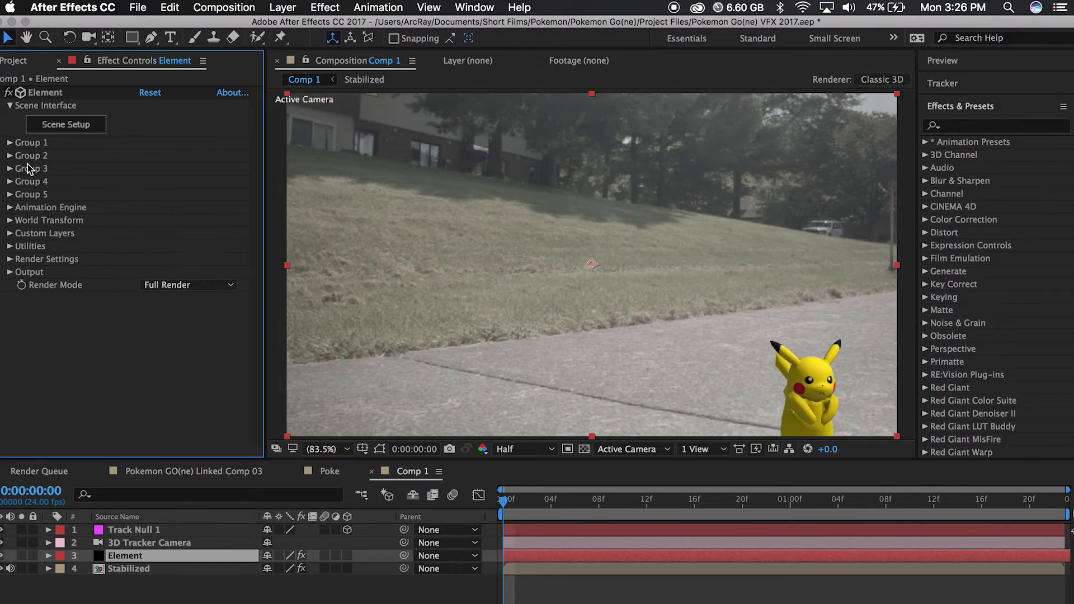
{"action": "left_click", "coordinate": [9, 143]}
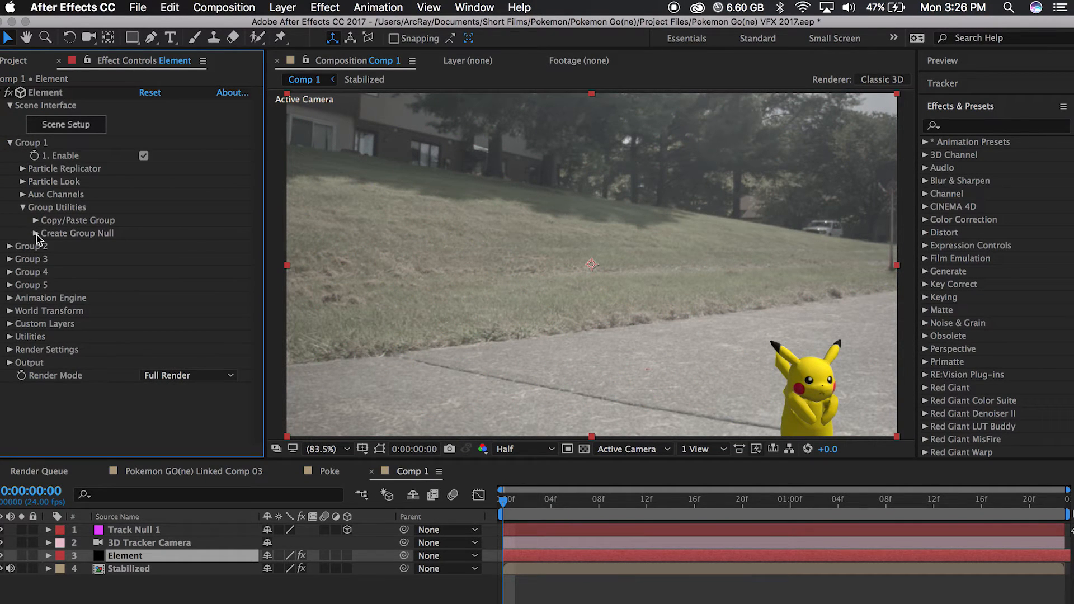
{"action": "left_click", "coordinate": [37, 233]}
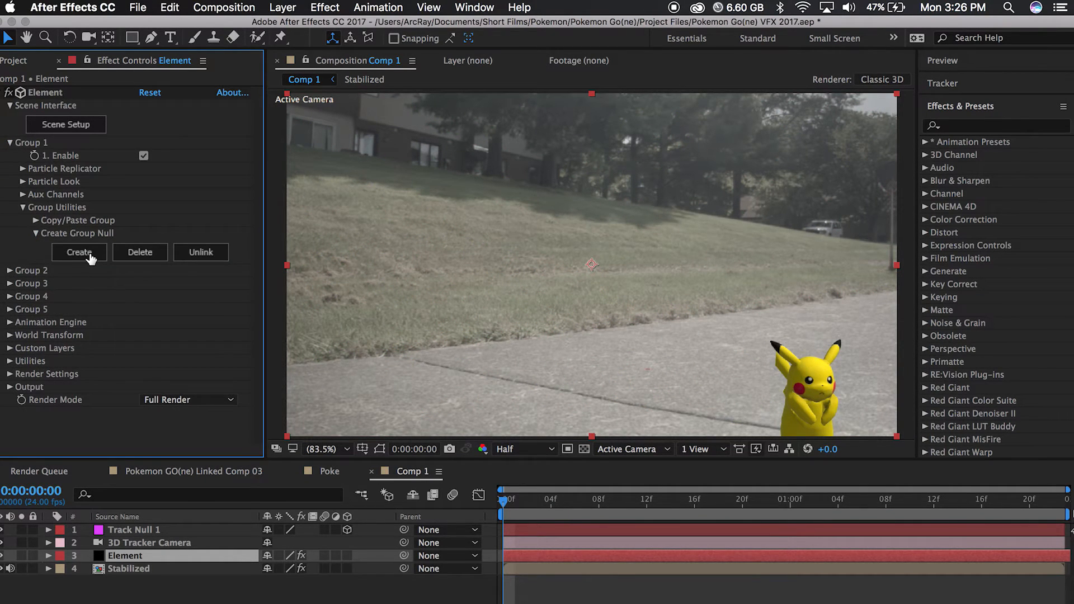
{"action": "left_click", "coordinate": [79, 253]}
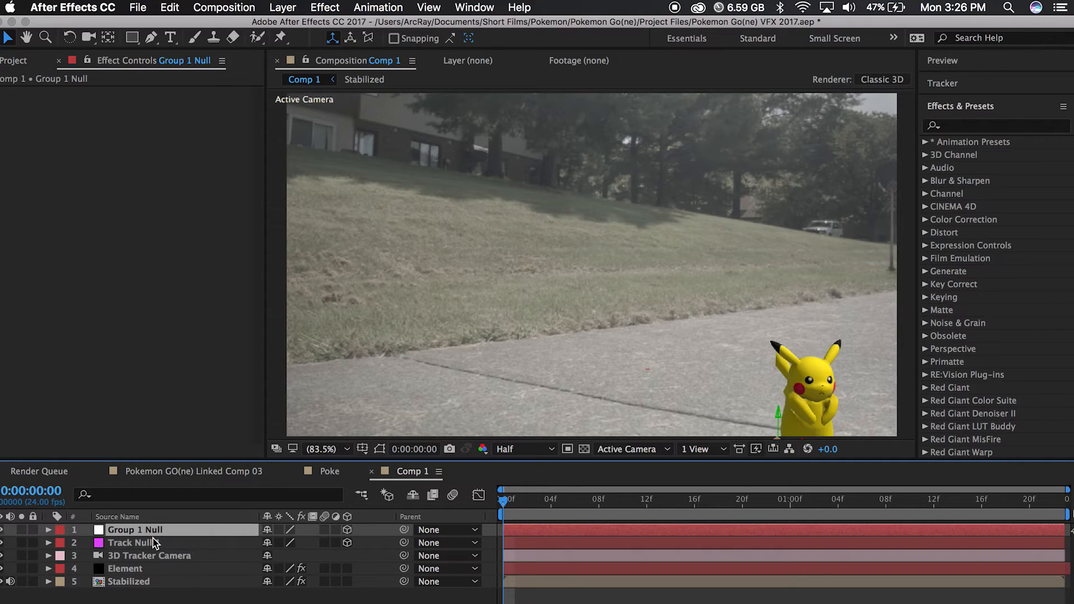
- Copy Track Null 1's Position into Group 1 Null's Position to place Pikachu
{"action": "left_click", "coordinate": [49, 530]}
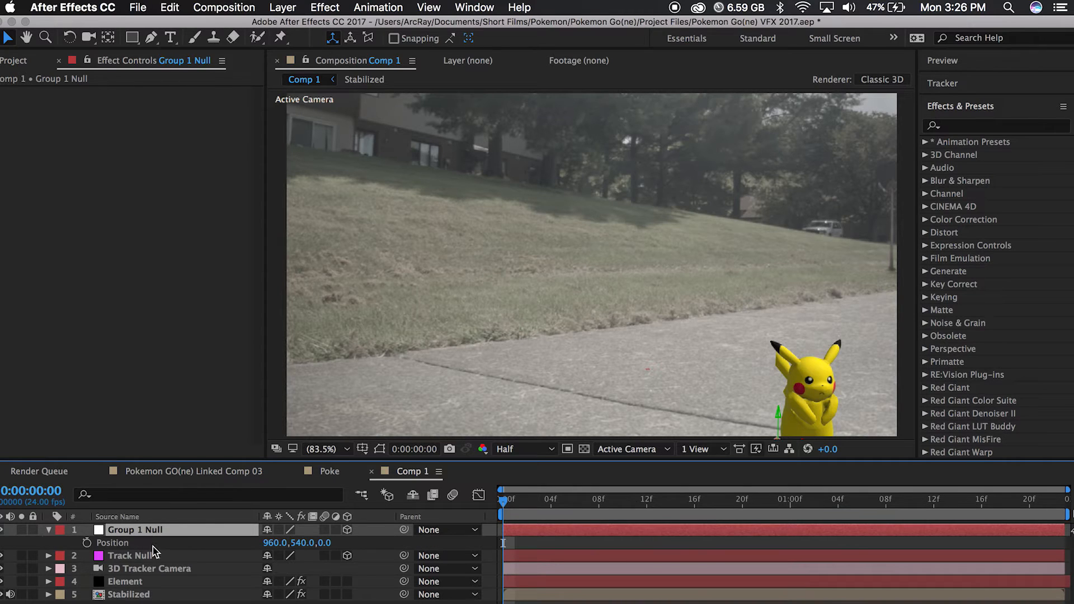
{"action": "left_click", "coordinate": [133, 555]}
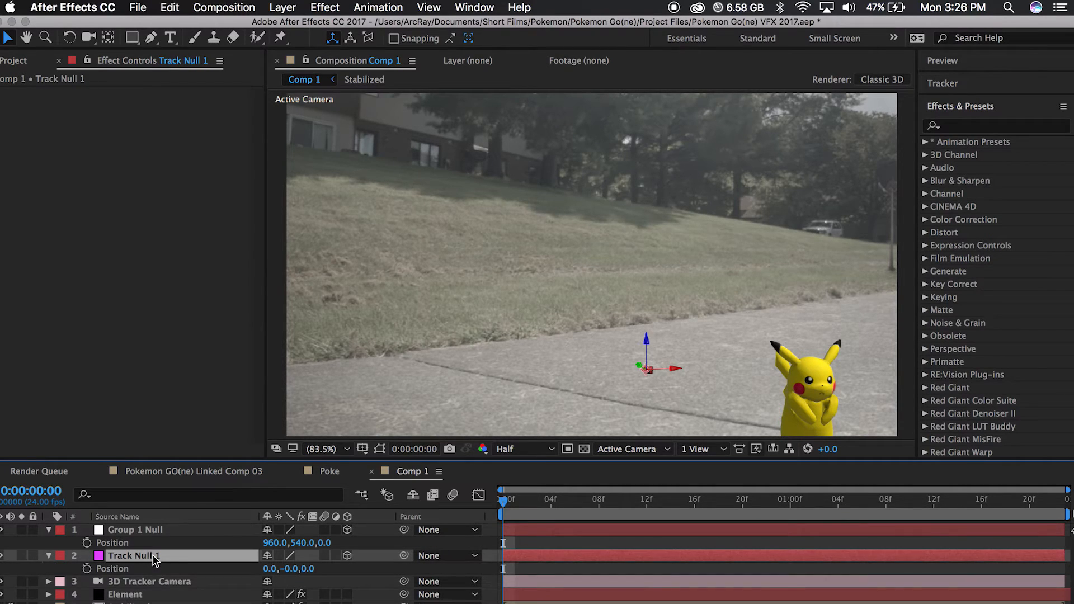
{"action": "left_click", "coordinate": [112, 568]}
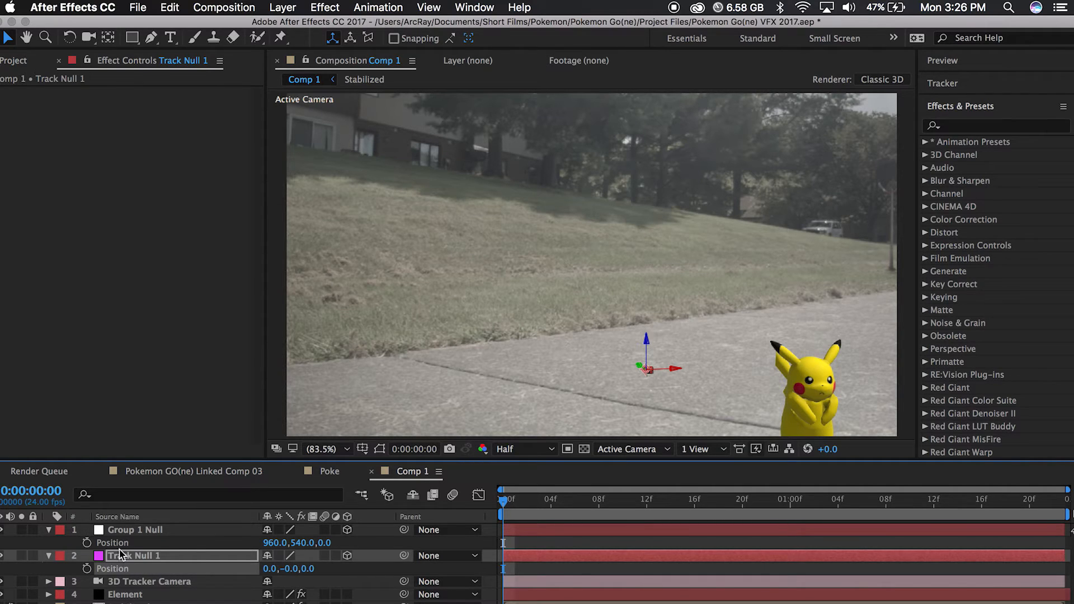
{"action": "left_click", "coordinate": [135, 530]}
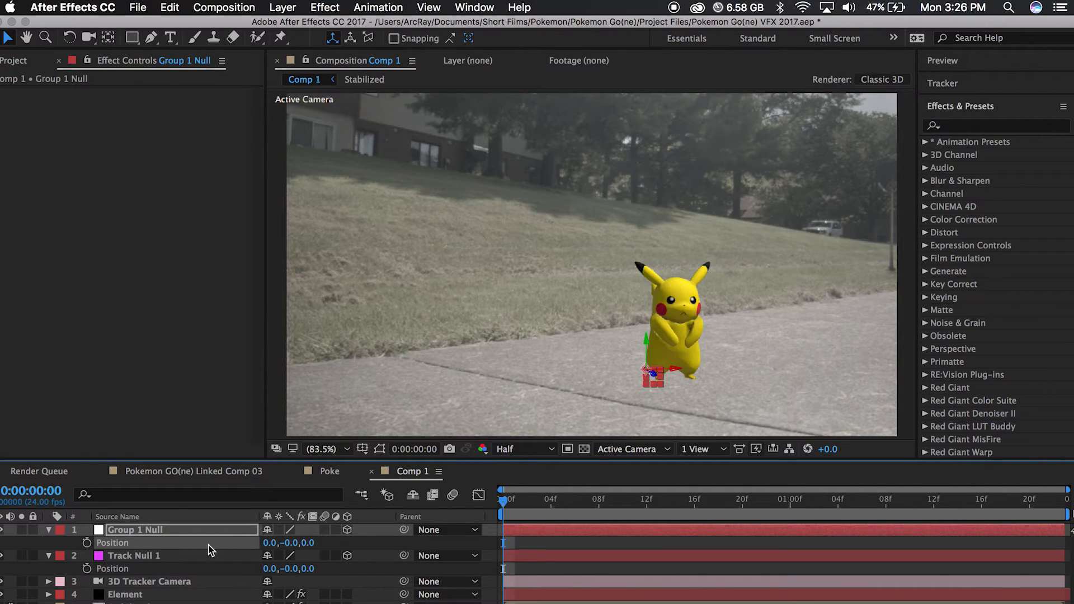
{"action": "left_click", "coordinate": [600, 498]}
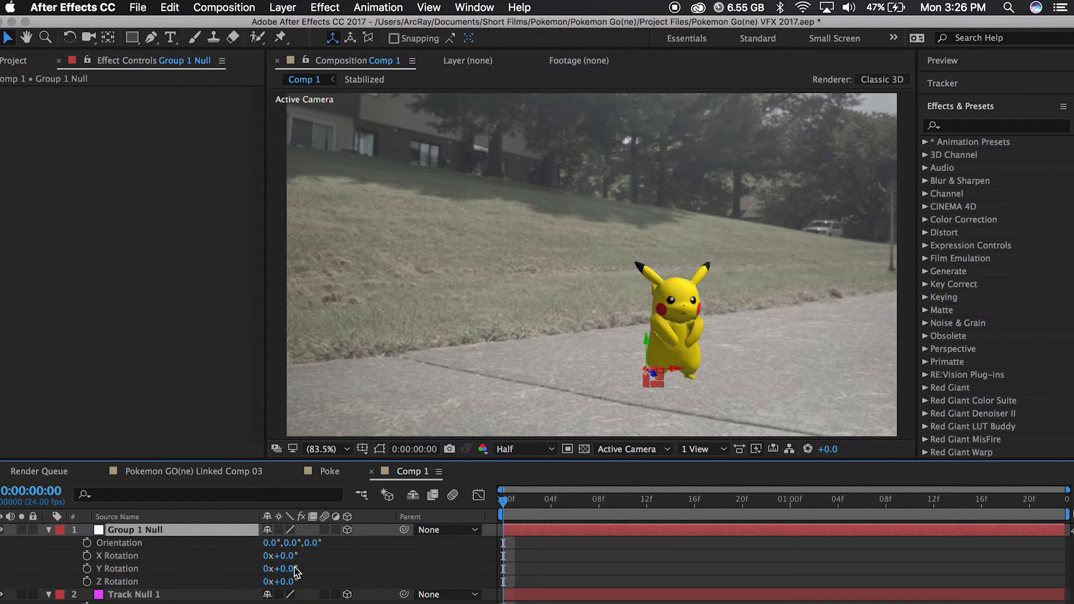
- Scale Group 1 Null to 179%, return to the first frame, and reselect Element
{"action": "left_click_drag", "start_coordinate": [281, 568], "coordinate": [294, 568]}
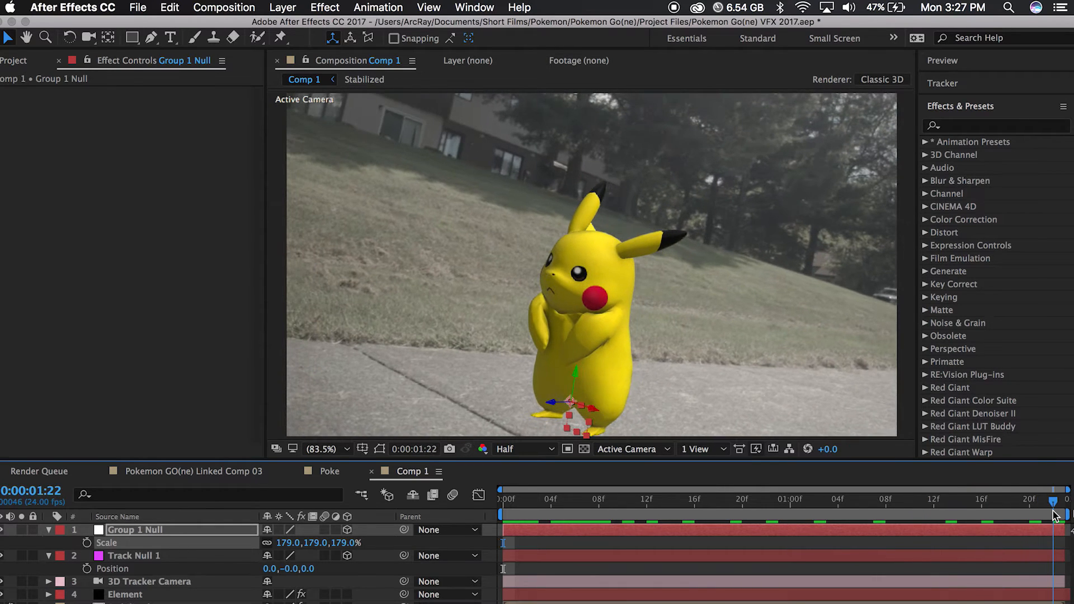
{"action": "left_click", "coordinate": [510, 498]}
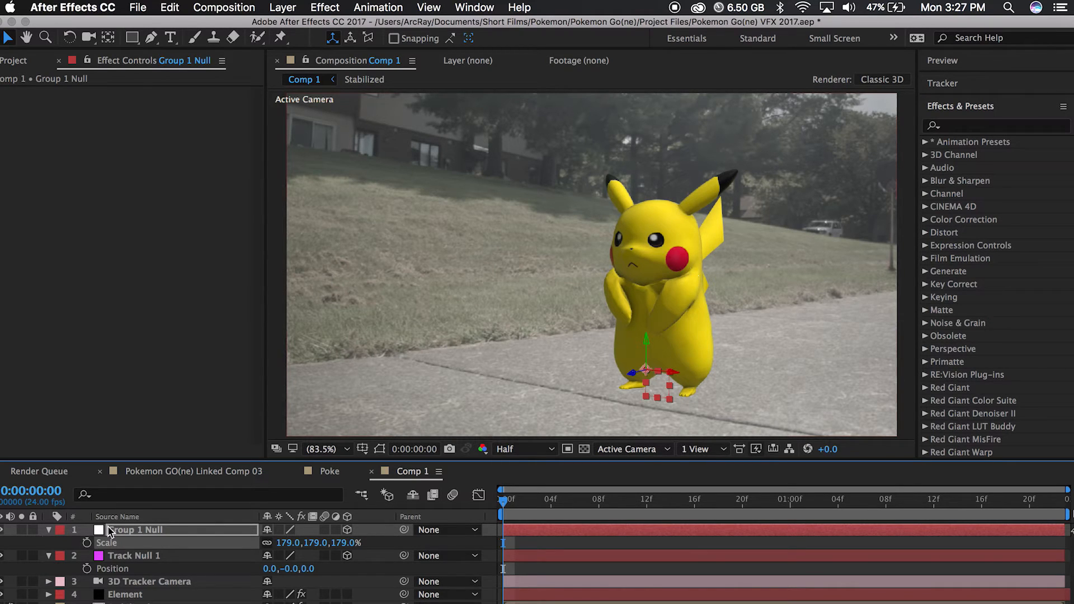
{"action": "left_click", "coordinate": [126, 594]}
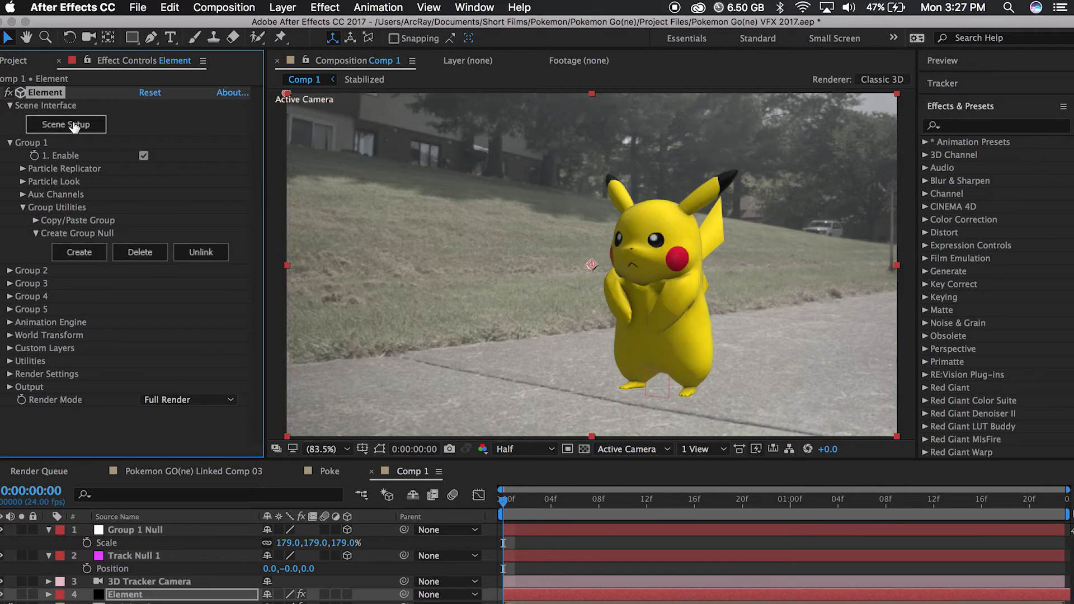
- Enable the Environment in Scene Setup and drop its saturation to -62%
{"action": "left_click", "coordinate": [66, 125]}
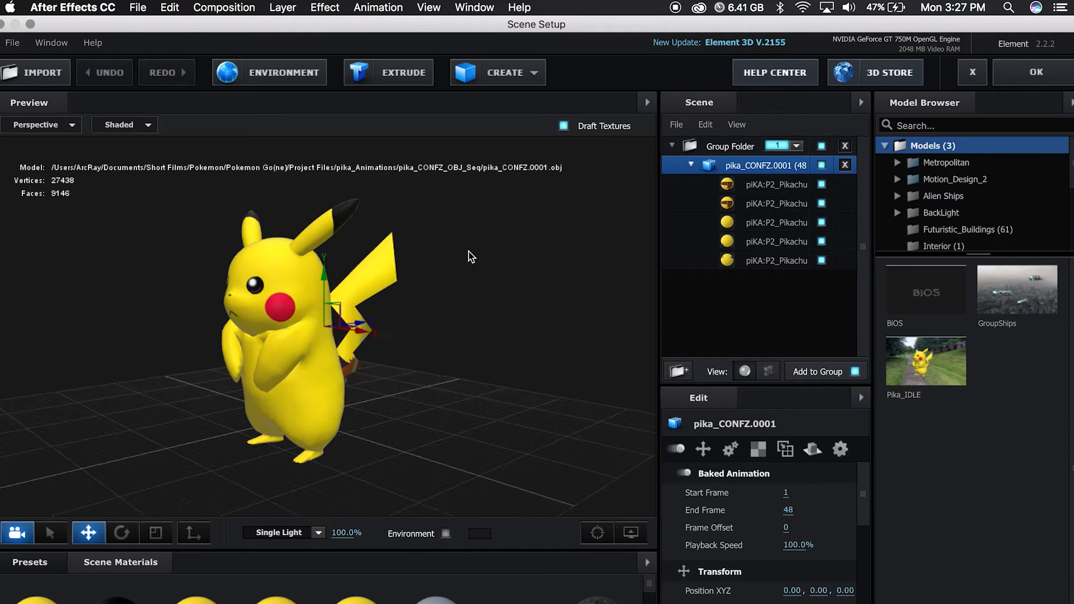
{"action": "left_click", "coordinate": [446, 533]}
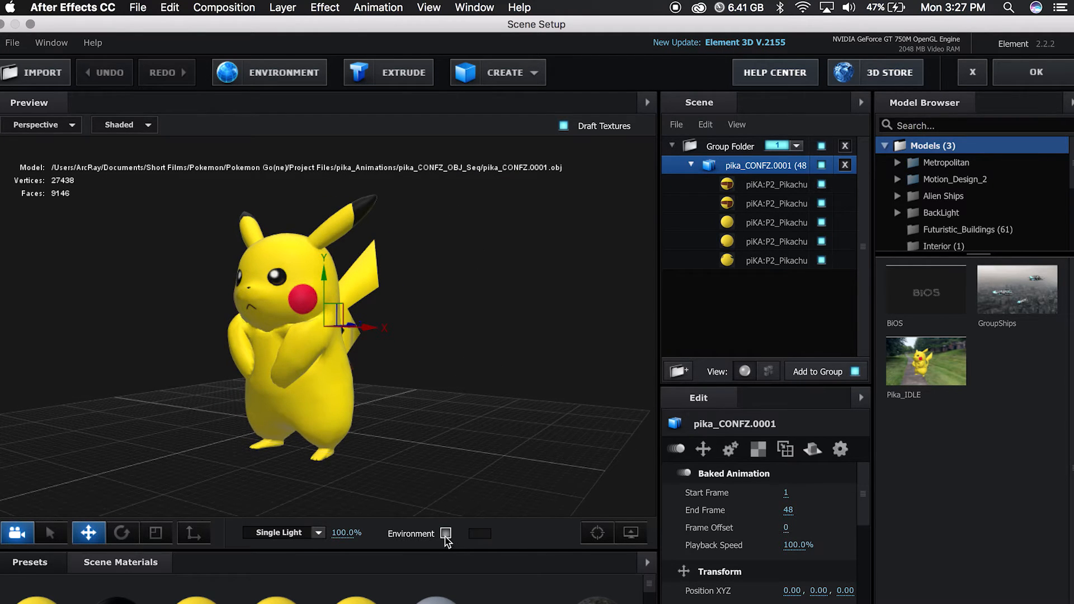
{"action": "left_click", "coordinate": [446, 533]}
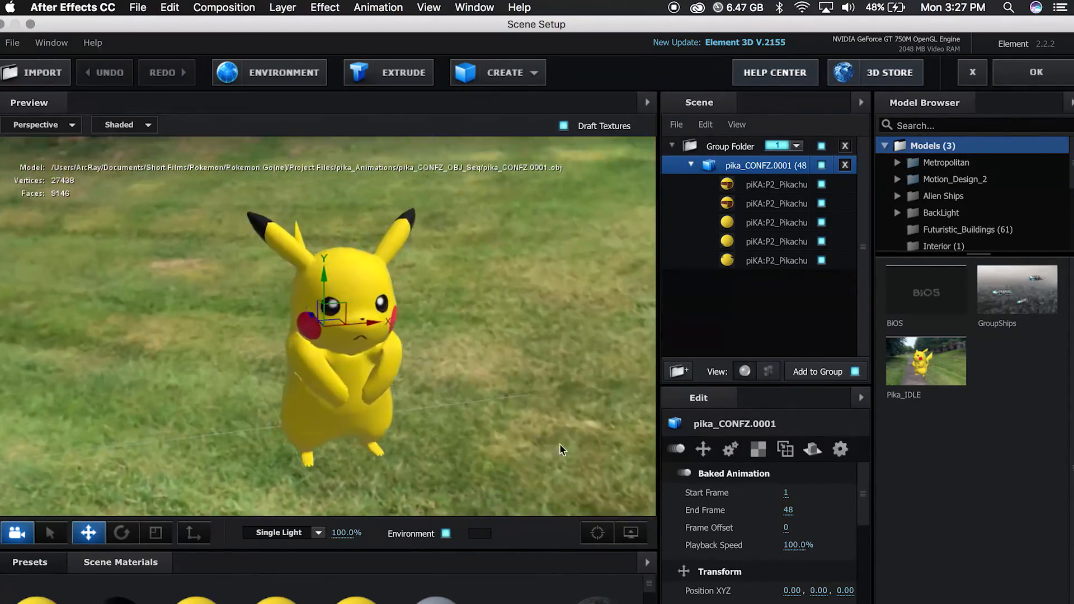
{"action": "left_click", "coordinate": [286, 72]}
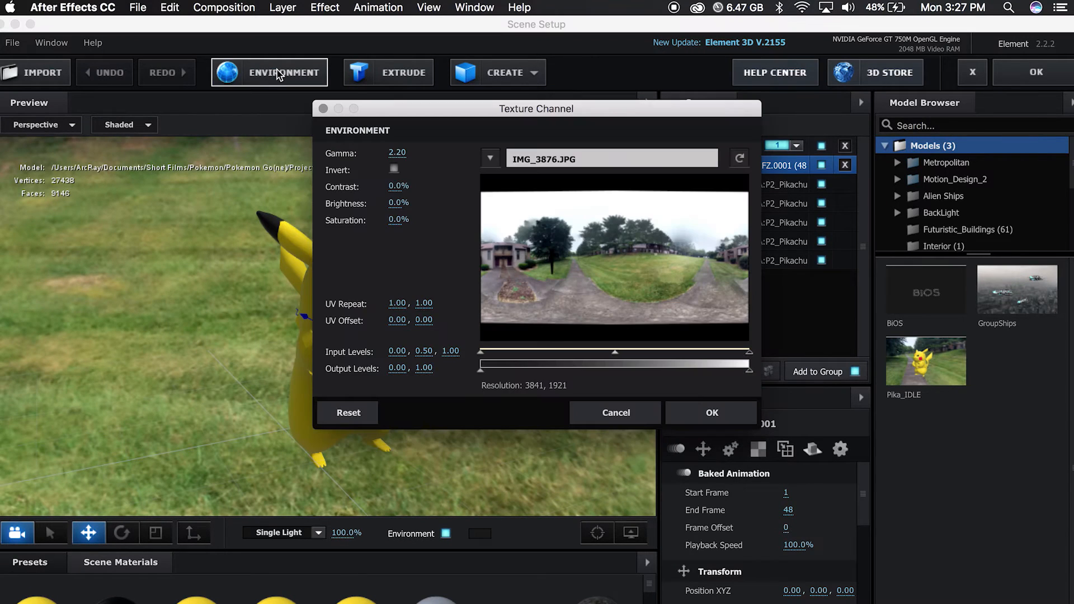
{"action": "left_click_drag", "start_coordinate": [397, 219], "coordinate": [383, 219]}
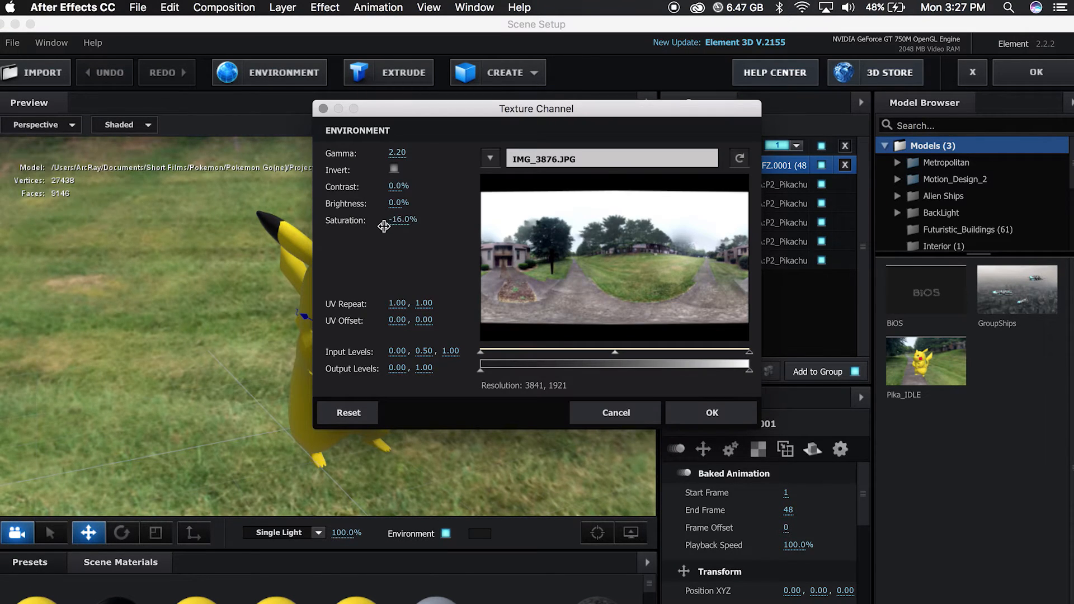
{"action": "left_click_drag", "start_coordinate": [403, 219], "coordinate": [380, 219]}
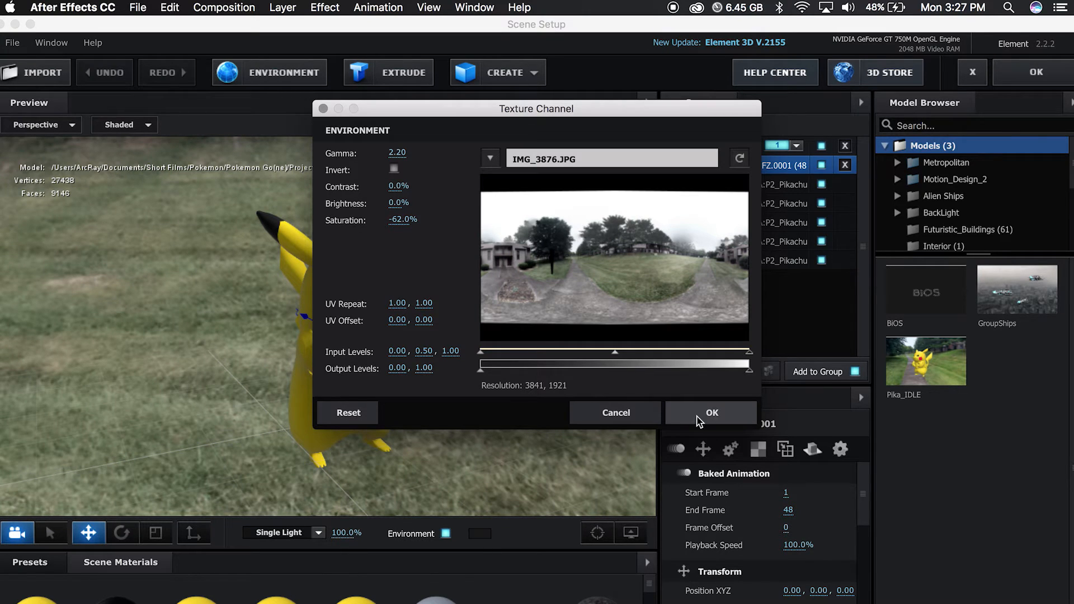
{"action": "left_click", "coordinate": [710, 412]}
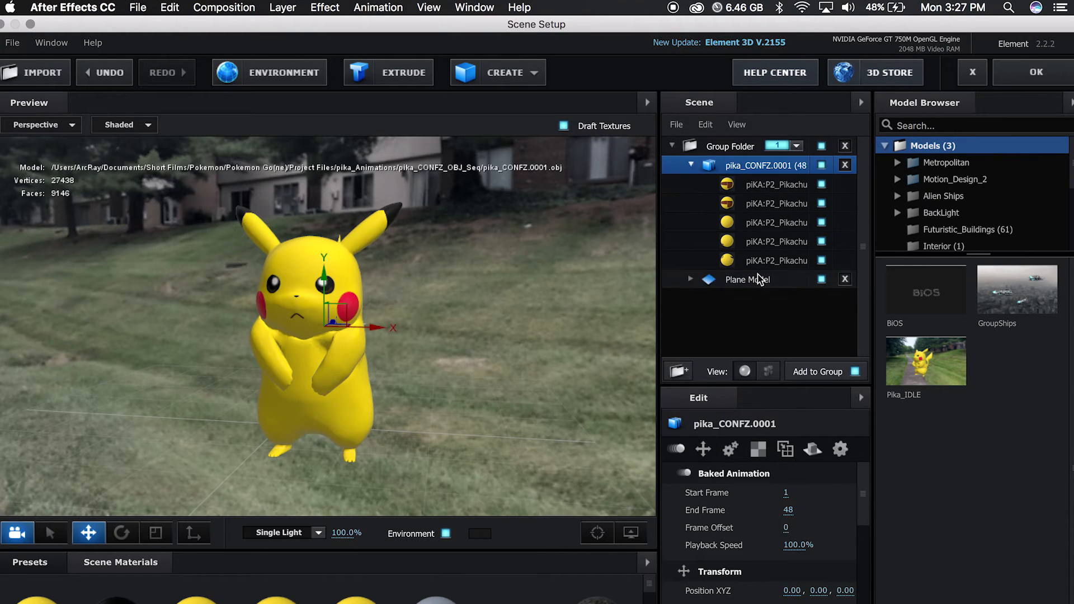
- Scale the Plane Model to about 1668%, try Mirror Surface reflection, revert to Default, and apply
{"action": "left_click", "coordinate": [746, 278]}
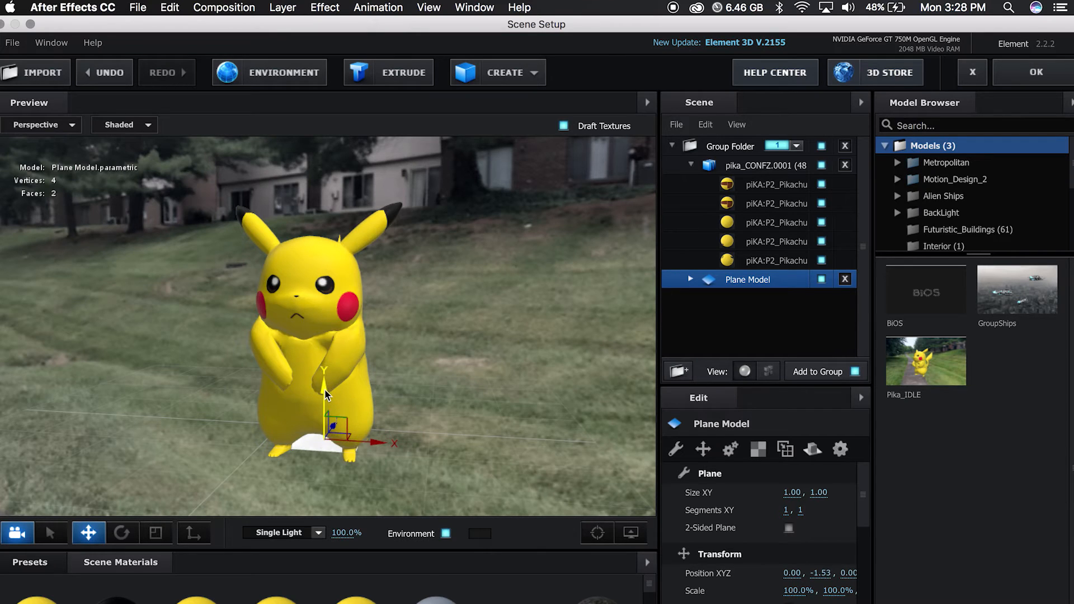
{"action": "left_click", "coordinate": [156, 533]}
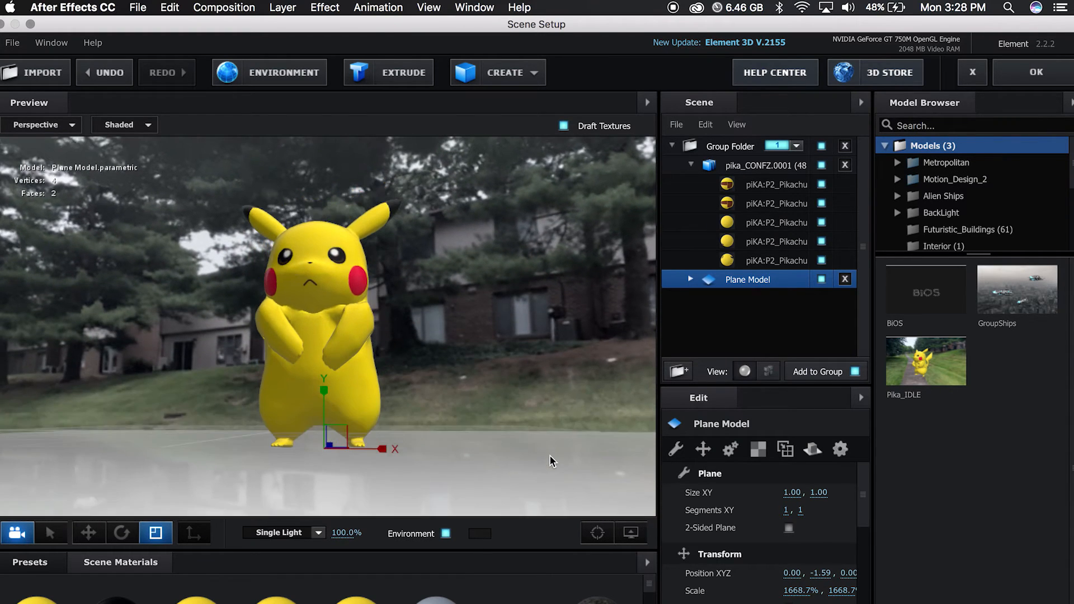
{"action": "left_click", "coordinate": [88, 532]}
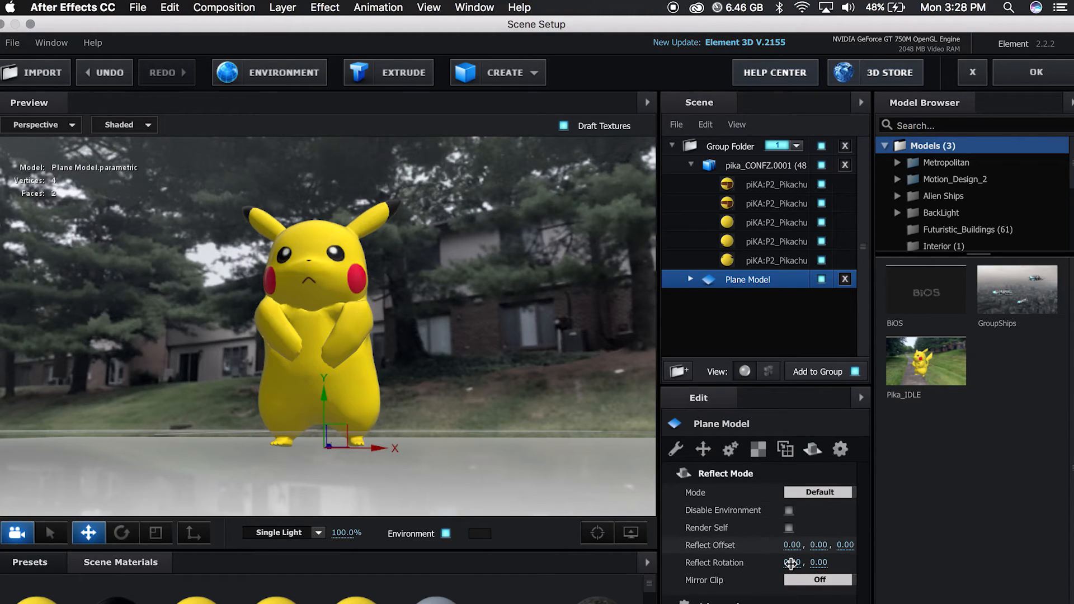
{"action": "left_click", "coordinate": [817, 492]}
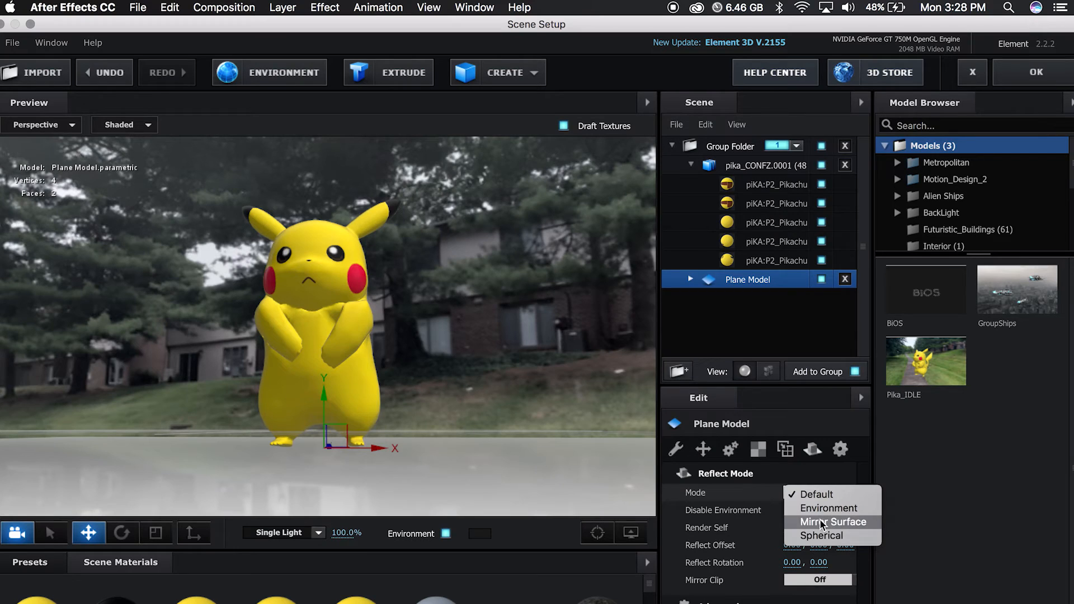
{"action": "left_click", "coordinate": [829, 521]}
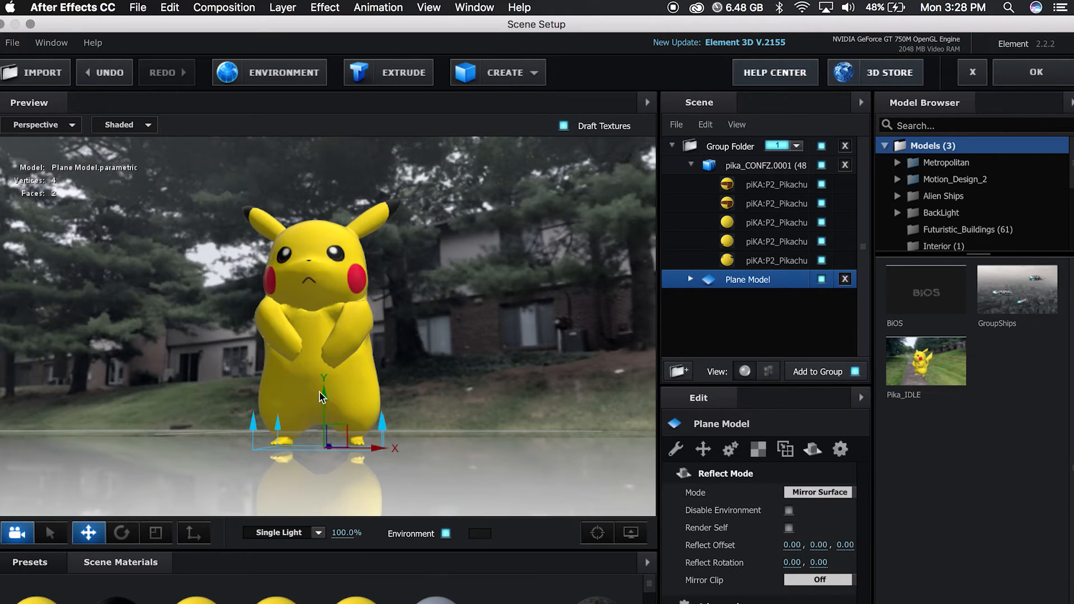
{"action": "left_click_drag", "start_coordinate": [322, 397], "coordinate": [327, 383]}
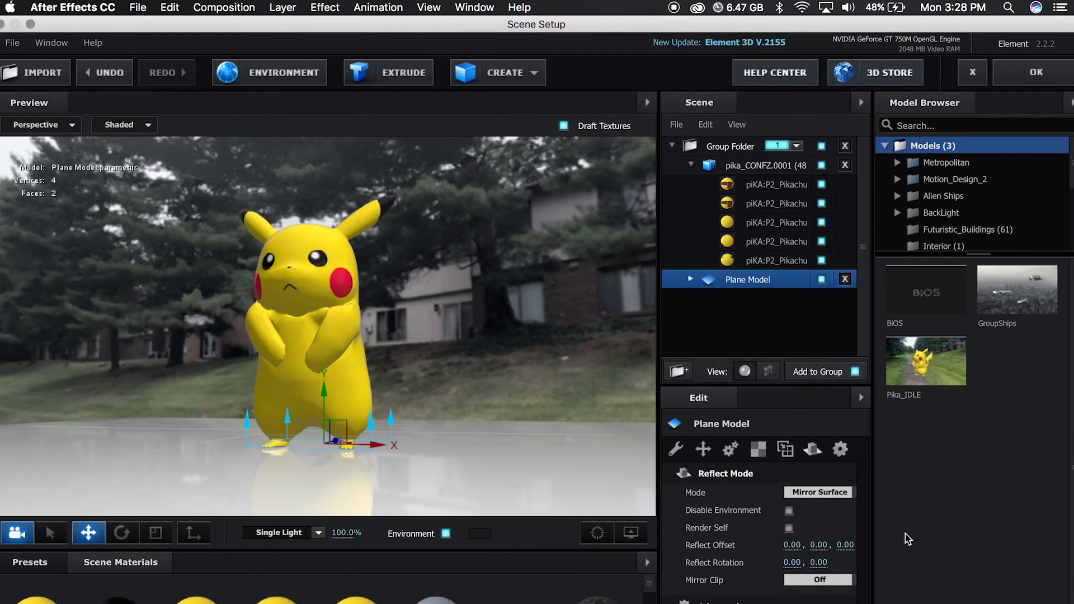
{"action": "left_click", "coordinate": [817, 492]}
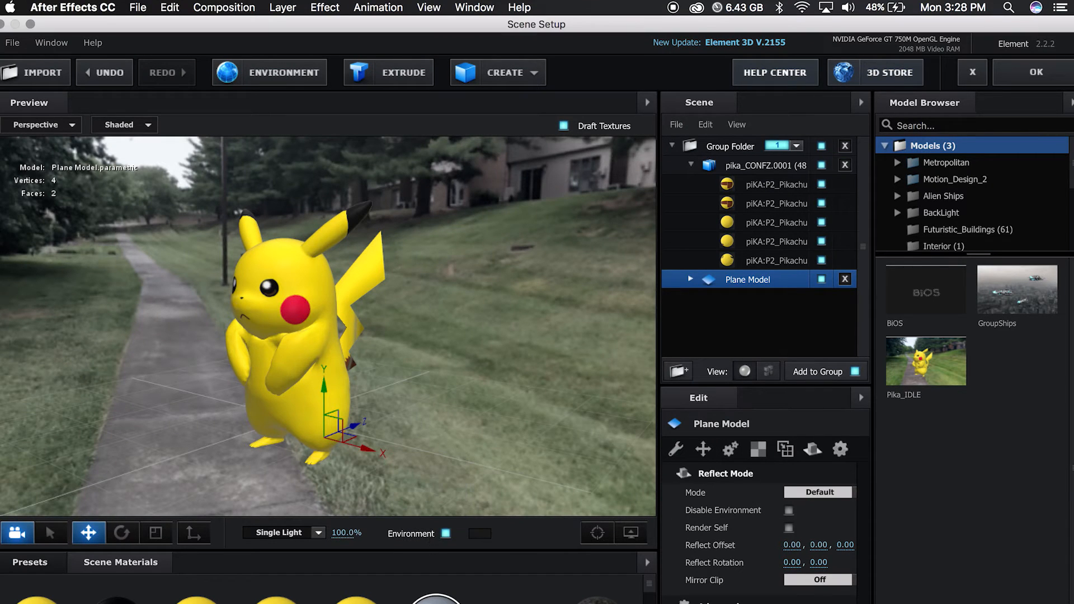
{"action": "left_click", "coordinate": [1034, 73]}
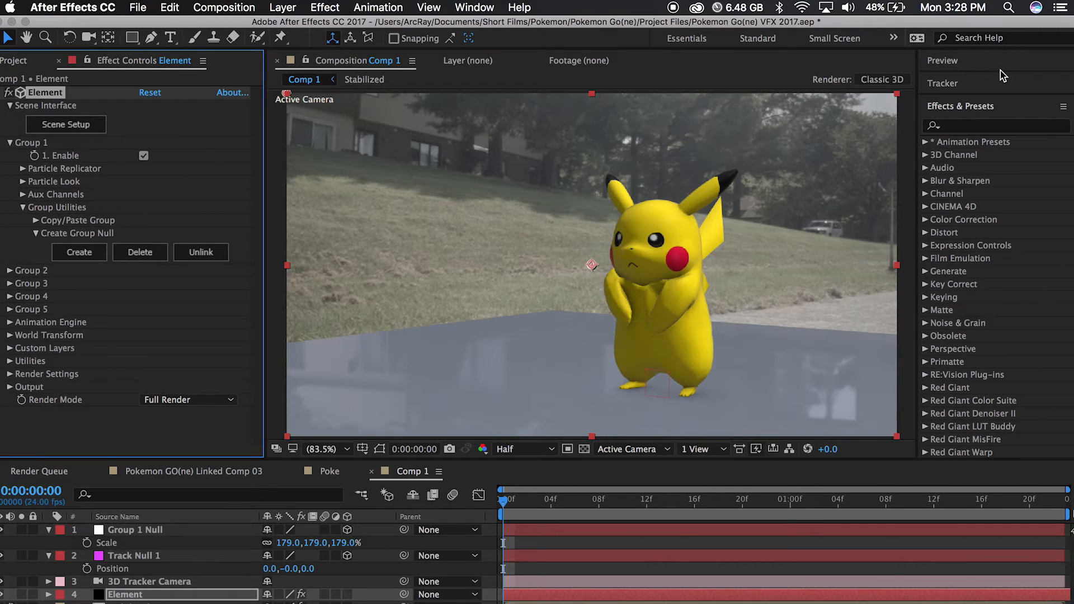
{"action": "mouse_move", "coordinate": [335, 33]}
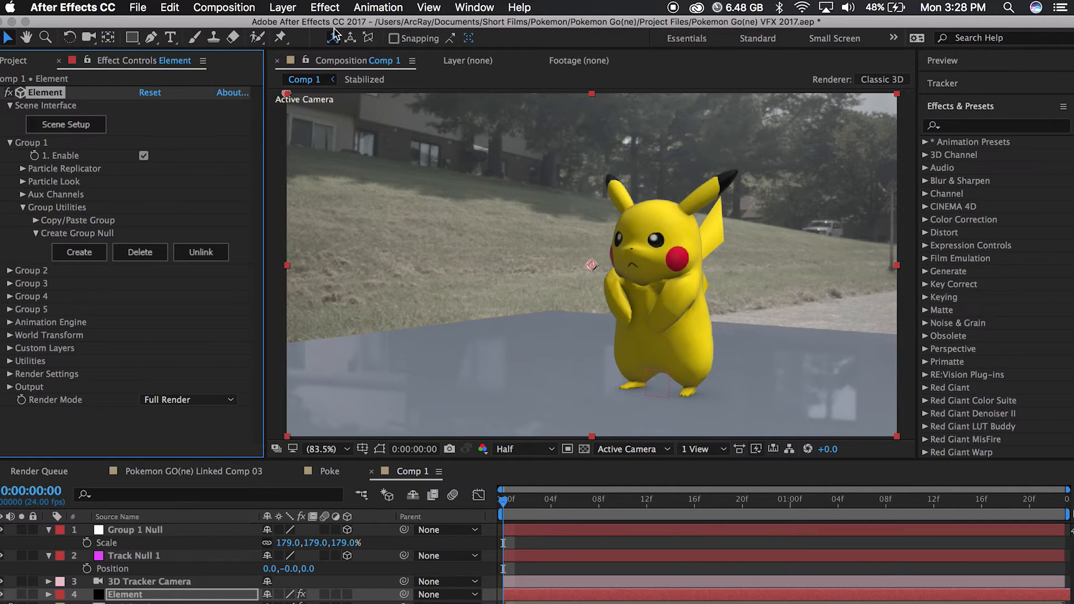
- Add a shadow-casting parallel light (Light 1) with 100% shadow darkness
{"action": "left_click", "coordinate": [282, 7]}
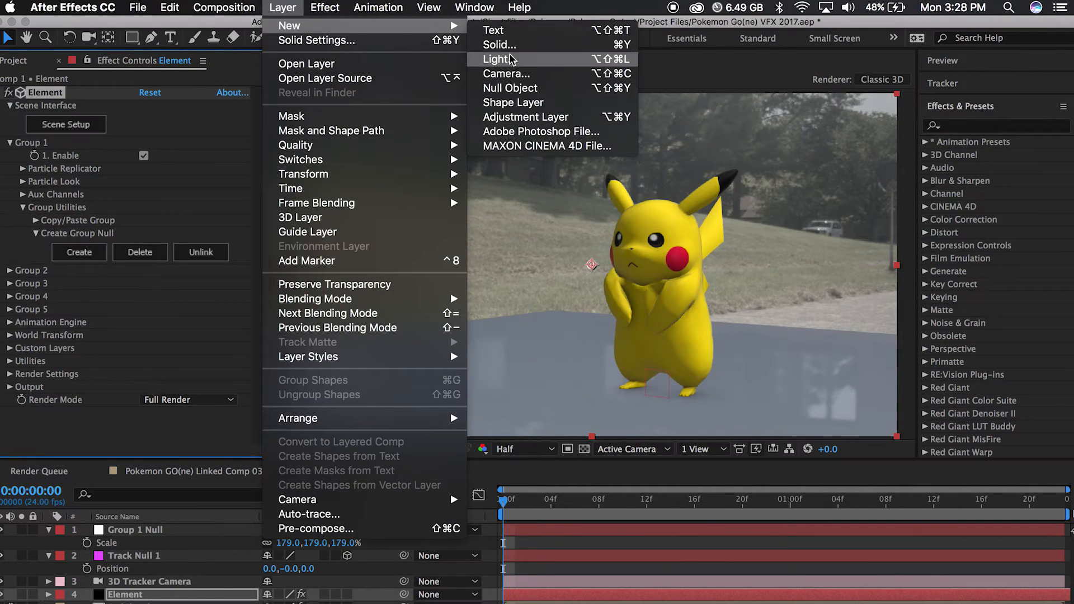
{"action": "left_click", "coordinate": [500, 59]}
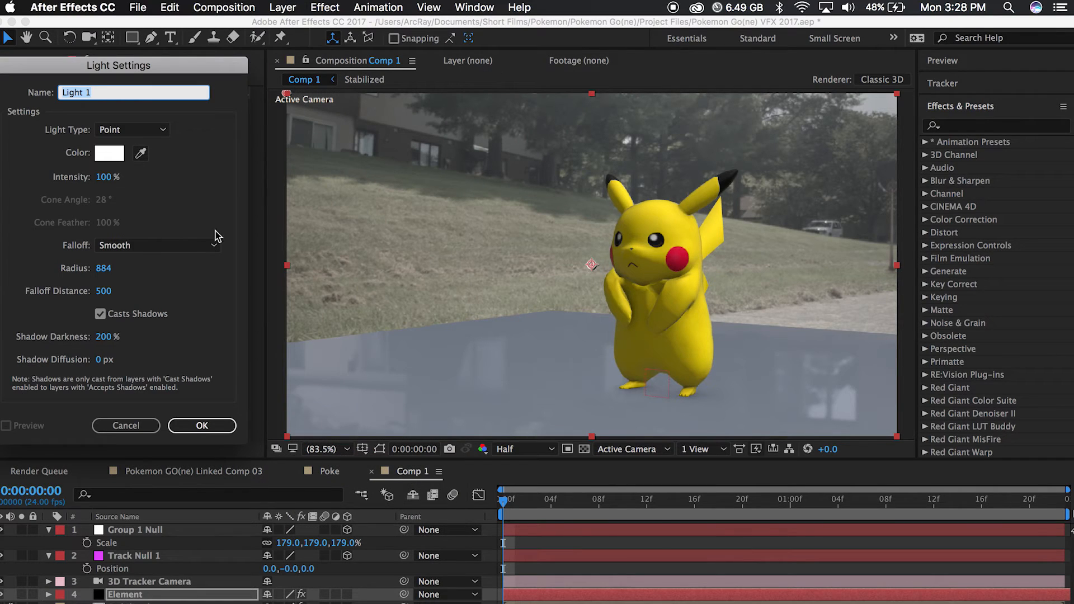
{"action": "left_click", "coordinate": [131, 129]}
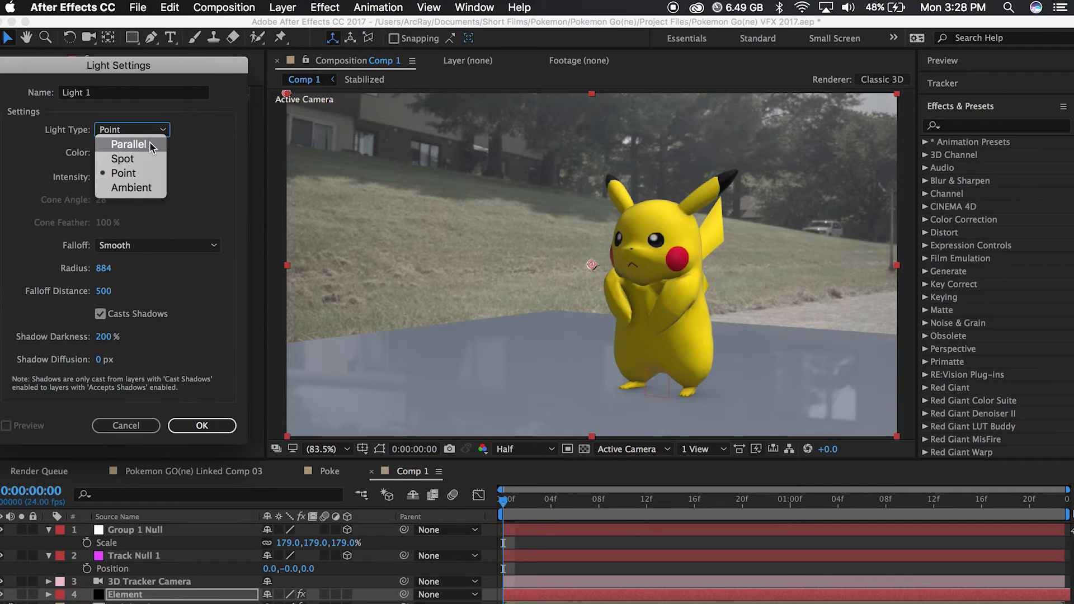
{"action": "left_click", "coordinate": [128, 144]}
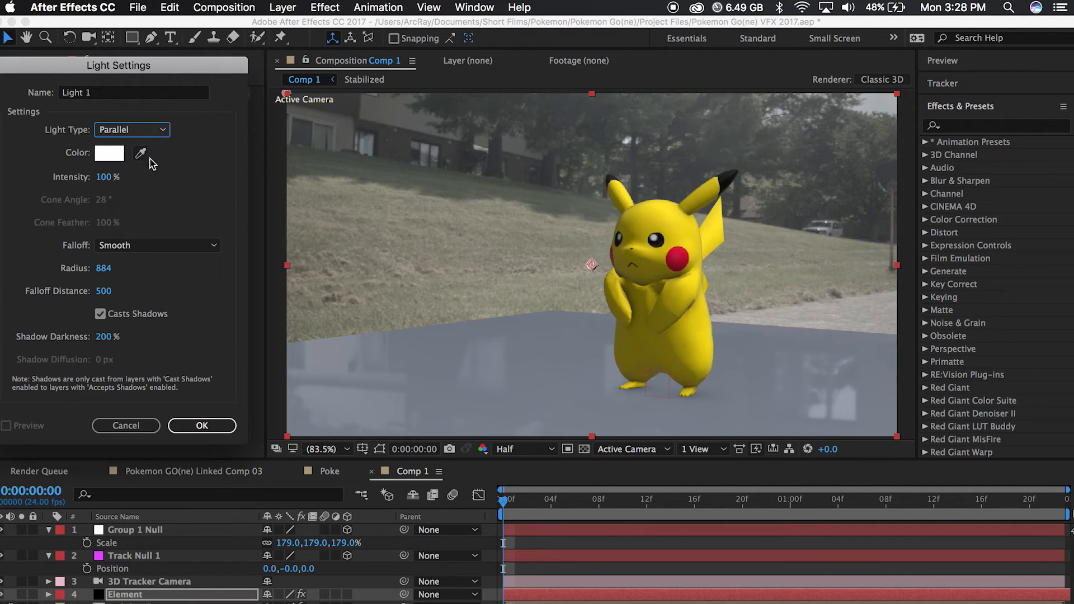
{"action": "mouse_move", "coordinate": [125, 362]}
{"action": "type", "text": "100"}
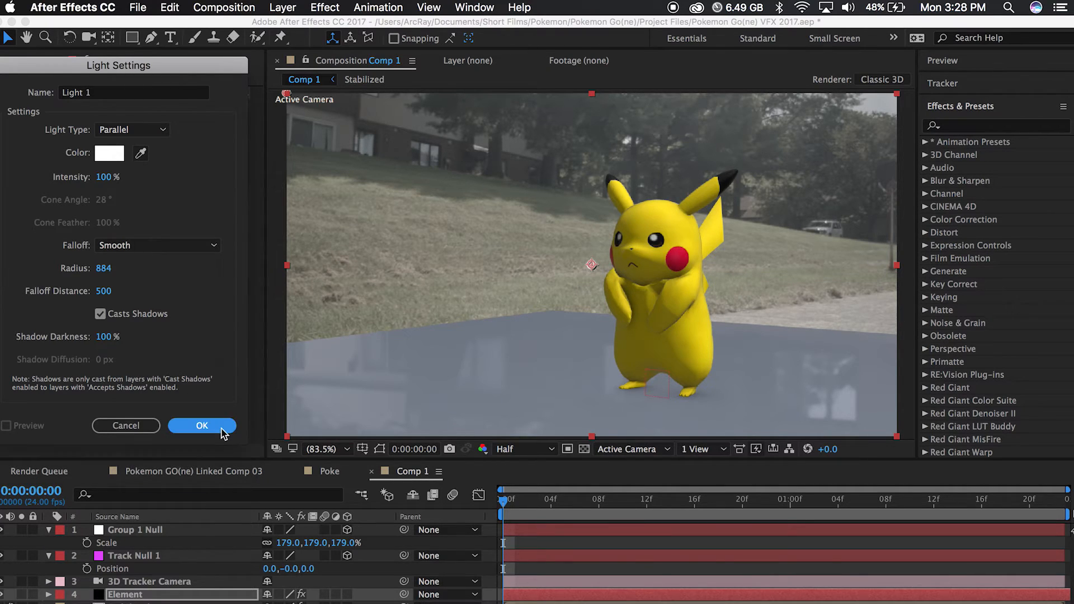
{"action": "left_click", "coordinate": [202, 425]}
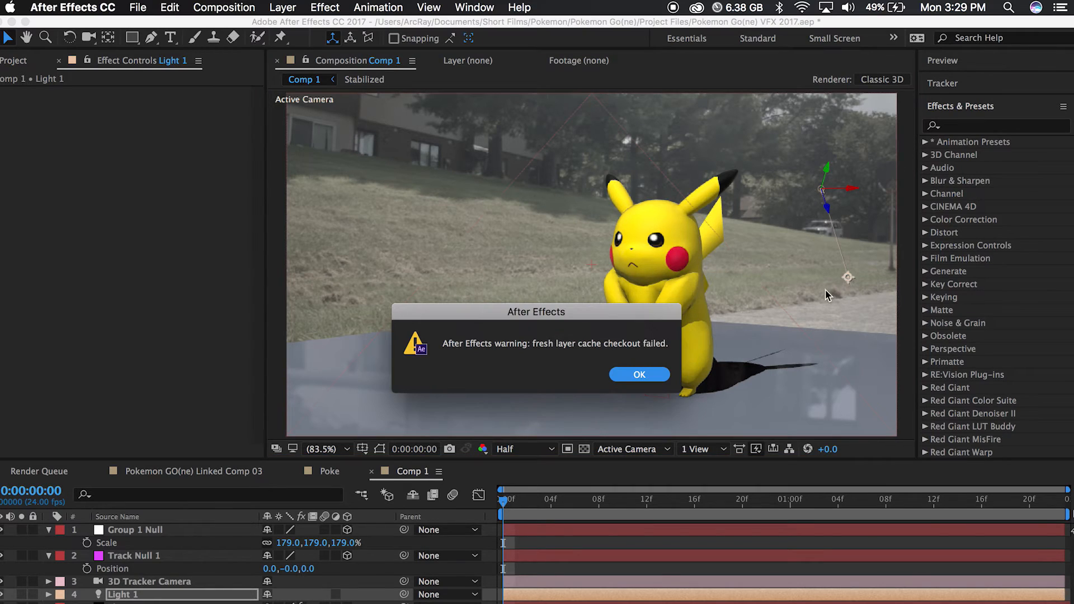
- Dismiss the cache warning and lower Light 1's shadow darkness to 70%
{"action": "left_click", "coordinate": [638, 374]}
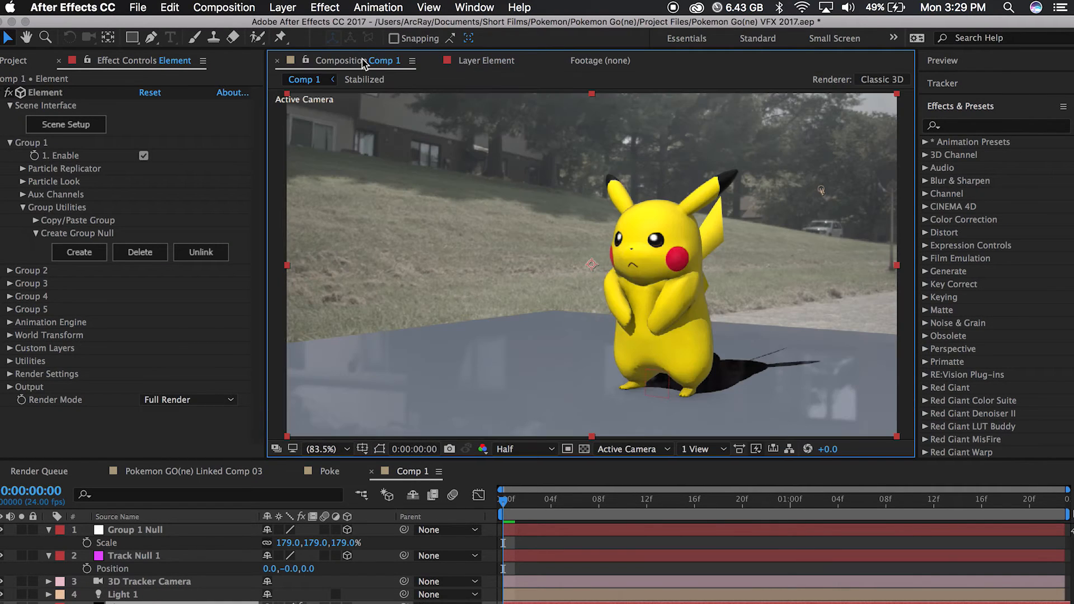
{"action": "double_click", "coordinate": [121, 593]}
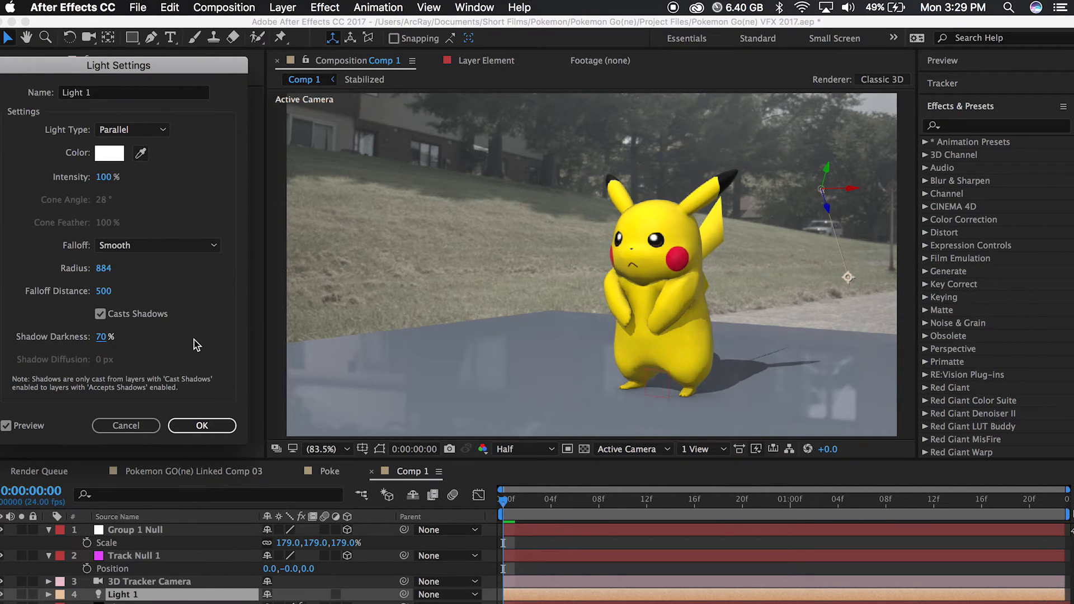
{"action": "left_click", "coordinate": [202, 425]}
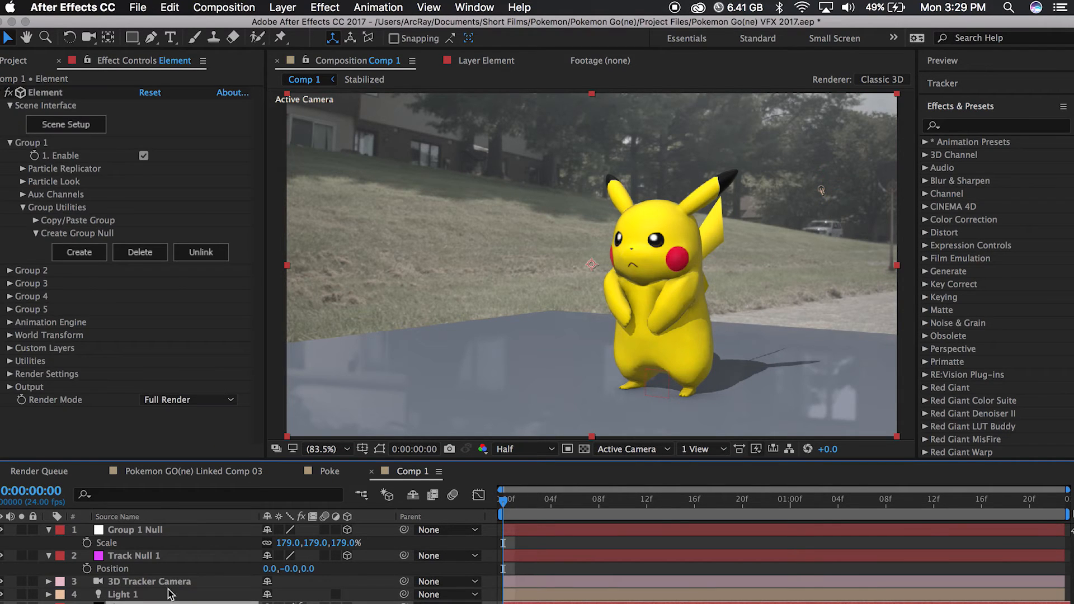
- Adjust the plane model in Element 3D Scene Setup so the grey ground plane is hidden
{"action": "left_click", "coordinate": [66, 124]}
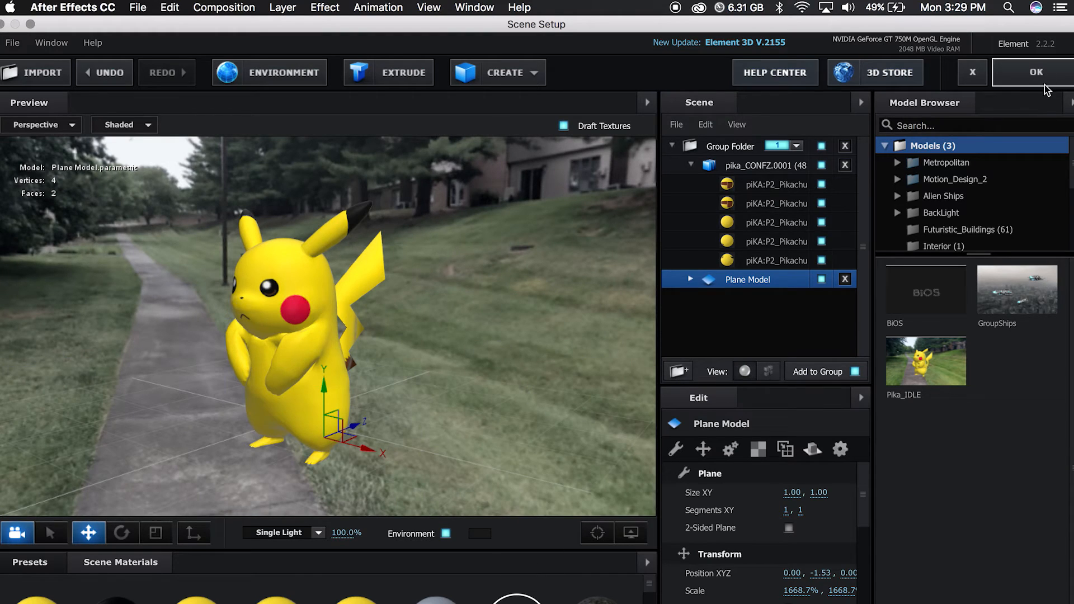
{"action": "left_click", "coordinate": [1035, 73]}
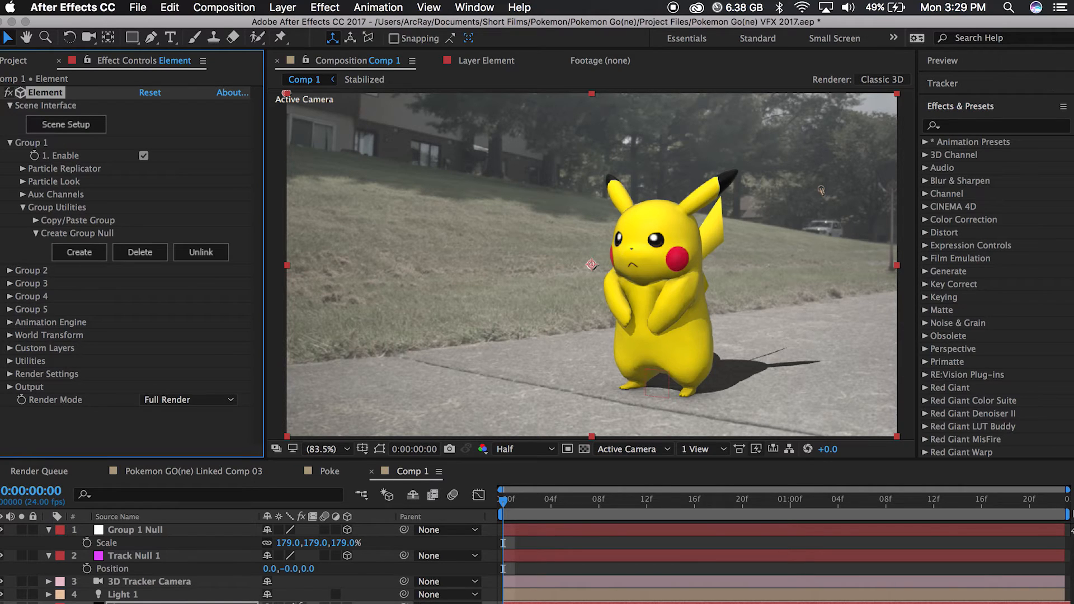
{"action": "double_click", "coordinate": [123, 594]}
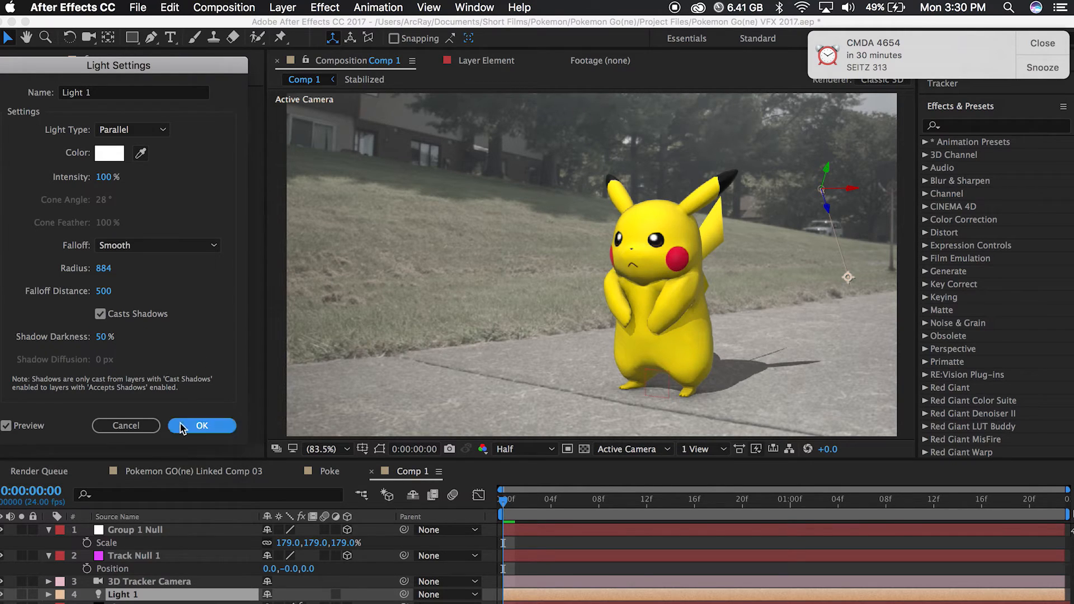
- Set Light 1's shadow darkness to 50% and check the shadow at mid and late frames
{"action": "left_click", "coordinate": [201, 425]}
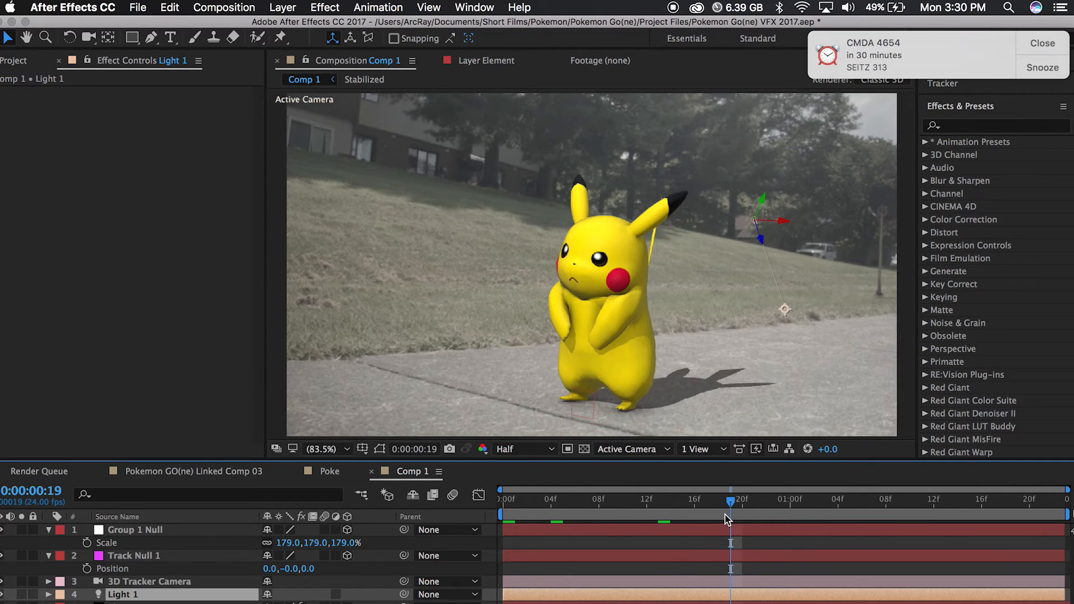
{"action": "left_click", "coordinate": [897, 498]}
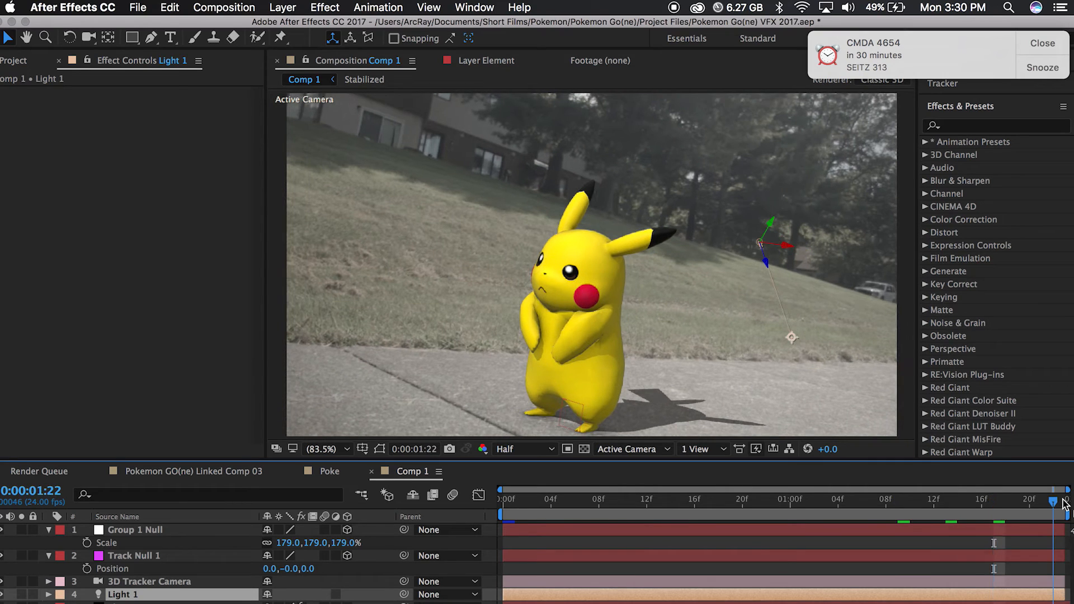
{"action": "left_click", "coordinate": [610, 498]}
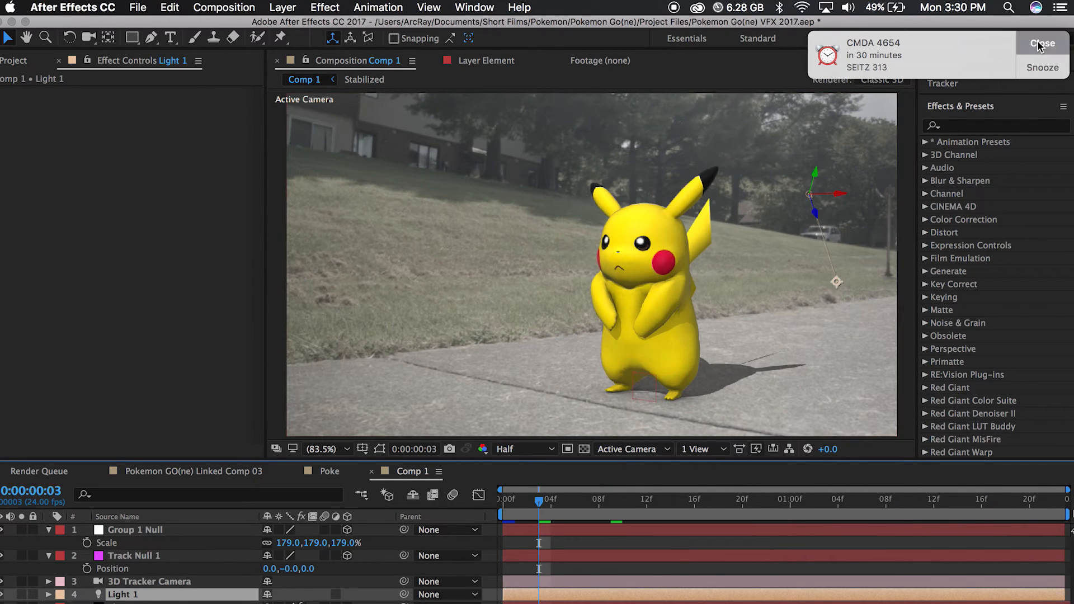
- Dismiss the calendar reminder, select the Pikachu Element layer and search effects for 'color'
{"action": "left_click", "coordinate": [1041, 42]}
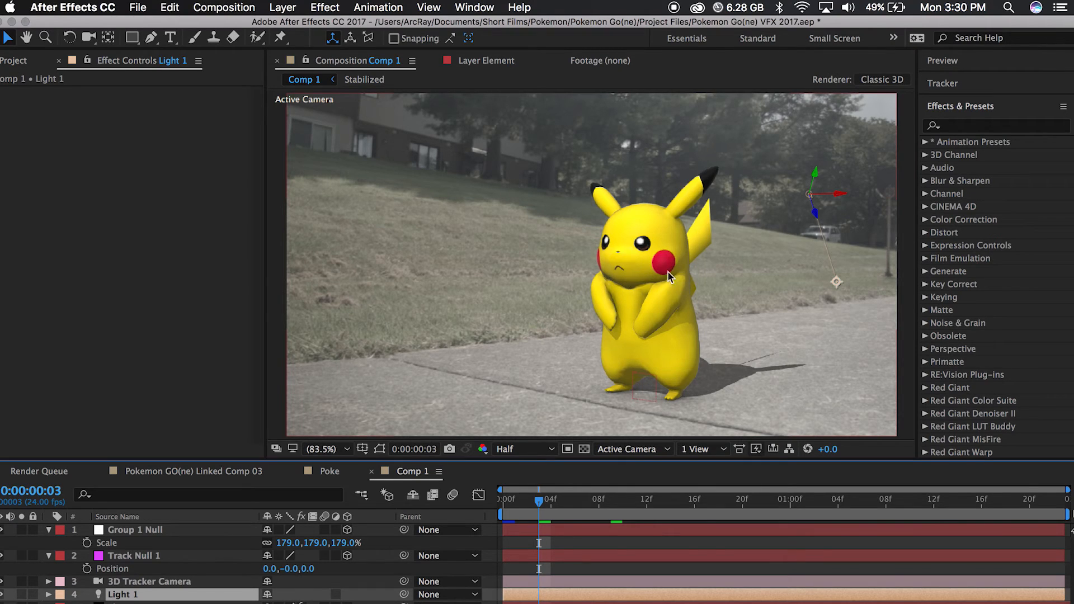
{"action": "mouse_move", "coordinate": [520, 303]}
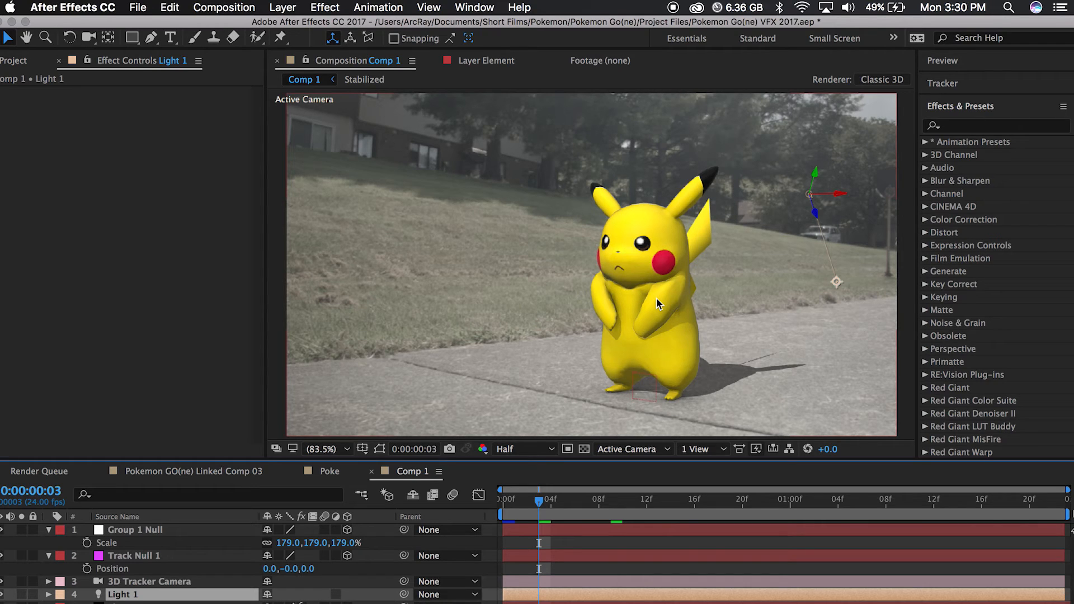
{"action": "left_click", "coordinate": [993, 126]}
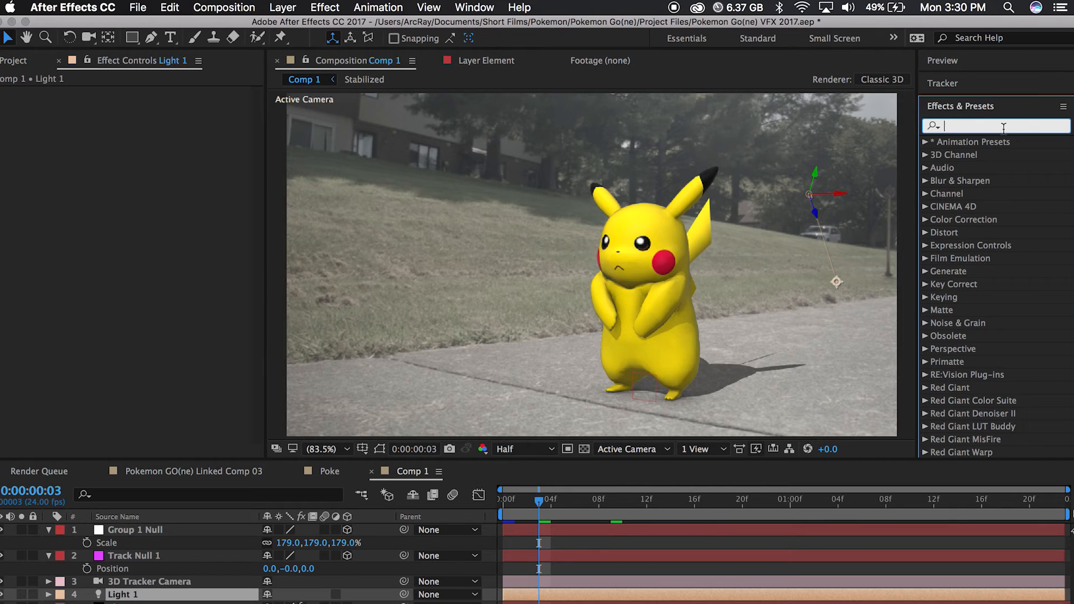
{"action": "type", "text": "color matc"}
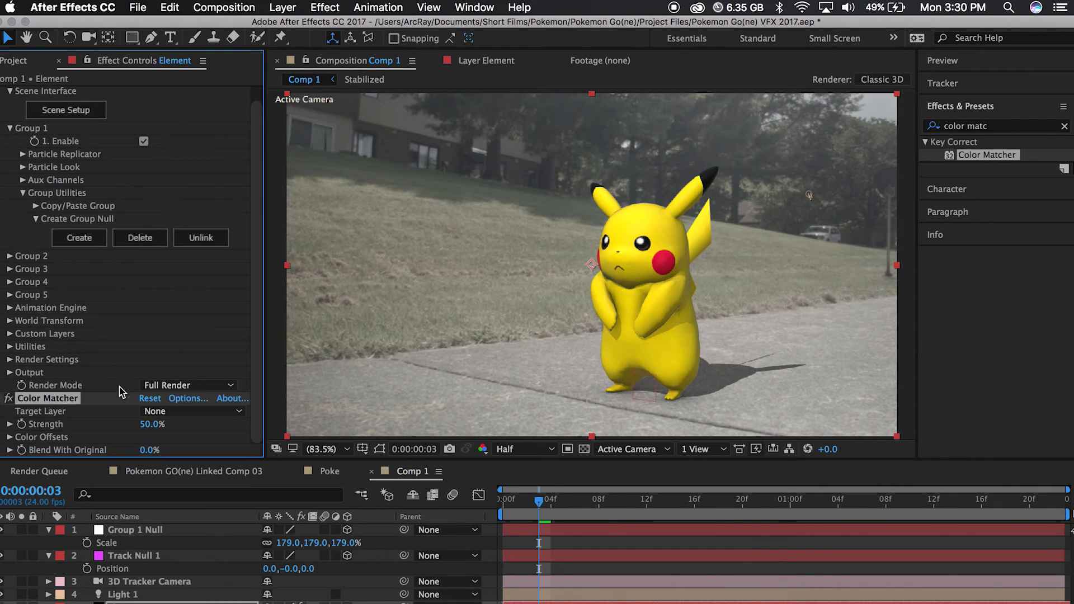
{"action": "left_click", "coordinate": [191, 411]}
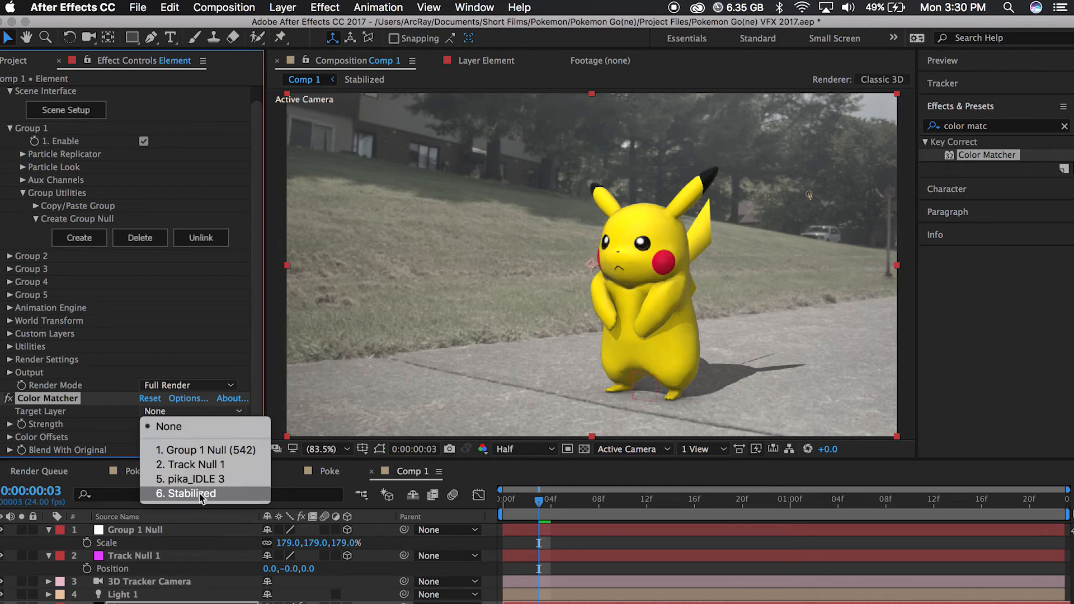
{"action": "left_click", "coordinate": [186, 494]}
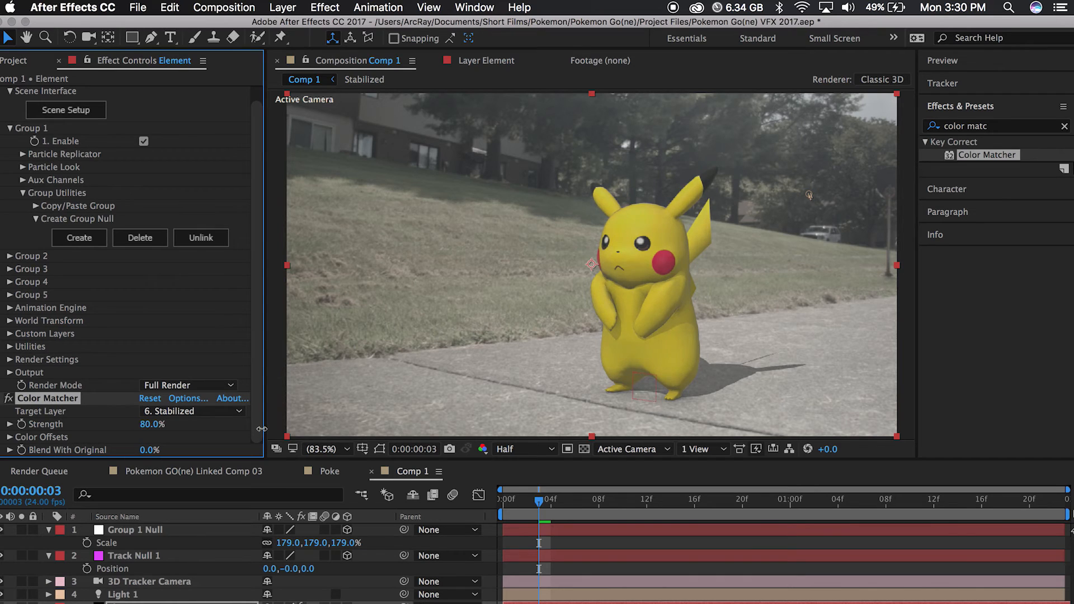
{"action": "left_click", "coordinate": [670, 500]}
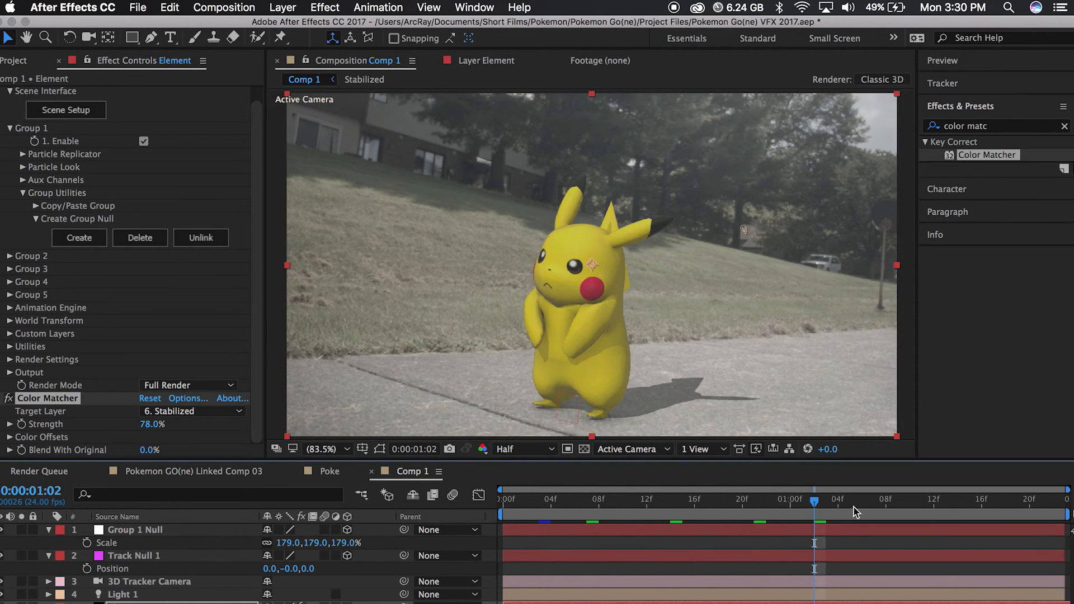
{"action": "left_click", "coordinate": [863, 499]}
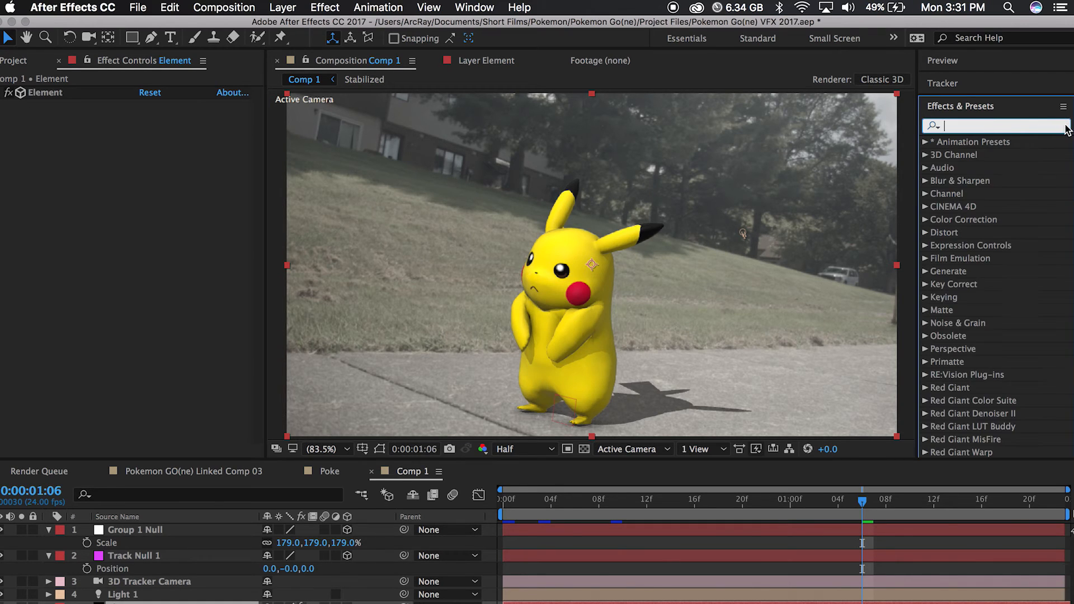
- Apply Hue/Saturation to the Pikachu layer with Master Saturation at -37
{"action": "type", "text": "h"}
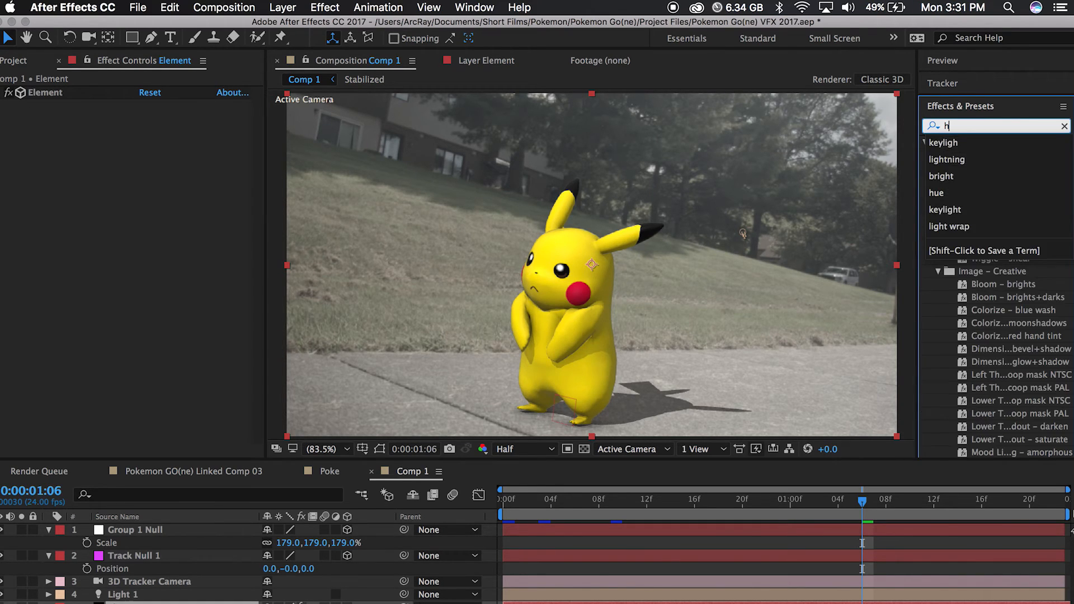
{"action": "type", "text": "ue"}
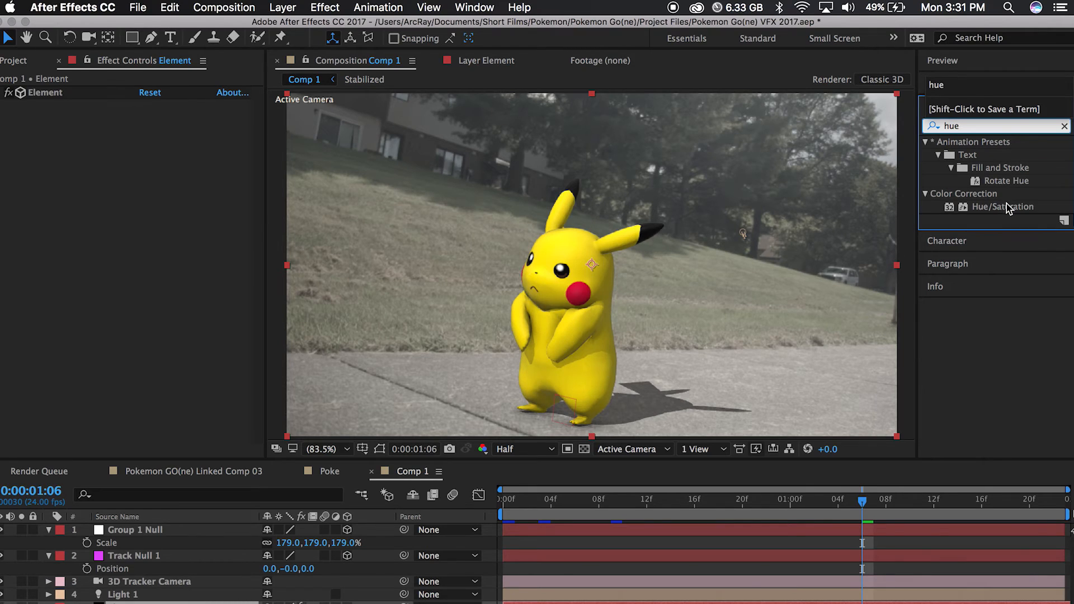
{"action": "double_click", "coordinate": [1003, 206]}
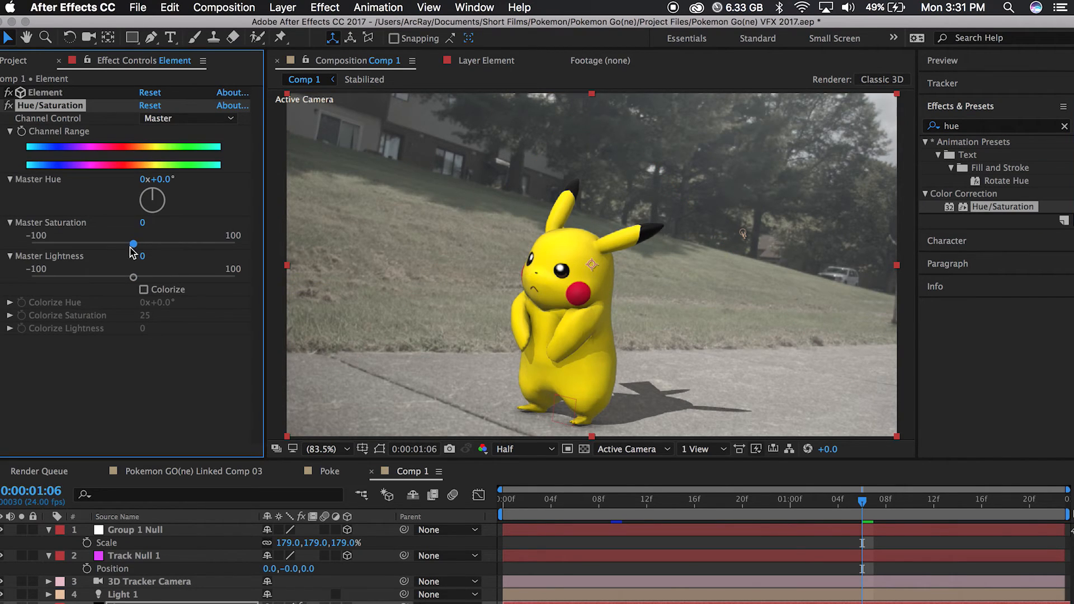
{"action": "left_click_drag", "start_coordinate": [134, 244], "coordinate": [103, 244]}
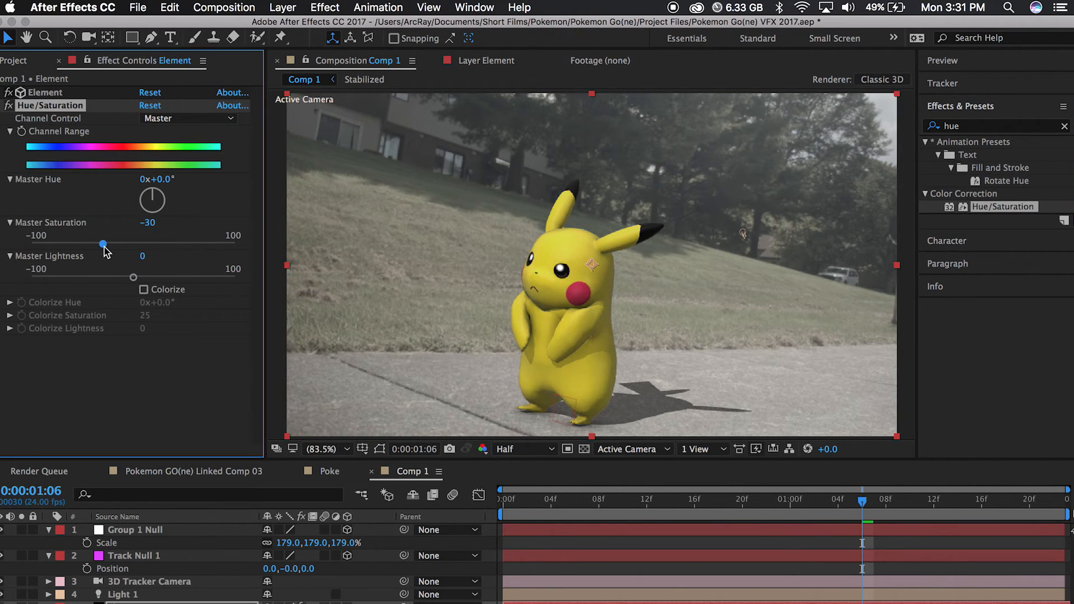
{"action": "left_click_drag", "start_coordinate": [104, 244], "coordinate": [96, 244]}
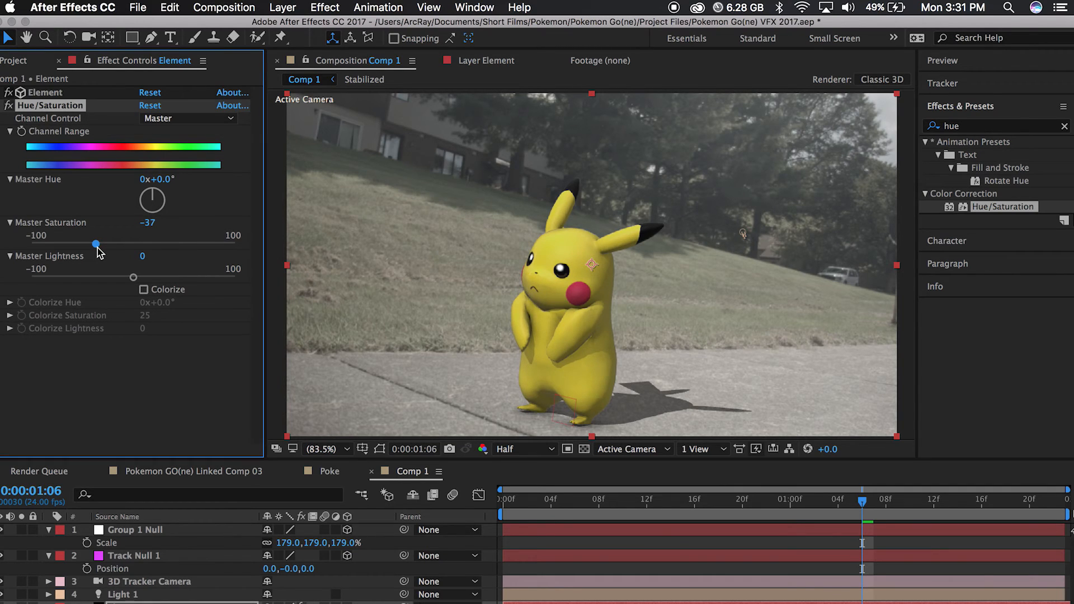
- Show only the red channel in the Composition panel
{"action": "left_click", "coordinate": [482, 448]}
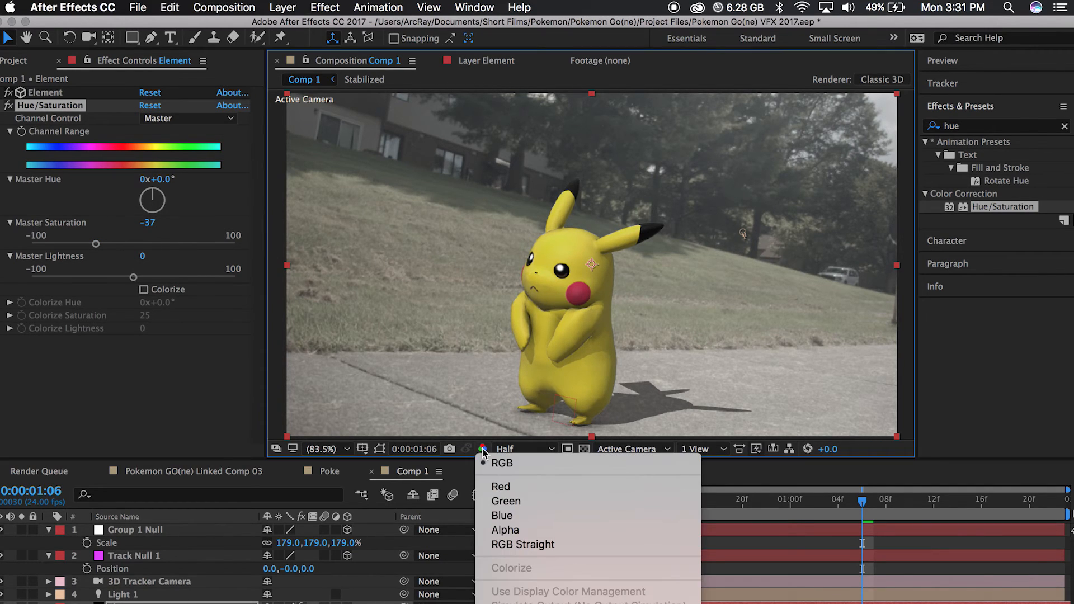
{"action": "left_click", "coordinate": [483, 448]}
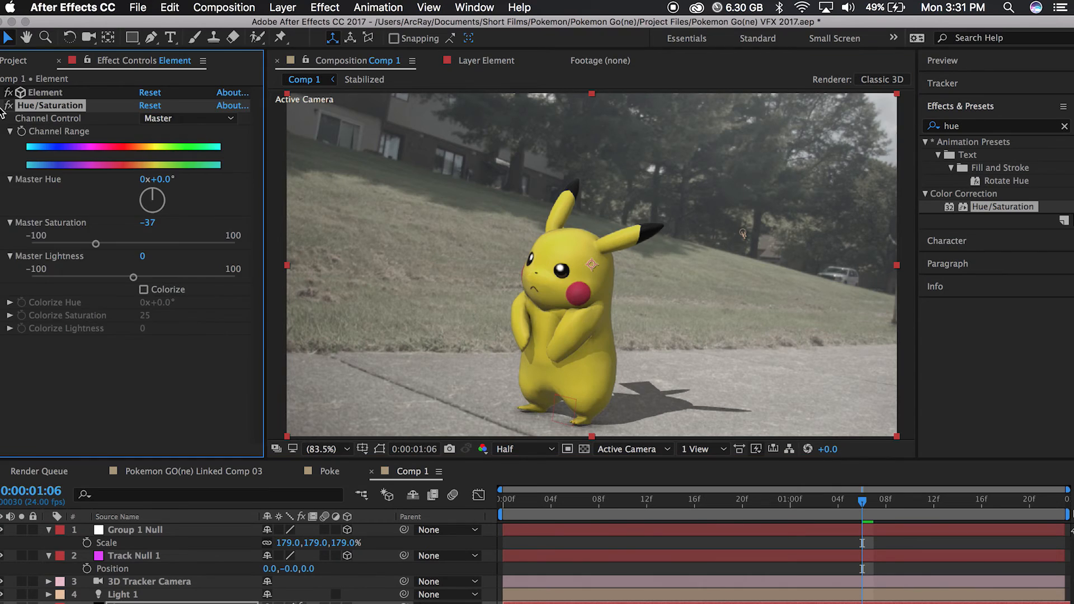
{"action": "left_click", "coordinate": [482, 448]}
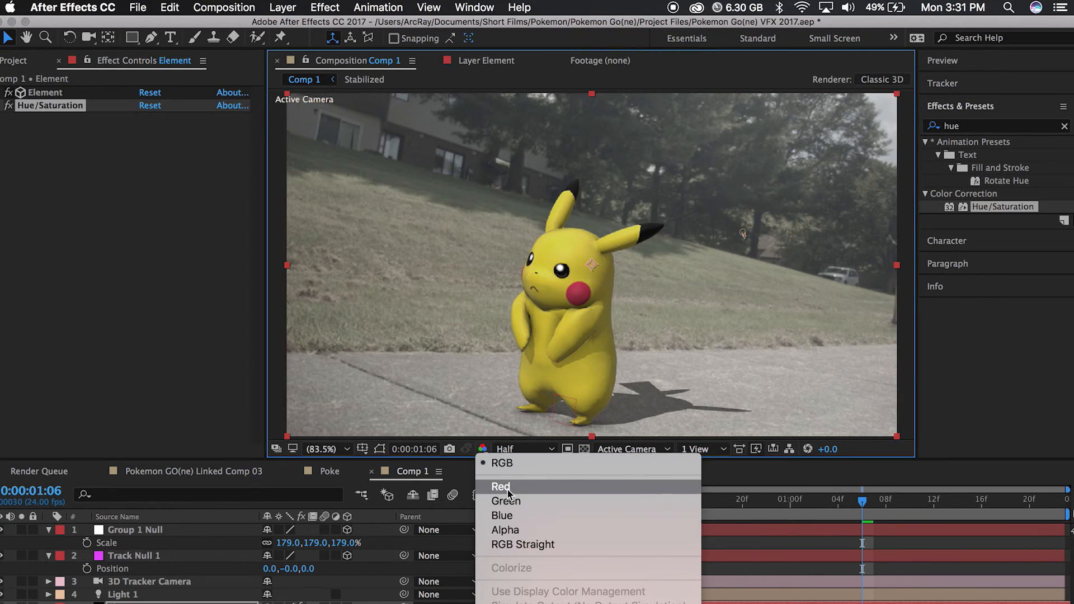
{"action": "left_click", "coordinate": [324, 7]}
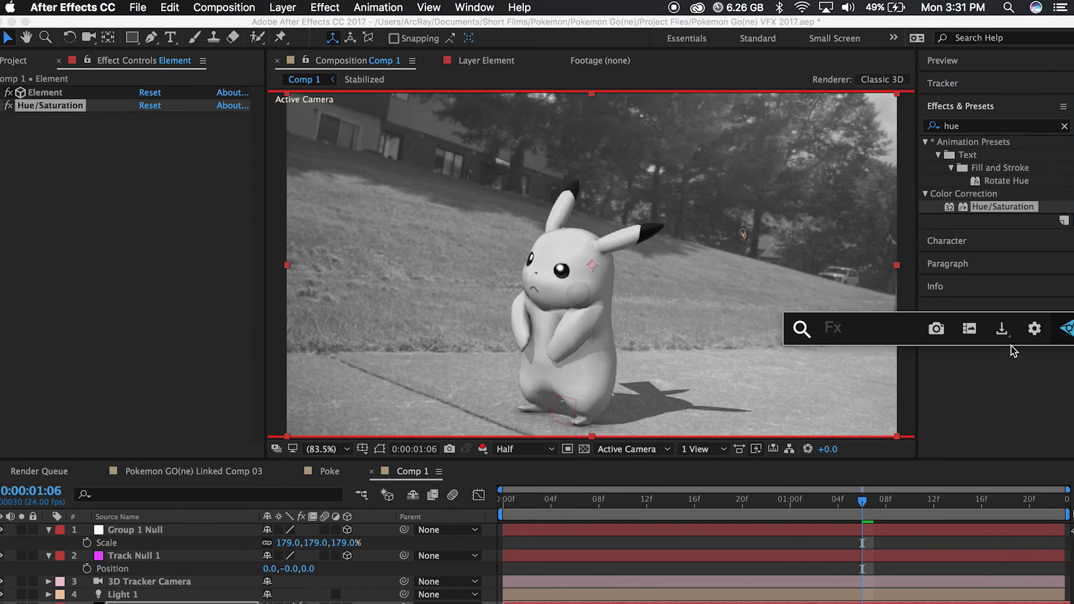
{"action": "type", "text": "cur"}
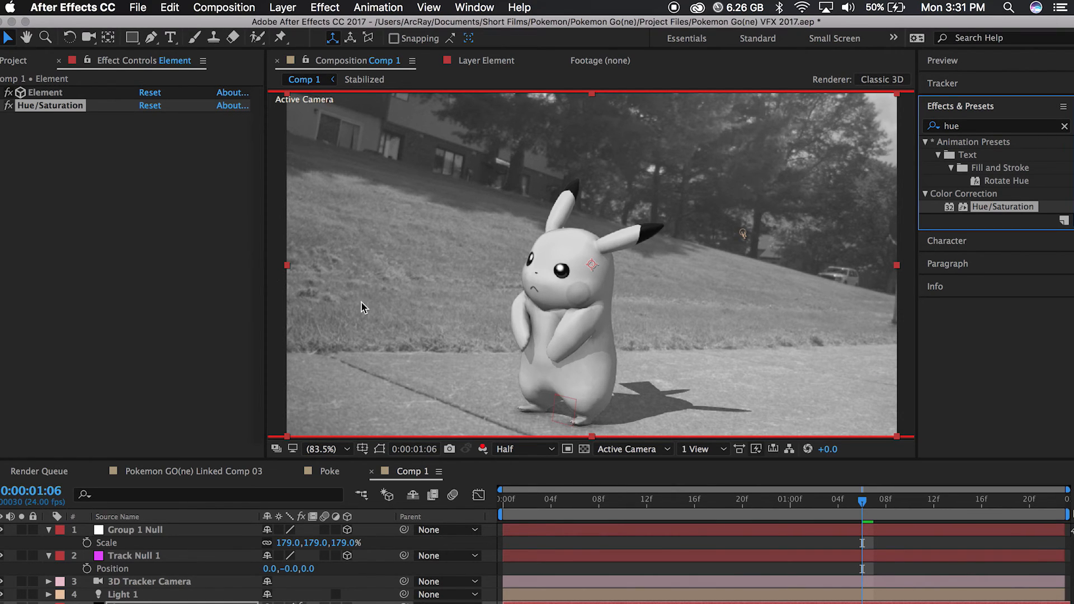
{"action": "mouse_move", "coordinate": [113, 226]}
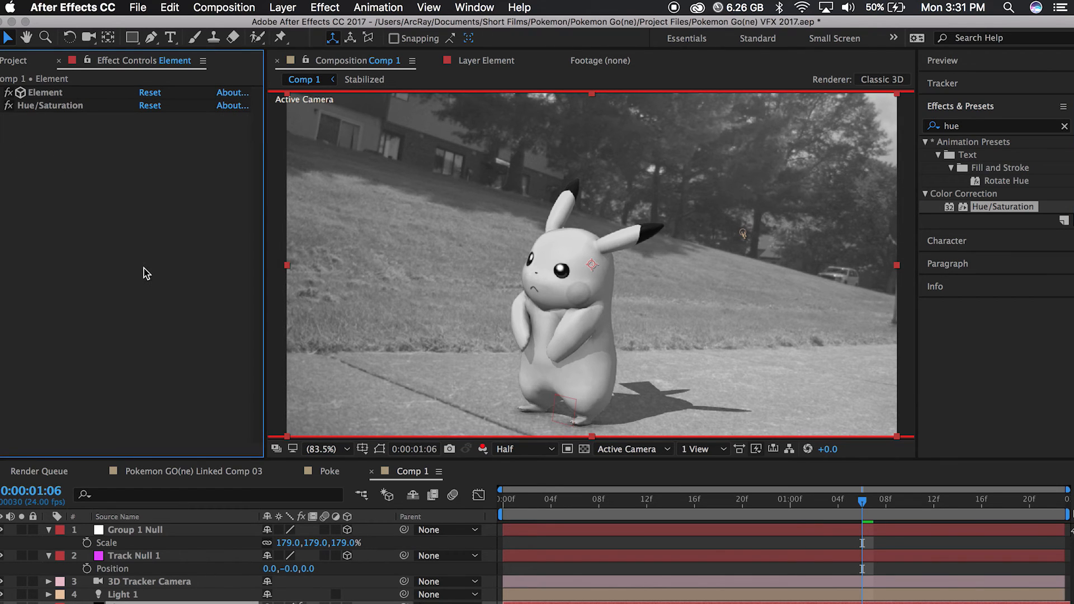
- Apply Curves to the Element layer and tweak its red and green channel curves
{"action": "type", "text": "cur"}
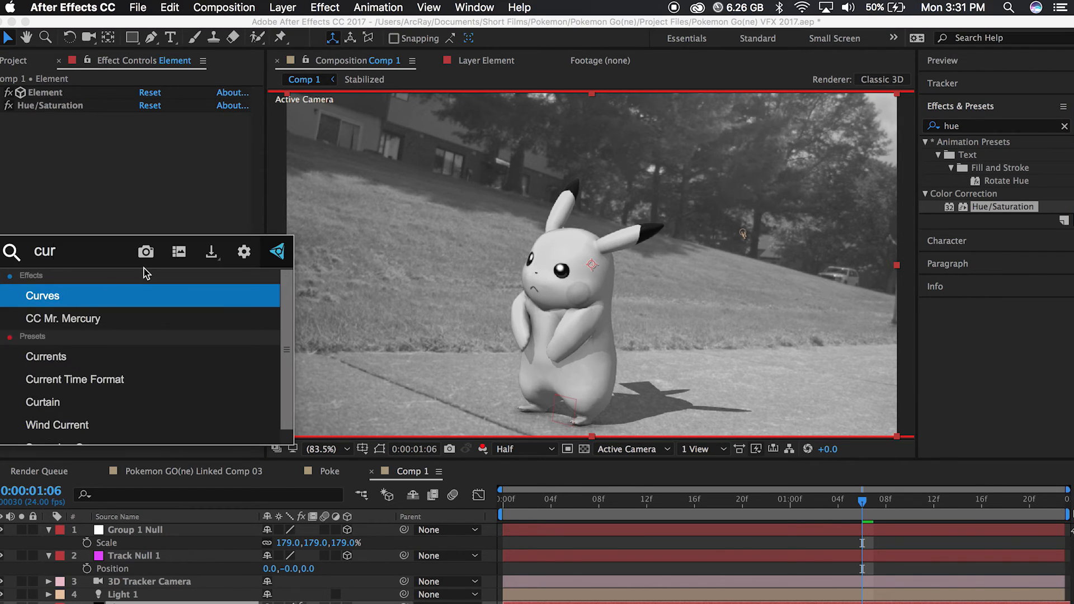
{"action": "double_click", "coordinate": [43, 295]}
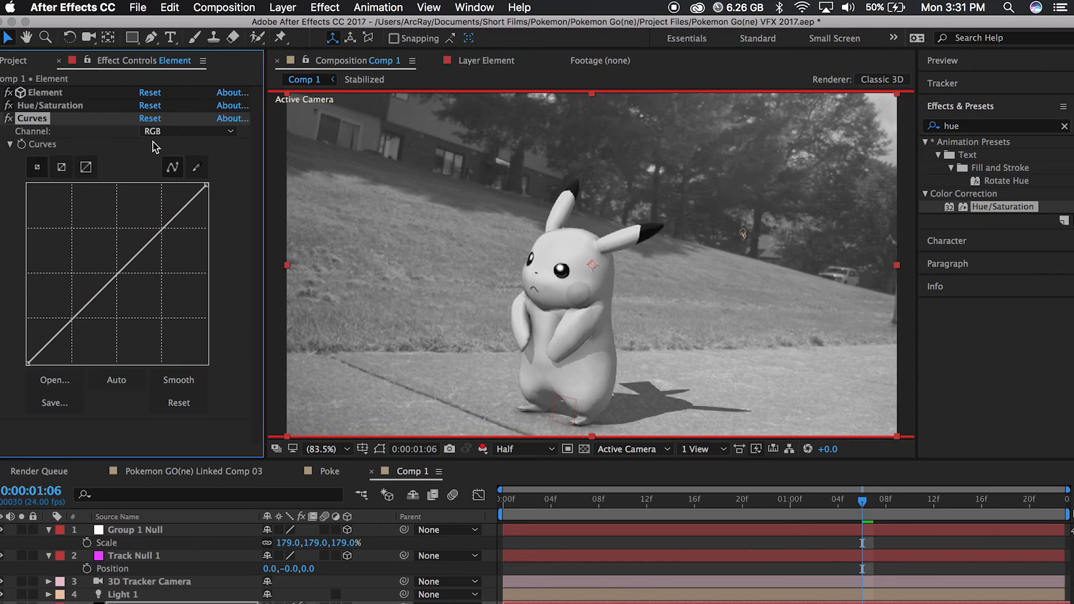
{"action": "left_click", "coordinate": [188, 131]}
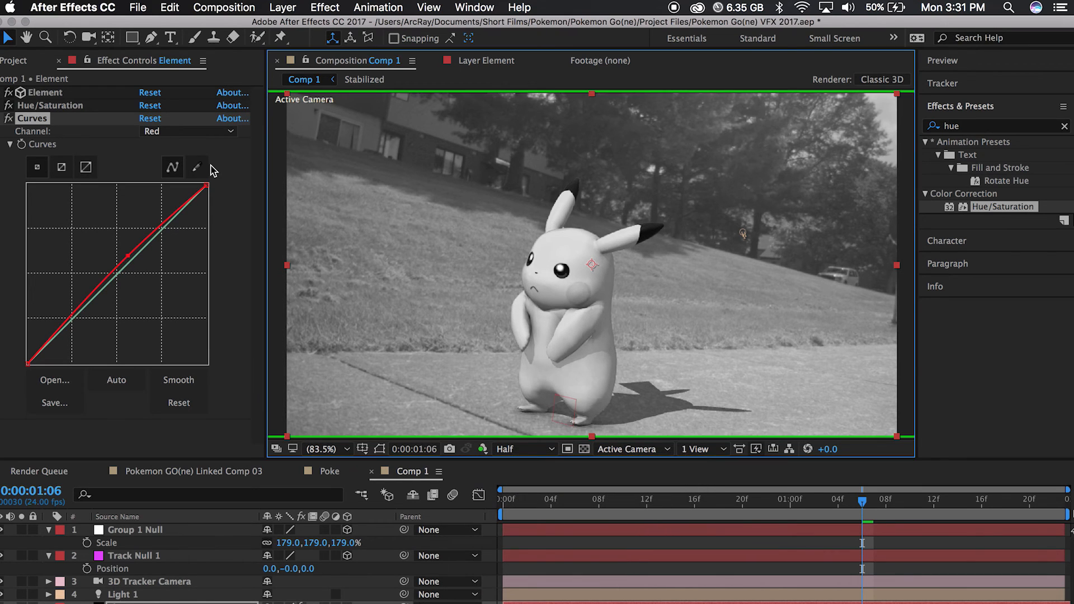
{"action": "left_click", "coordinate": [188, 131]}
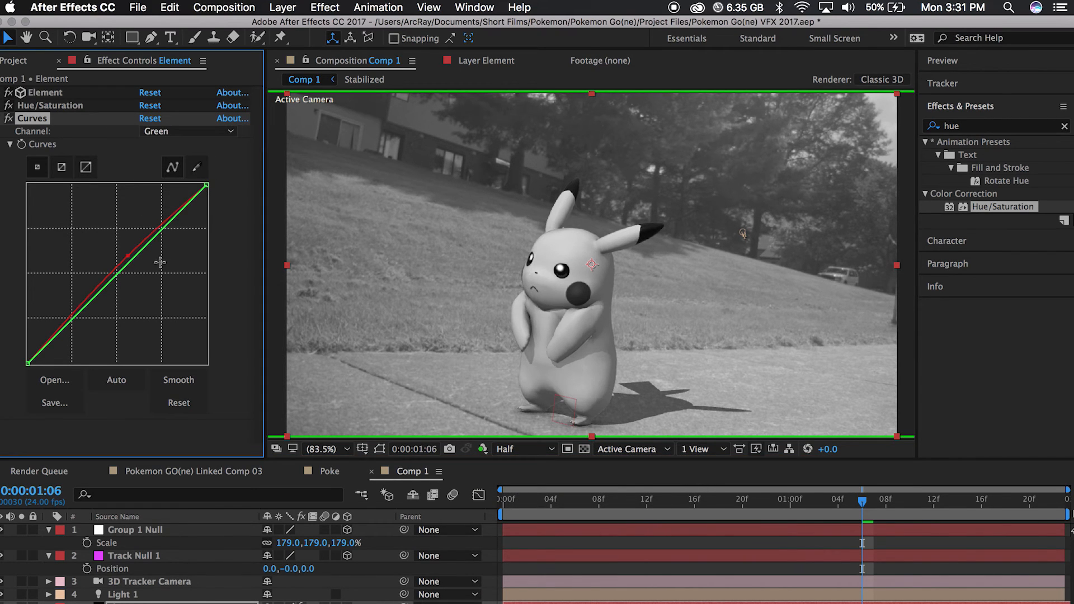
{"action": "left_click", "coordinate": [482, 448]}
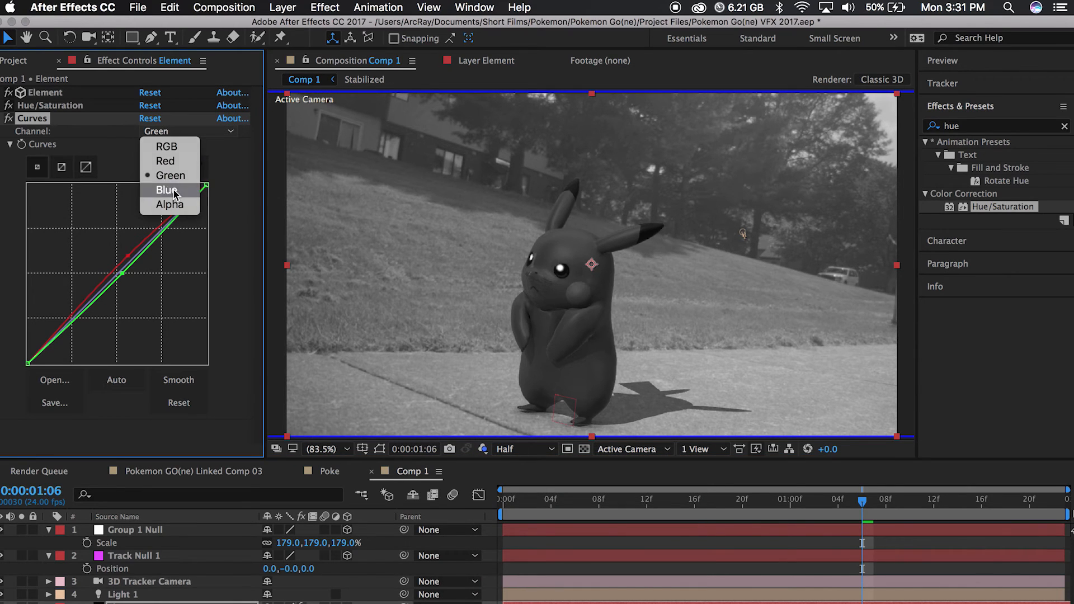
- Bend the blue channel curve upward and return the preview to full RGB
{"action": "left_click", "coordinate": [167, 190]}
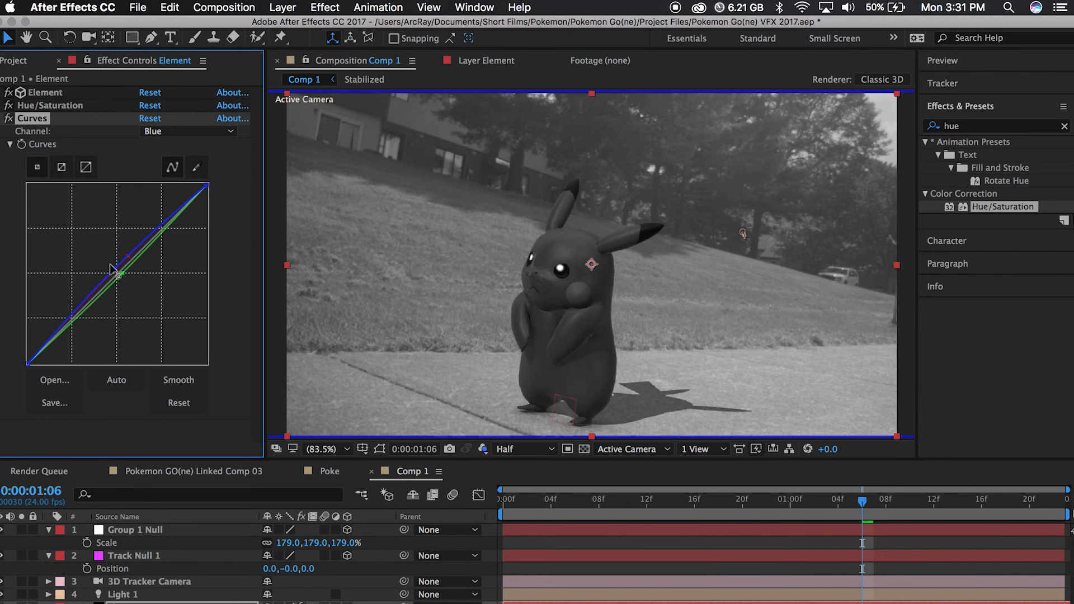
{"action": "left_click", "coordinate": [483, 449]}
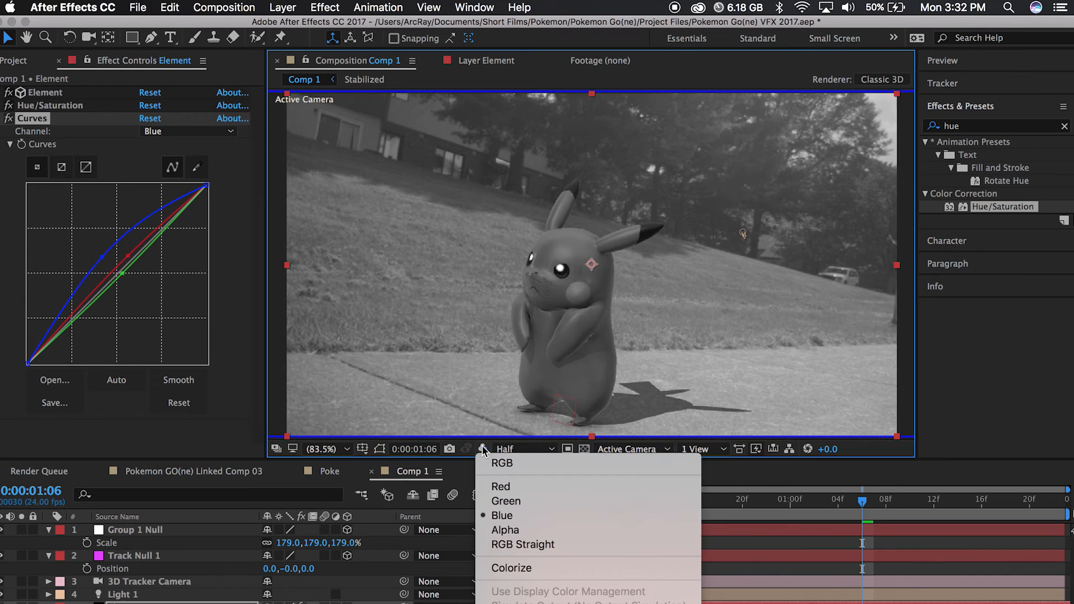
{"action": "left_click", "coordinate": [501, 463]}
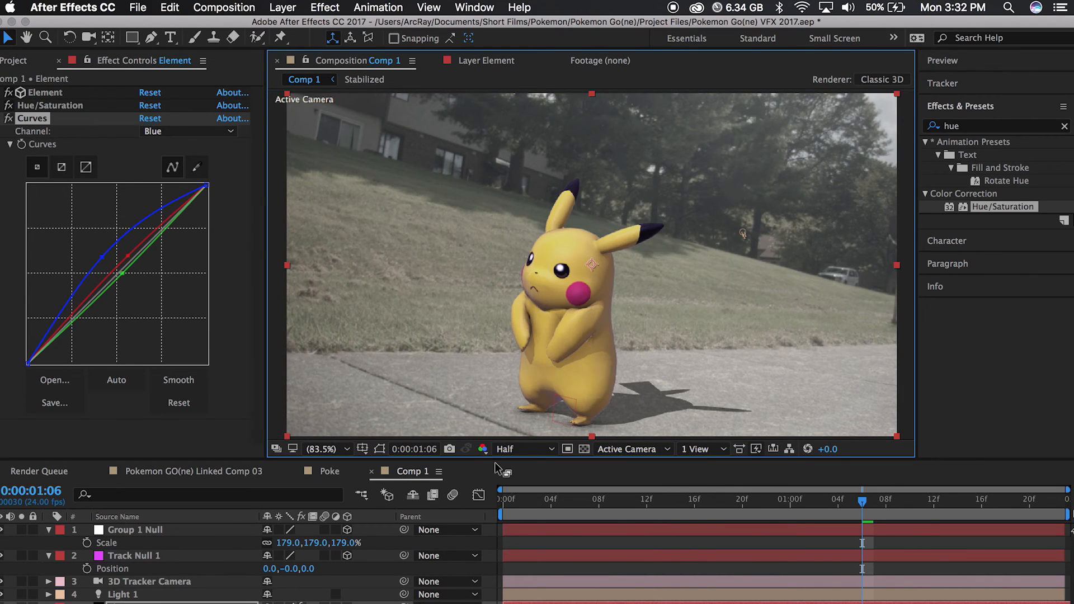
{"action": "mouse_move", "coordinate": [154, 323]}
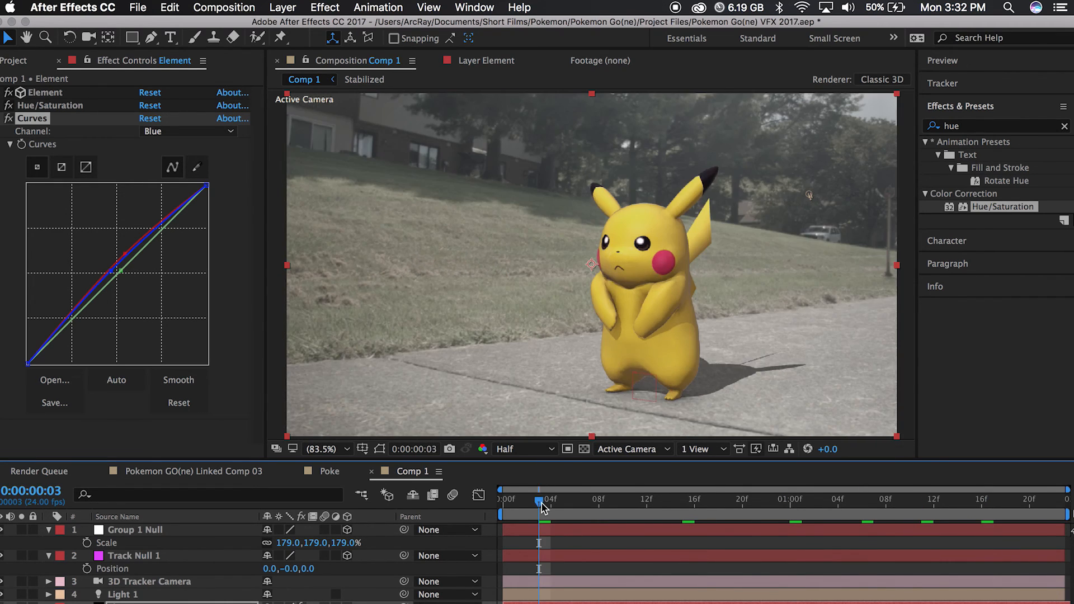
- Open Pokemon GO(ne) Linked Comp 03, move to an earlier frame, and select its Element layer
{"action": "left_click", "coordinate": [521, 449]}
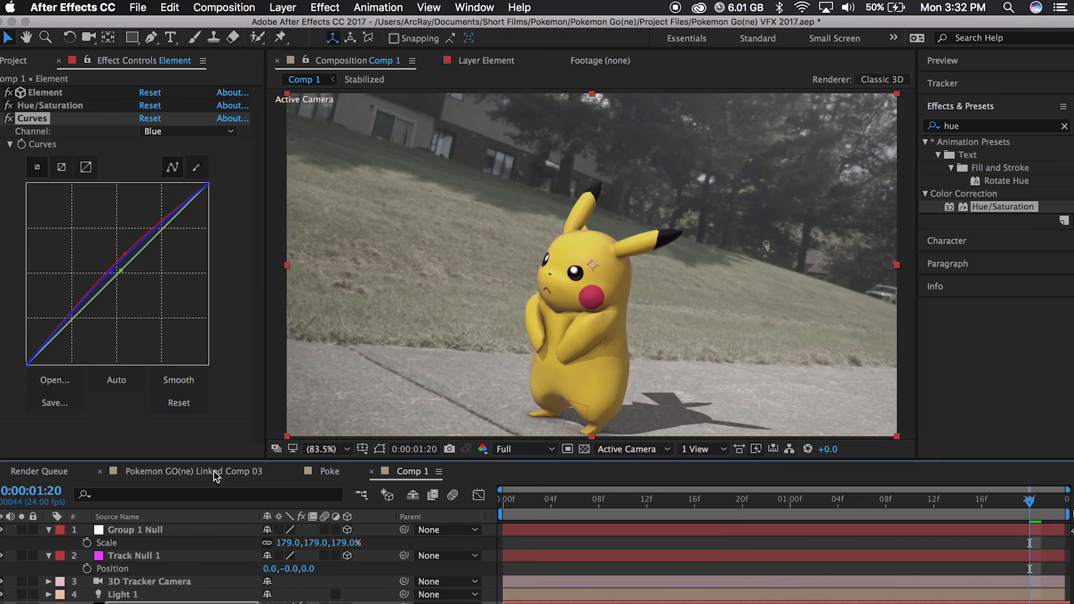
{"action": "left_click", "coordinate": [194, 471]}
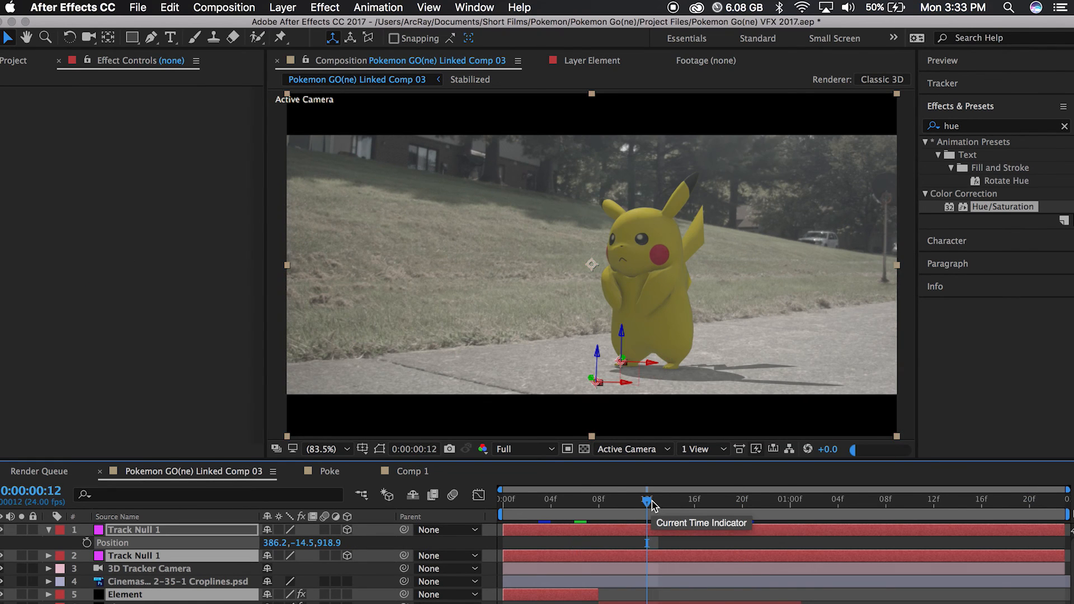
{"action": "left_click_drag", "start_coordinate": [648, 498], "coordinate": [574, 498]}
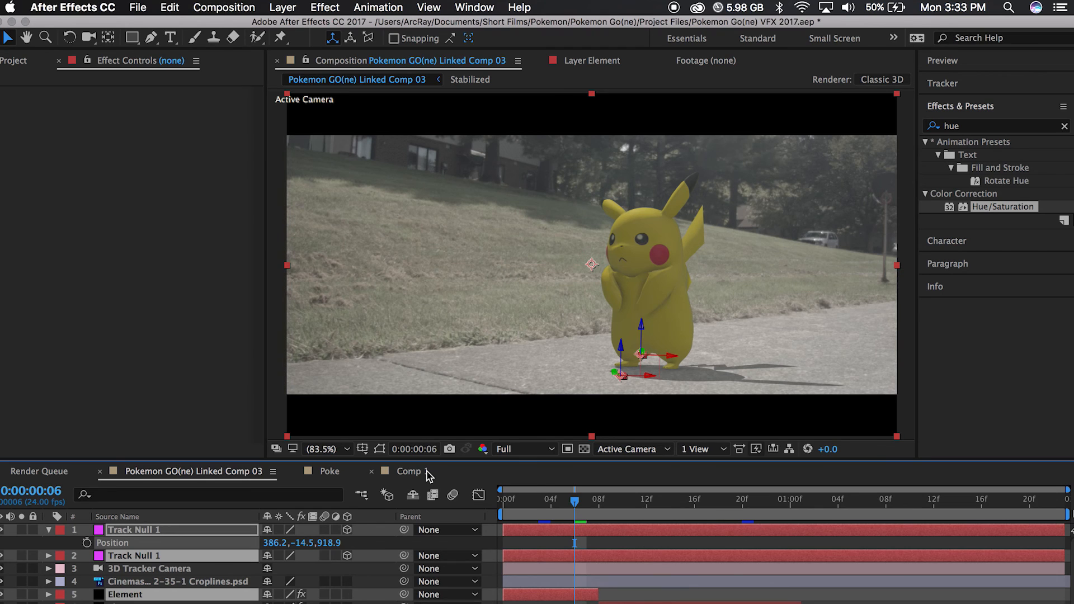
{"action": "left_click", "coordinate": [408, 471]}
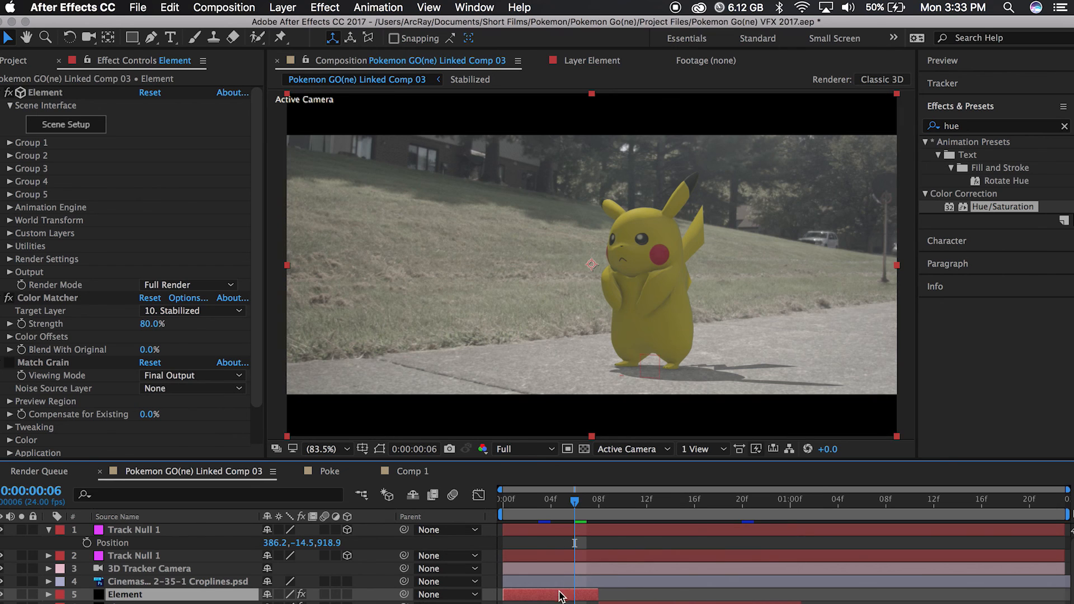
{"action": "mouse_move", "coordinate": [624, 259]}
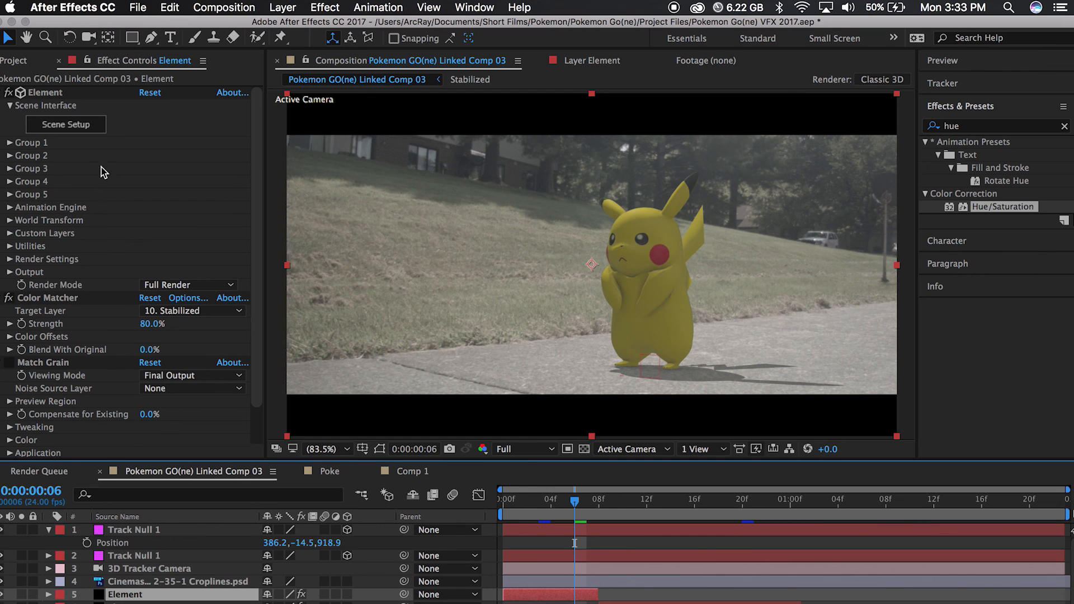
{"action": "left_click", "coordinate": [66, 124]}
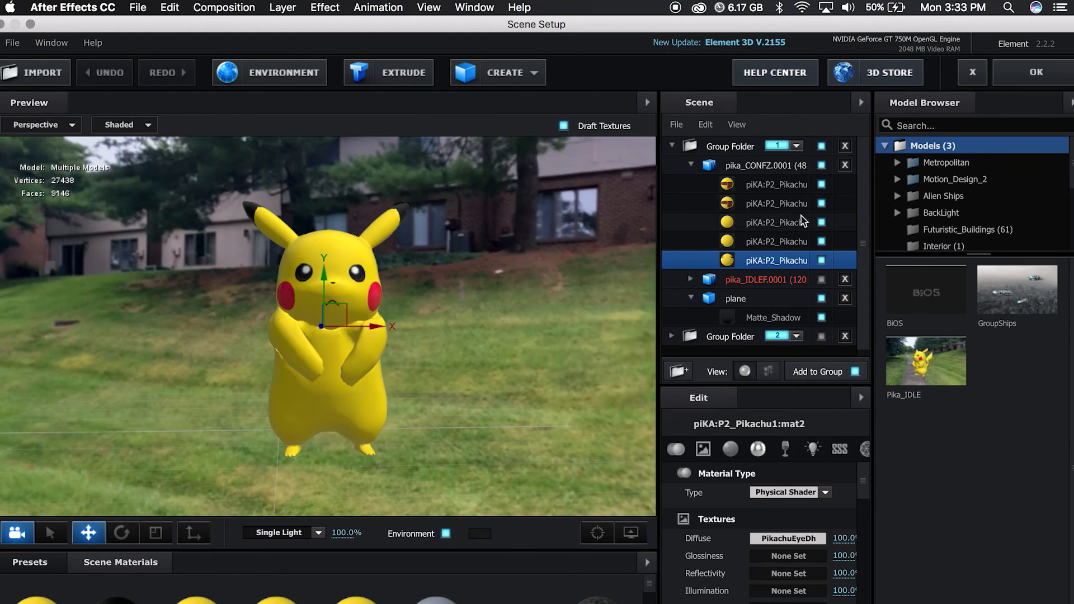
{"action": "left_click", "coordinate": [776, 203]}
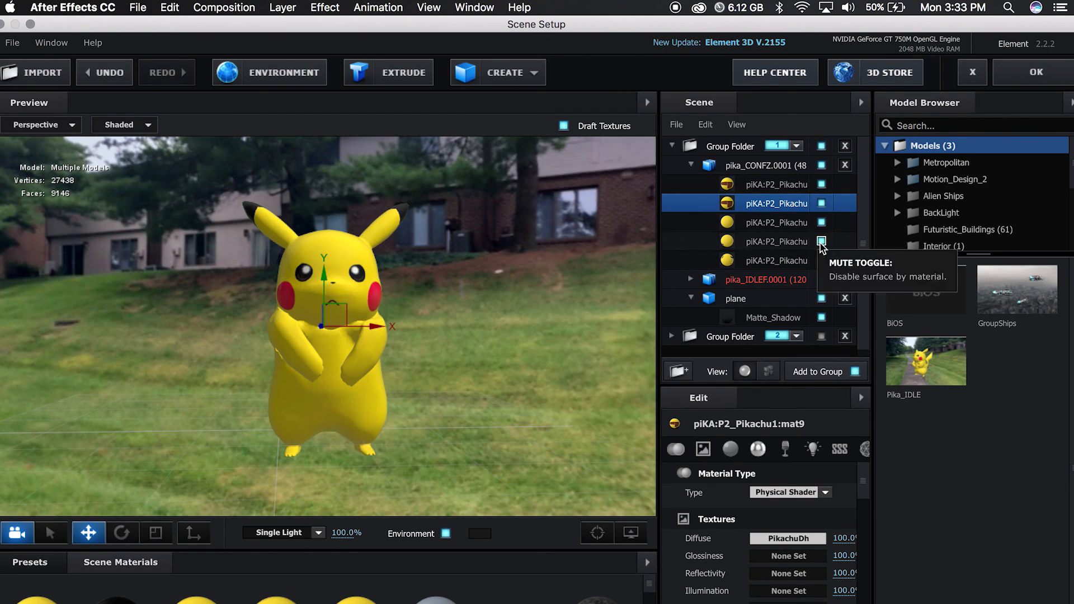
{"action": "left_click", "coordinate": [775, 241]}
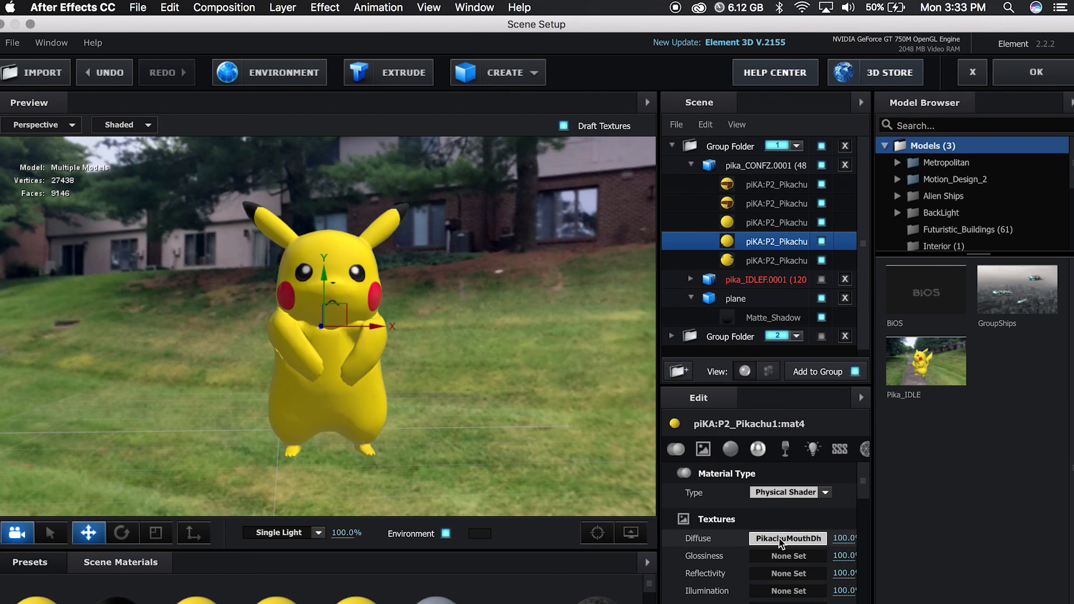
{"action": "left_click", "coordinate": [788, 538]}
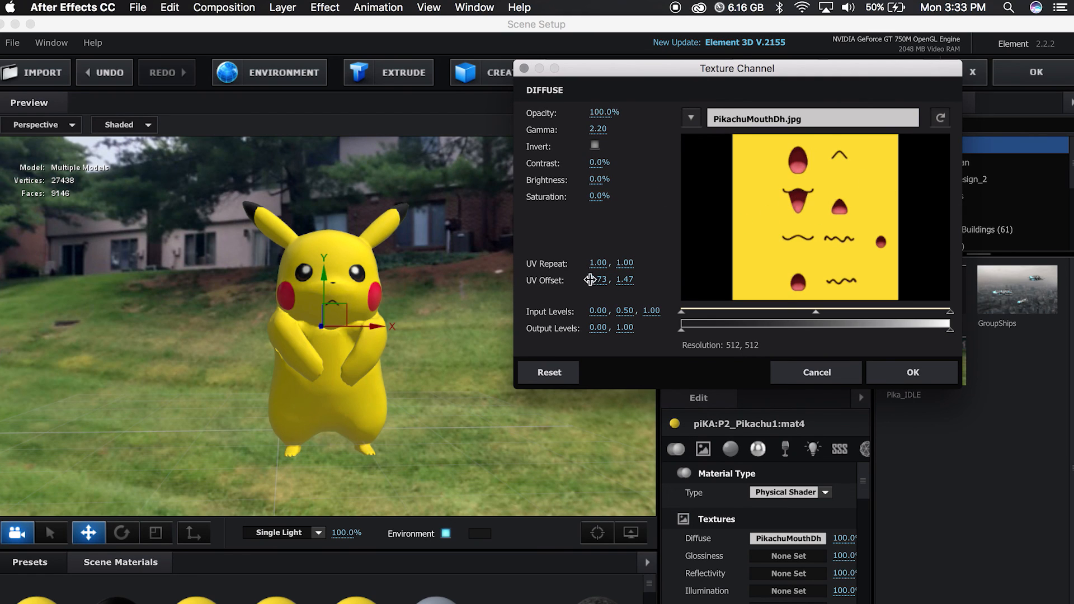
{"action": "left_click_drag", "start_coordinate": [597, 280], "coordinate": [597, 280]}
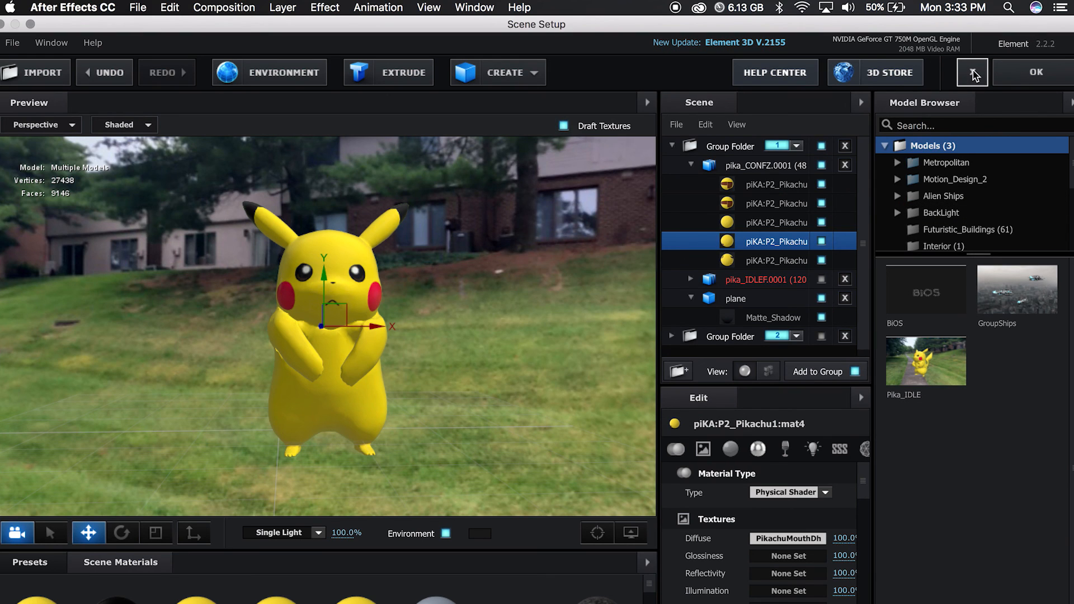
{"action": "left_click", "coordinate": [970, 72]}
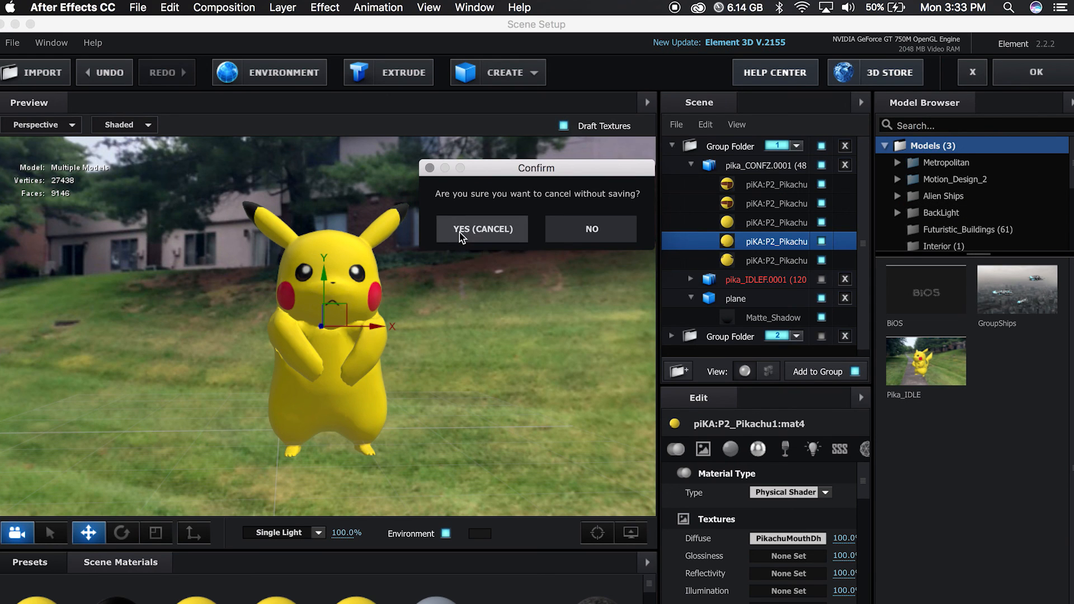
{"action": "mouse_move", "coordinate": [487, 241]}
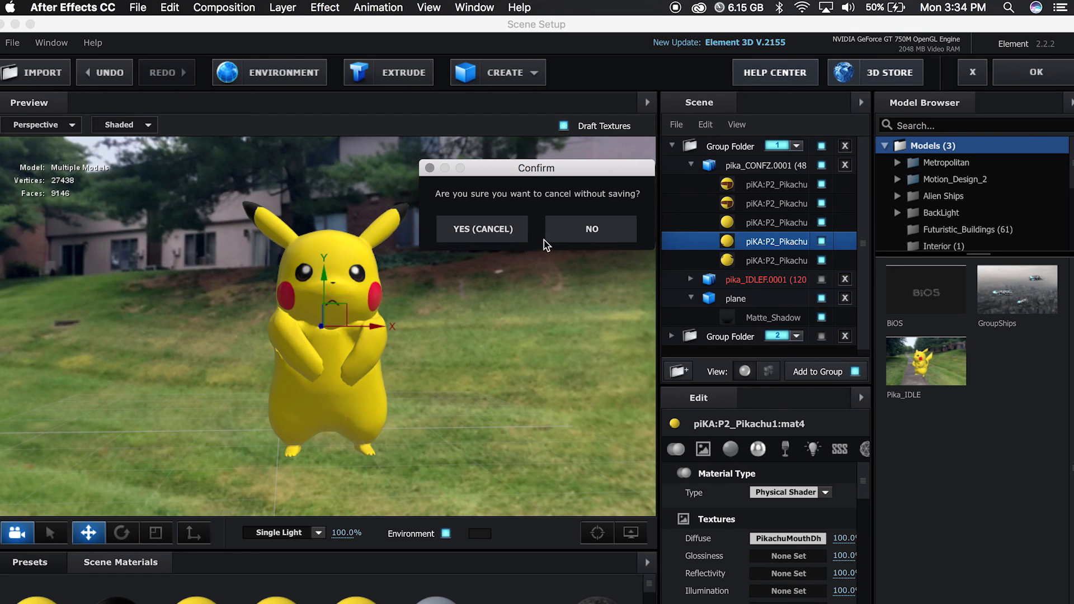
{"action": "left_click", "coordinate": [481, 228]}
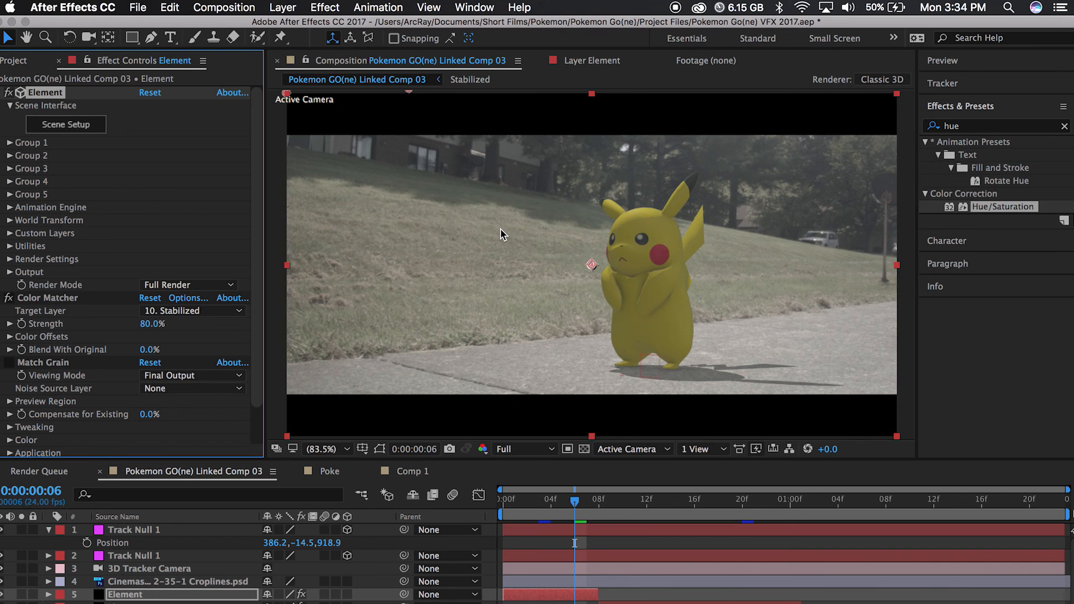